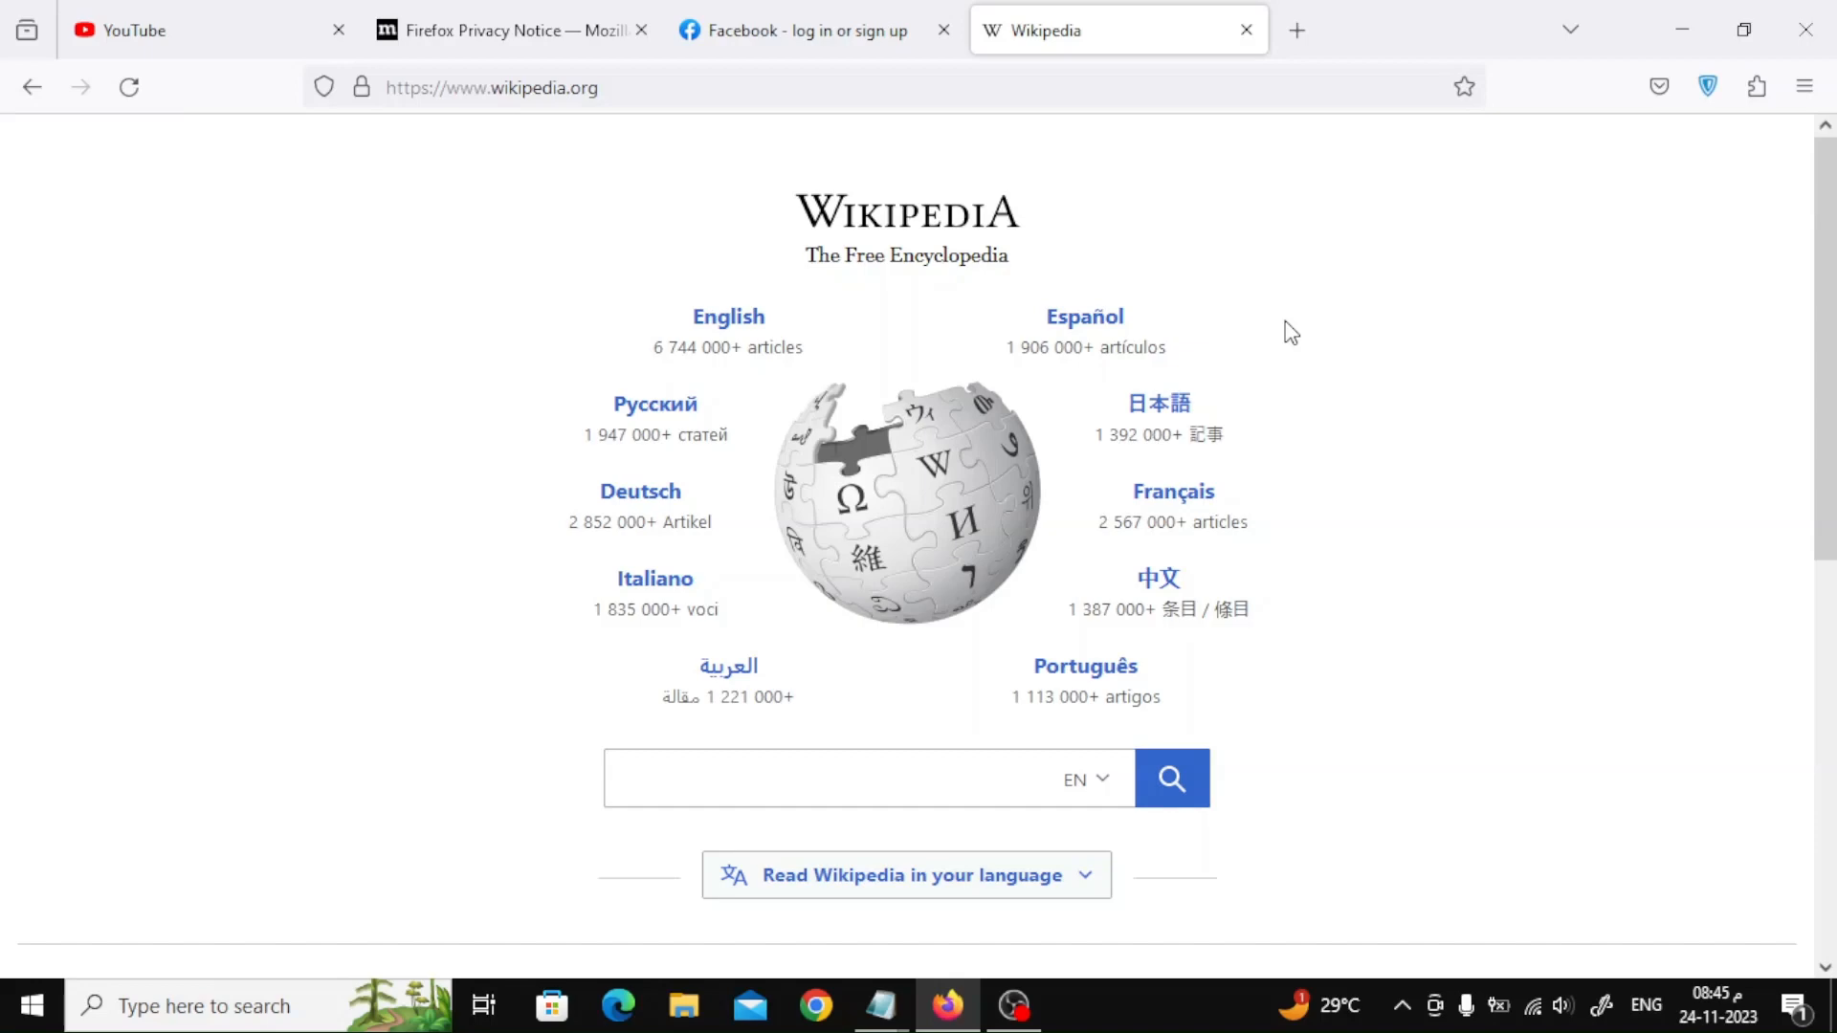
mouse_move(1060, 52)
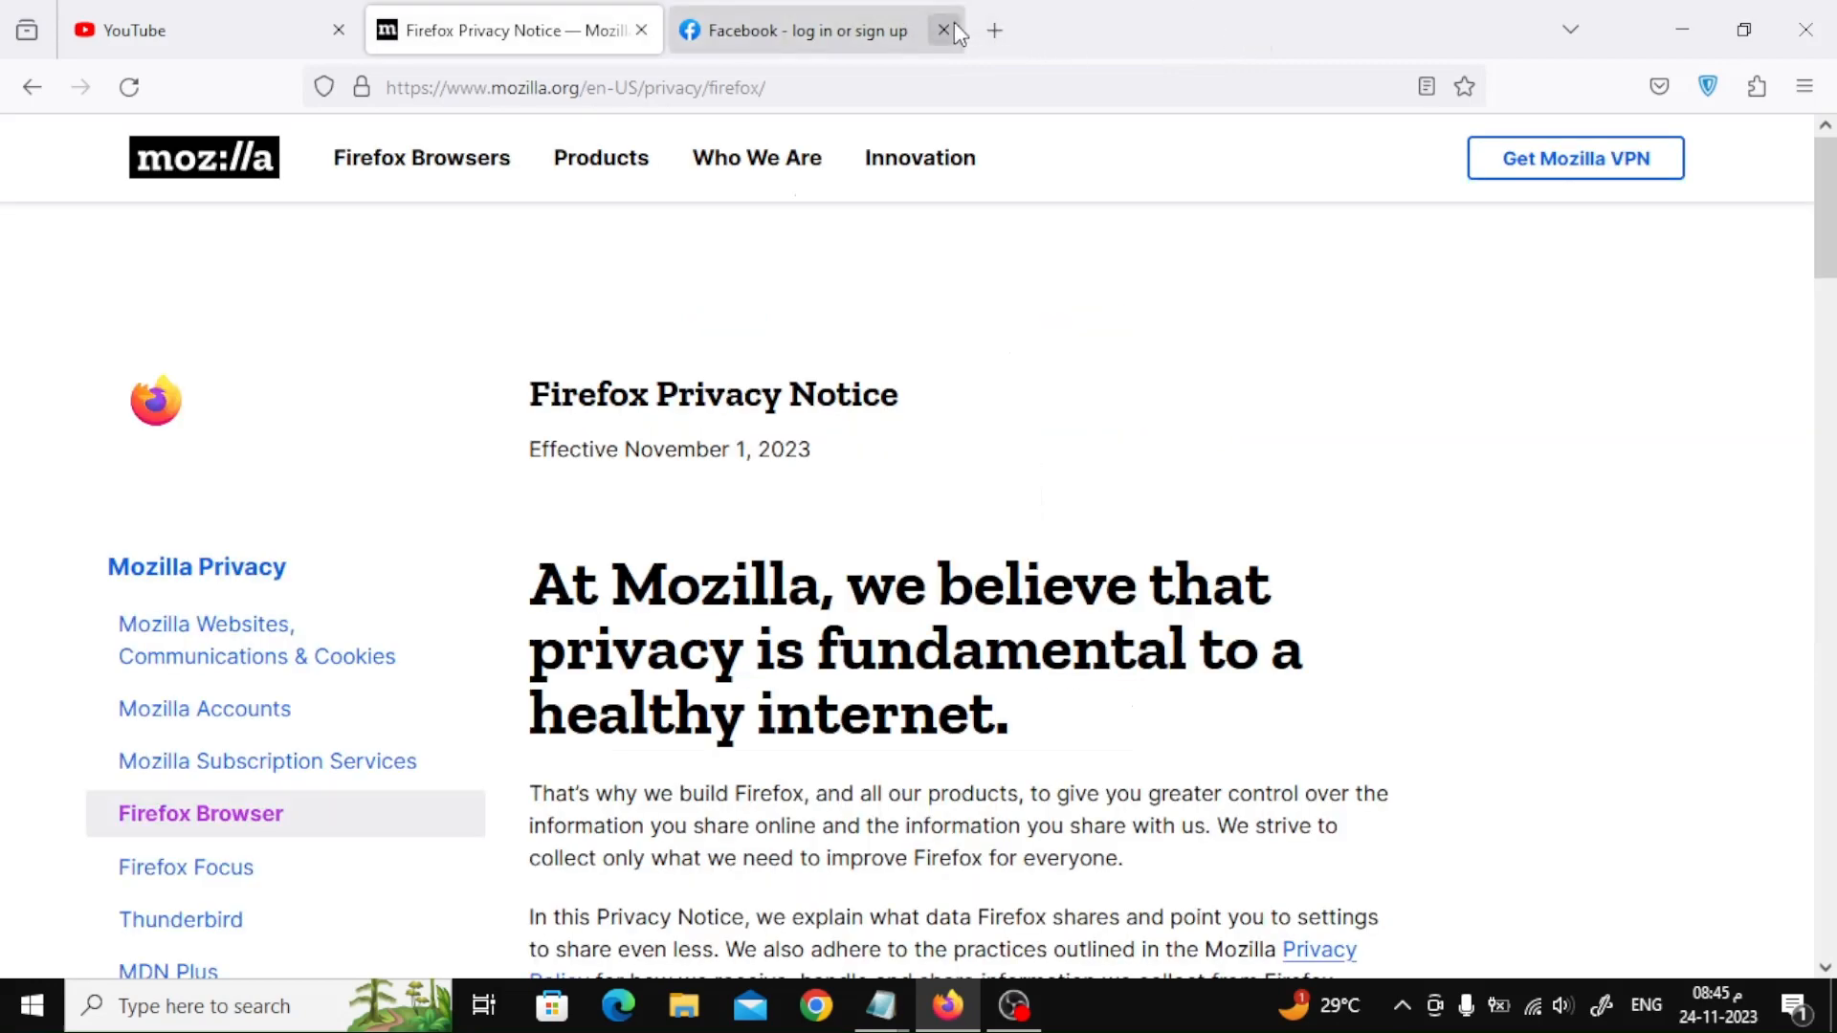
Close the Facebook tab and open a new blank tab.
click(942, 31)
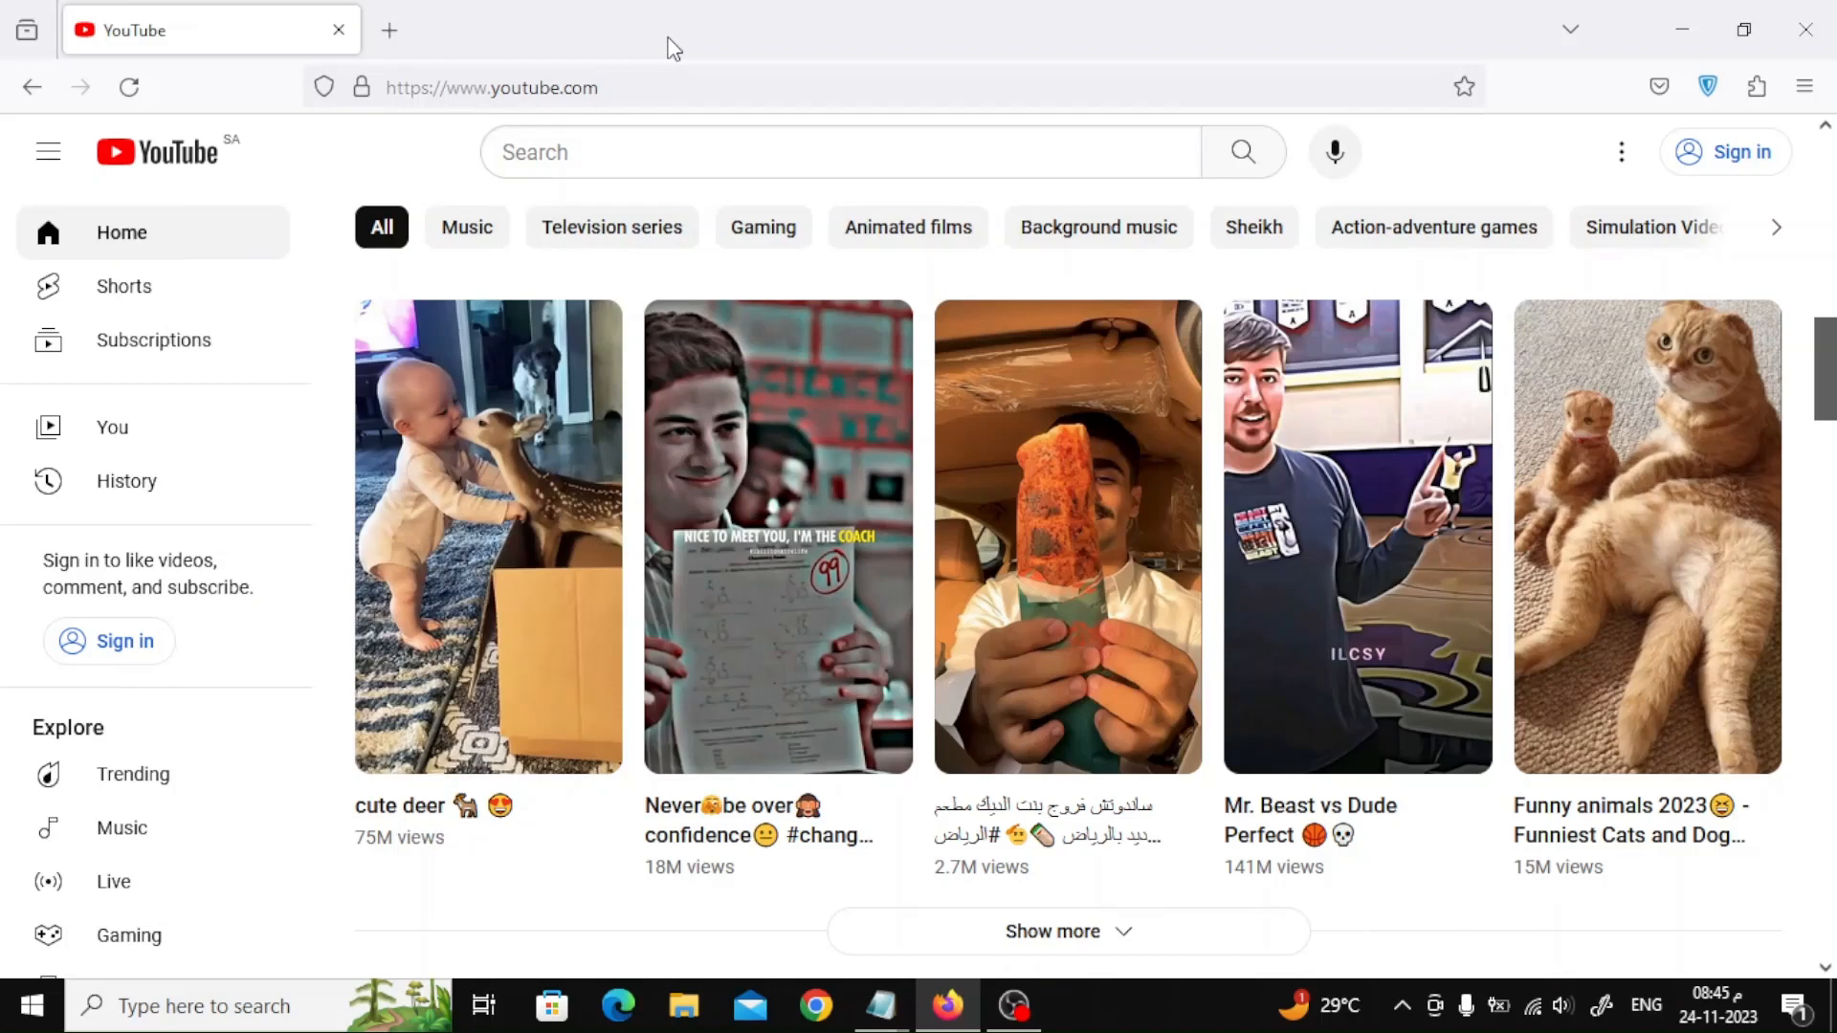
mouse_move(552, 35)
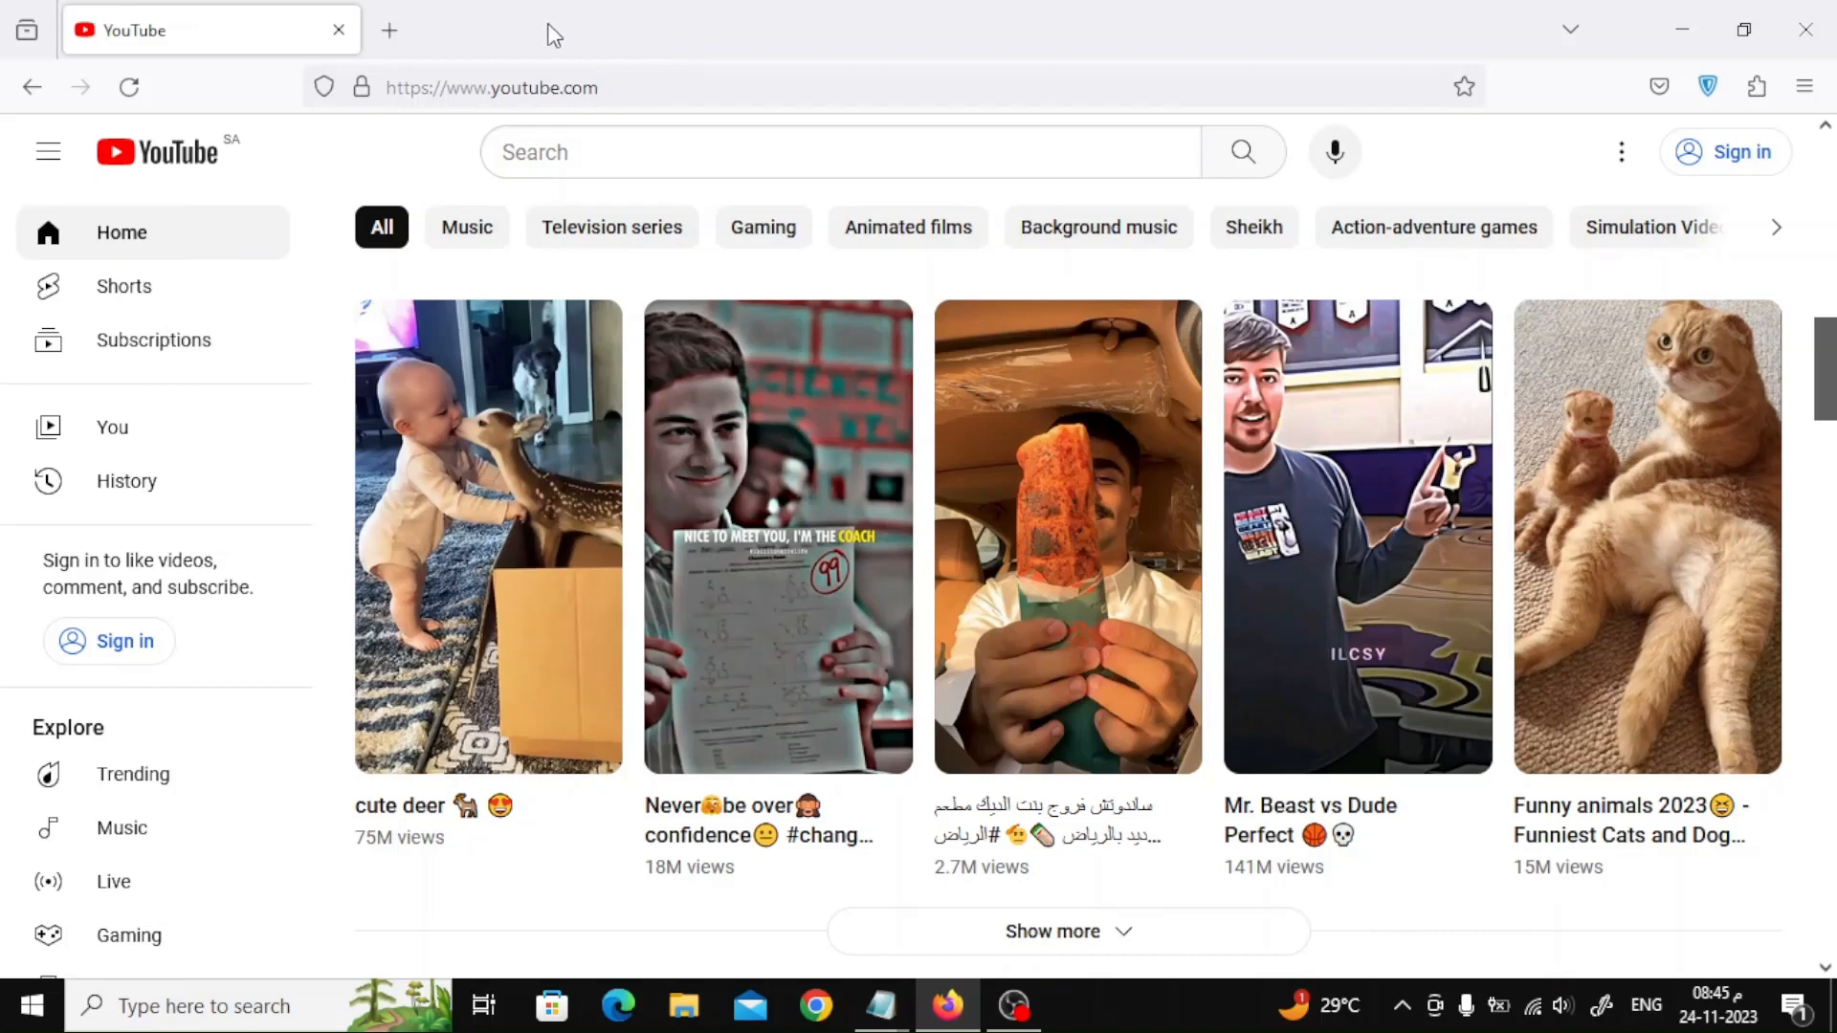
click(388, 30)
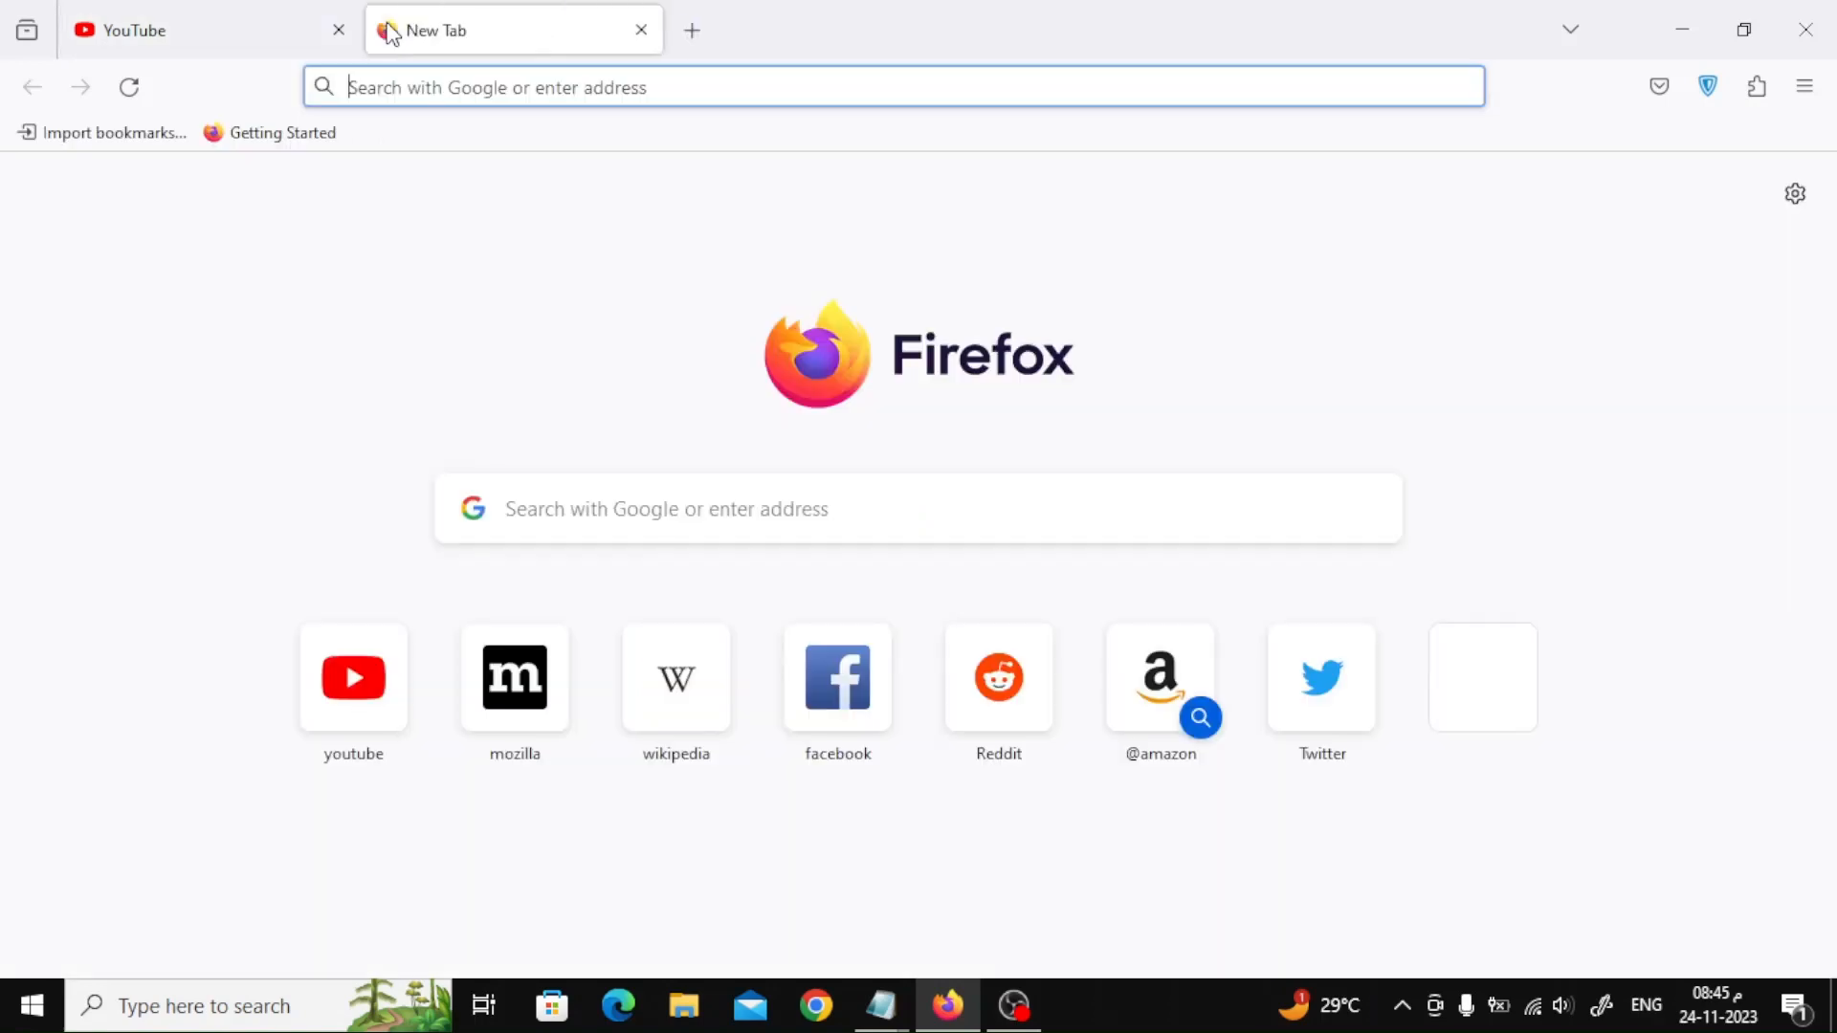
mouse_move(1133, 1010)
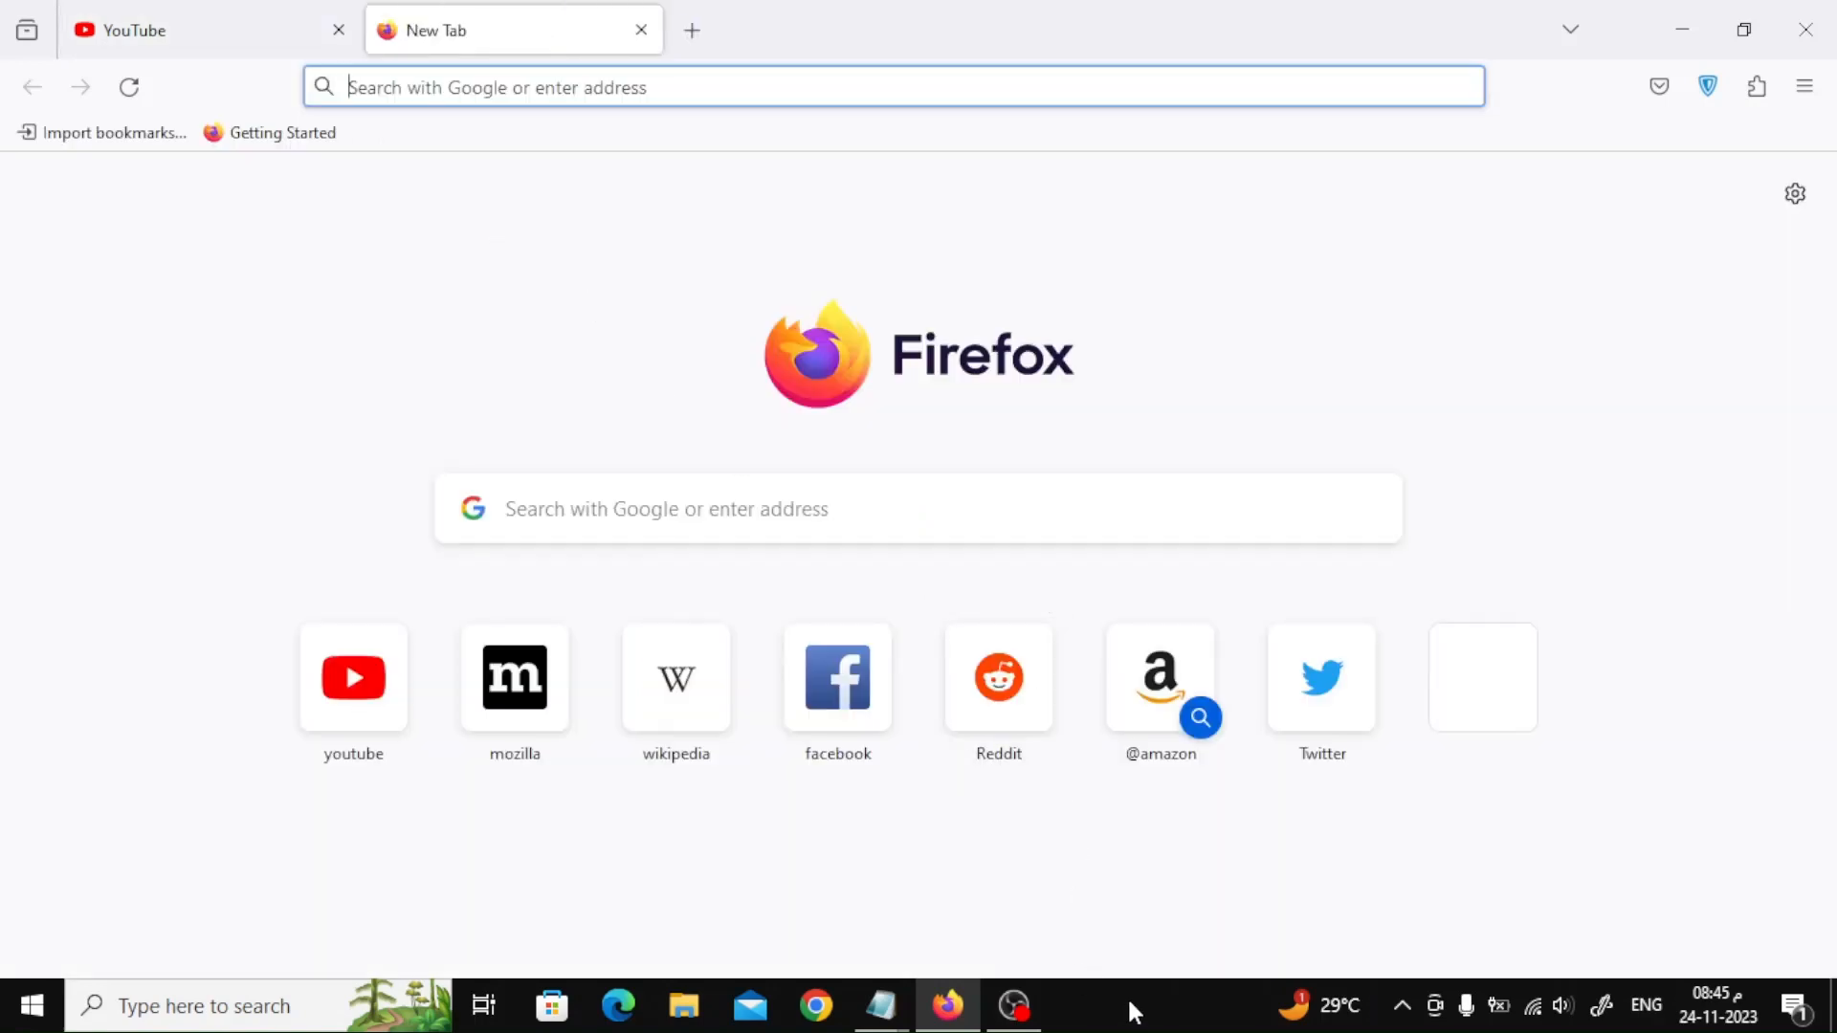
Open Task Manager from the taskbar's right-click menu.
right_click(1135, 1015)
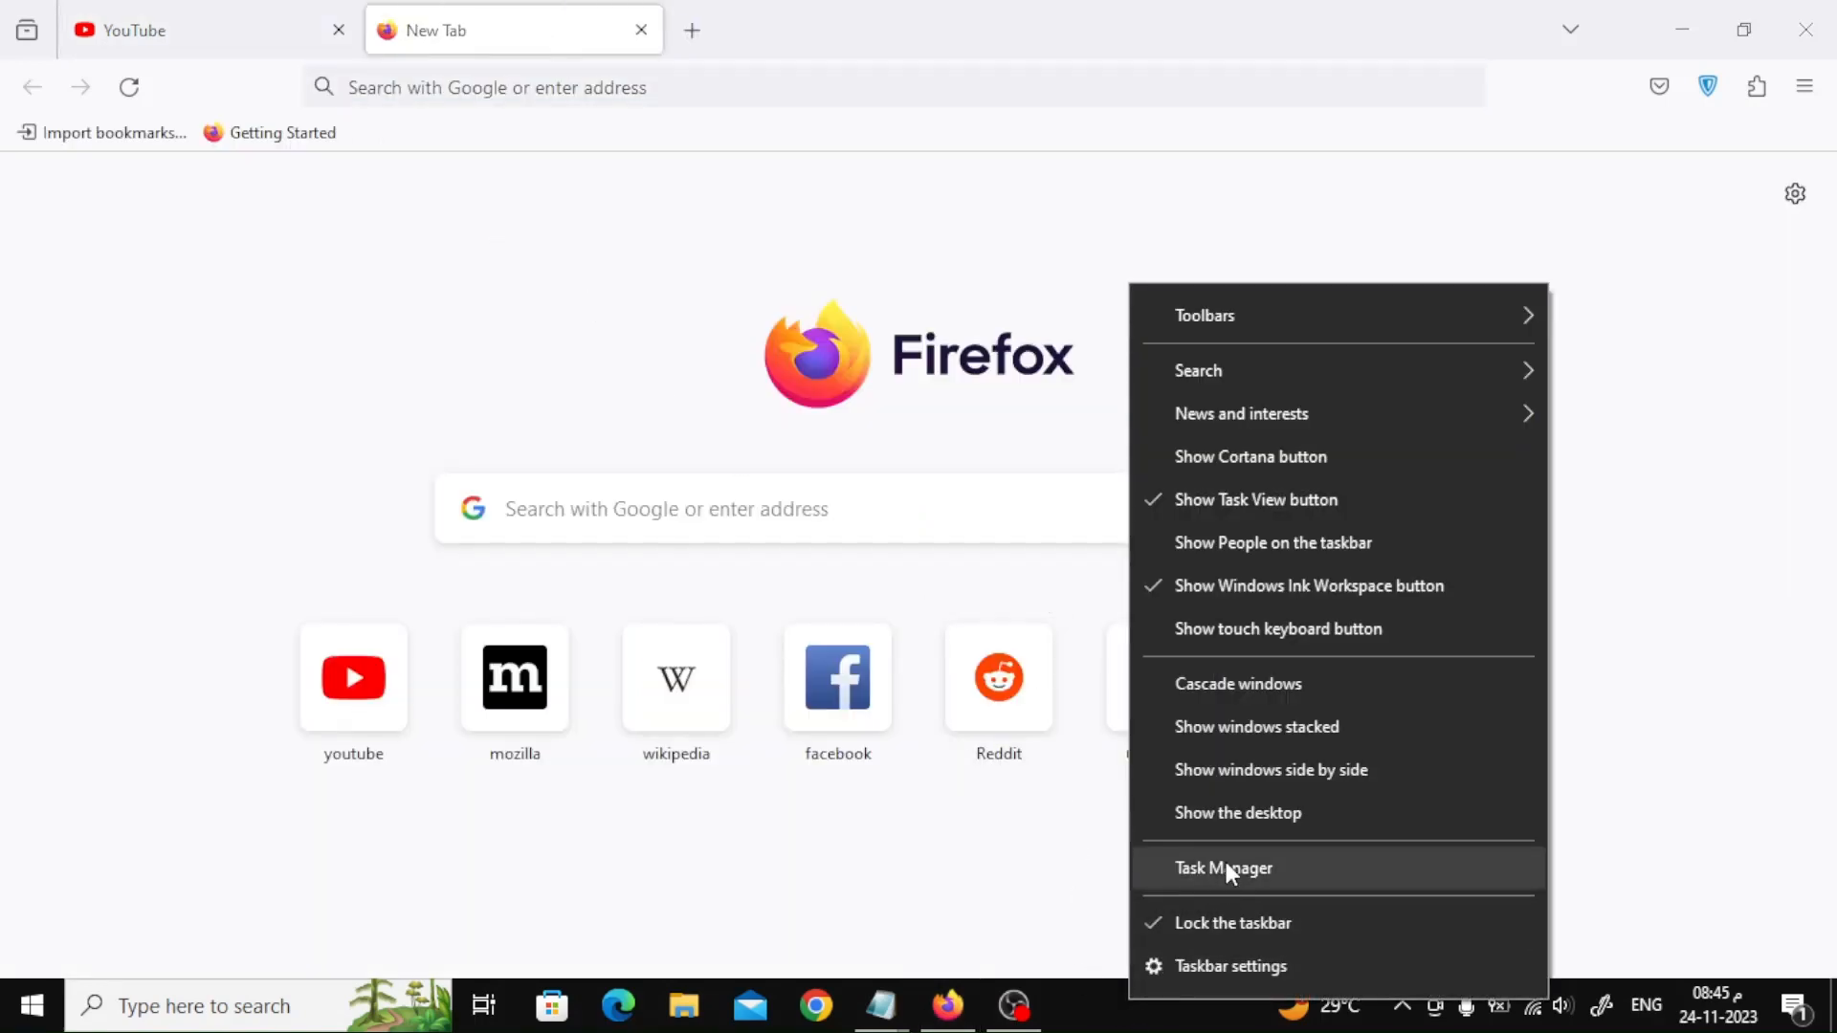
click(1225, 869)
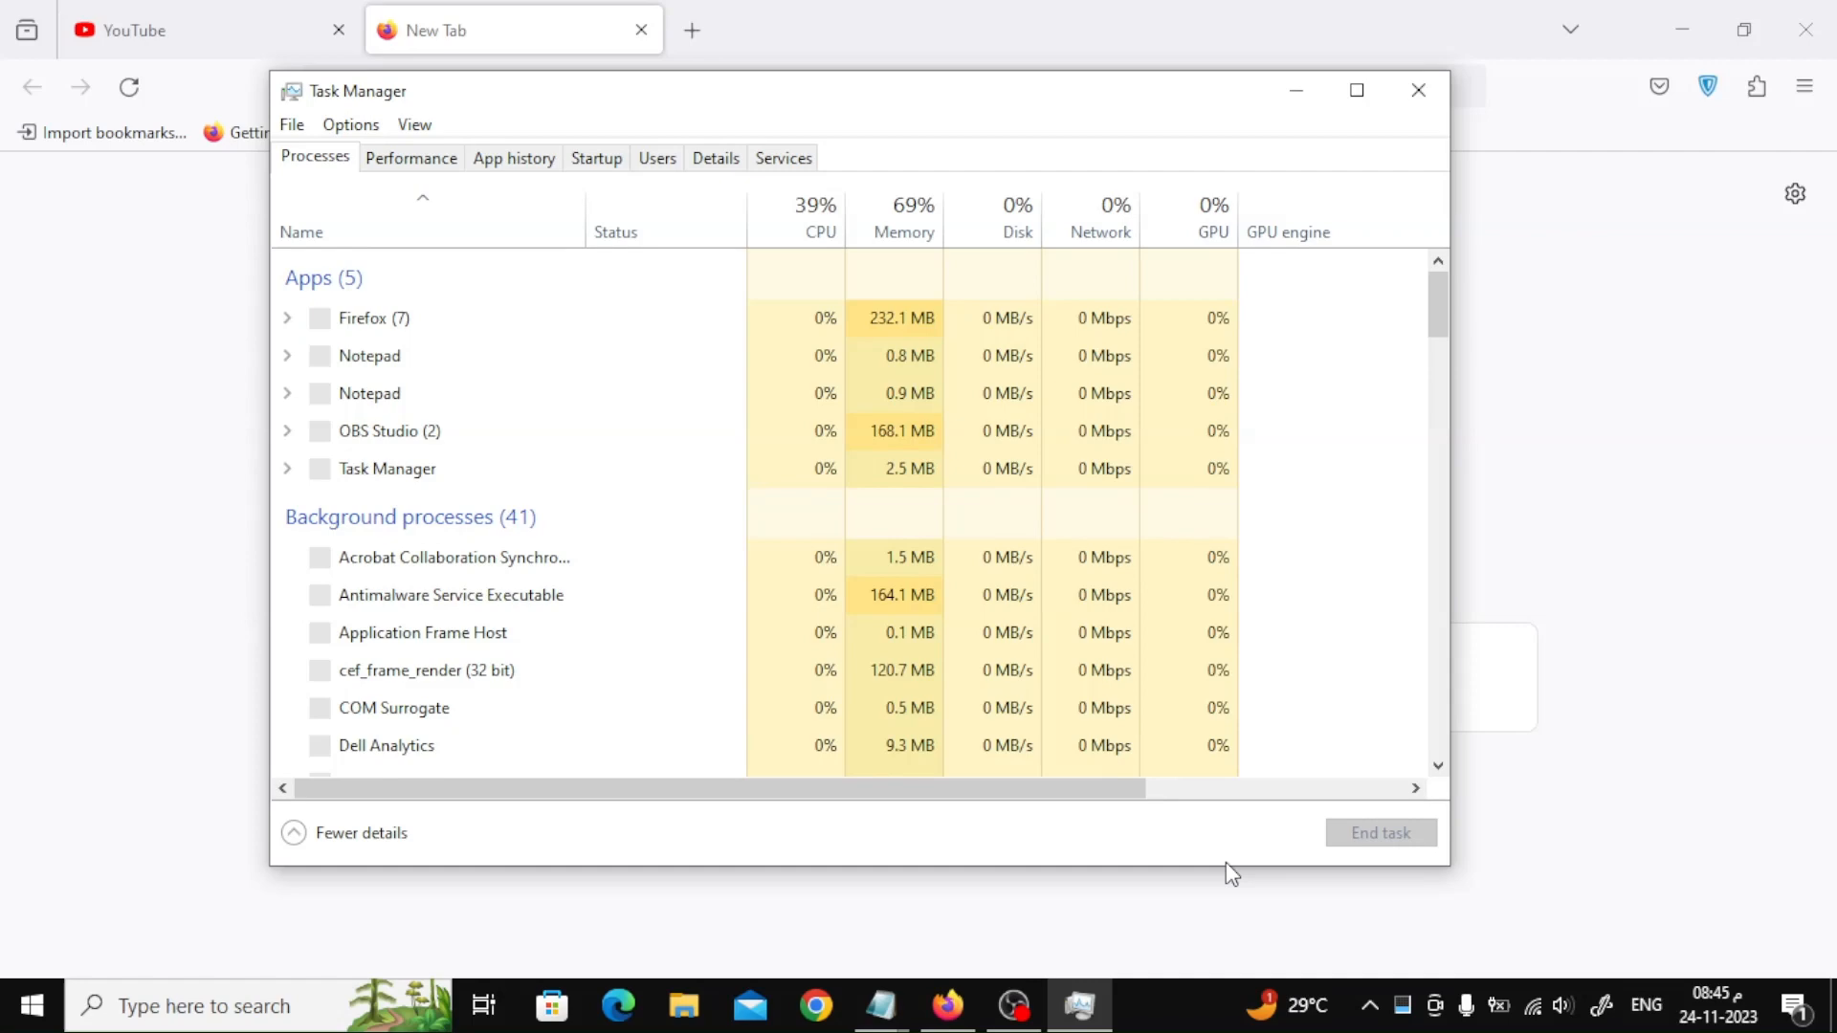
mouse_move(846, 409)
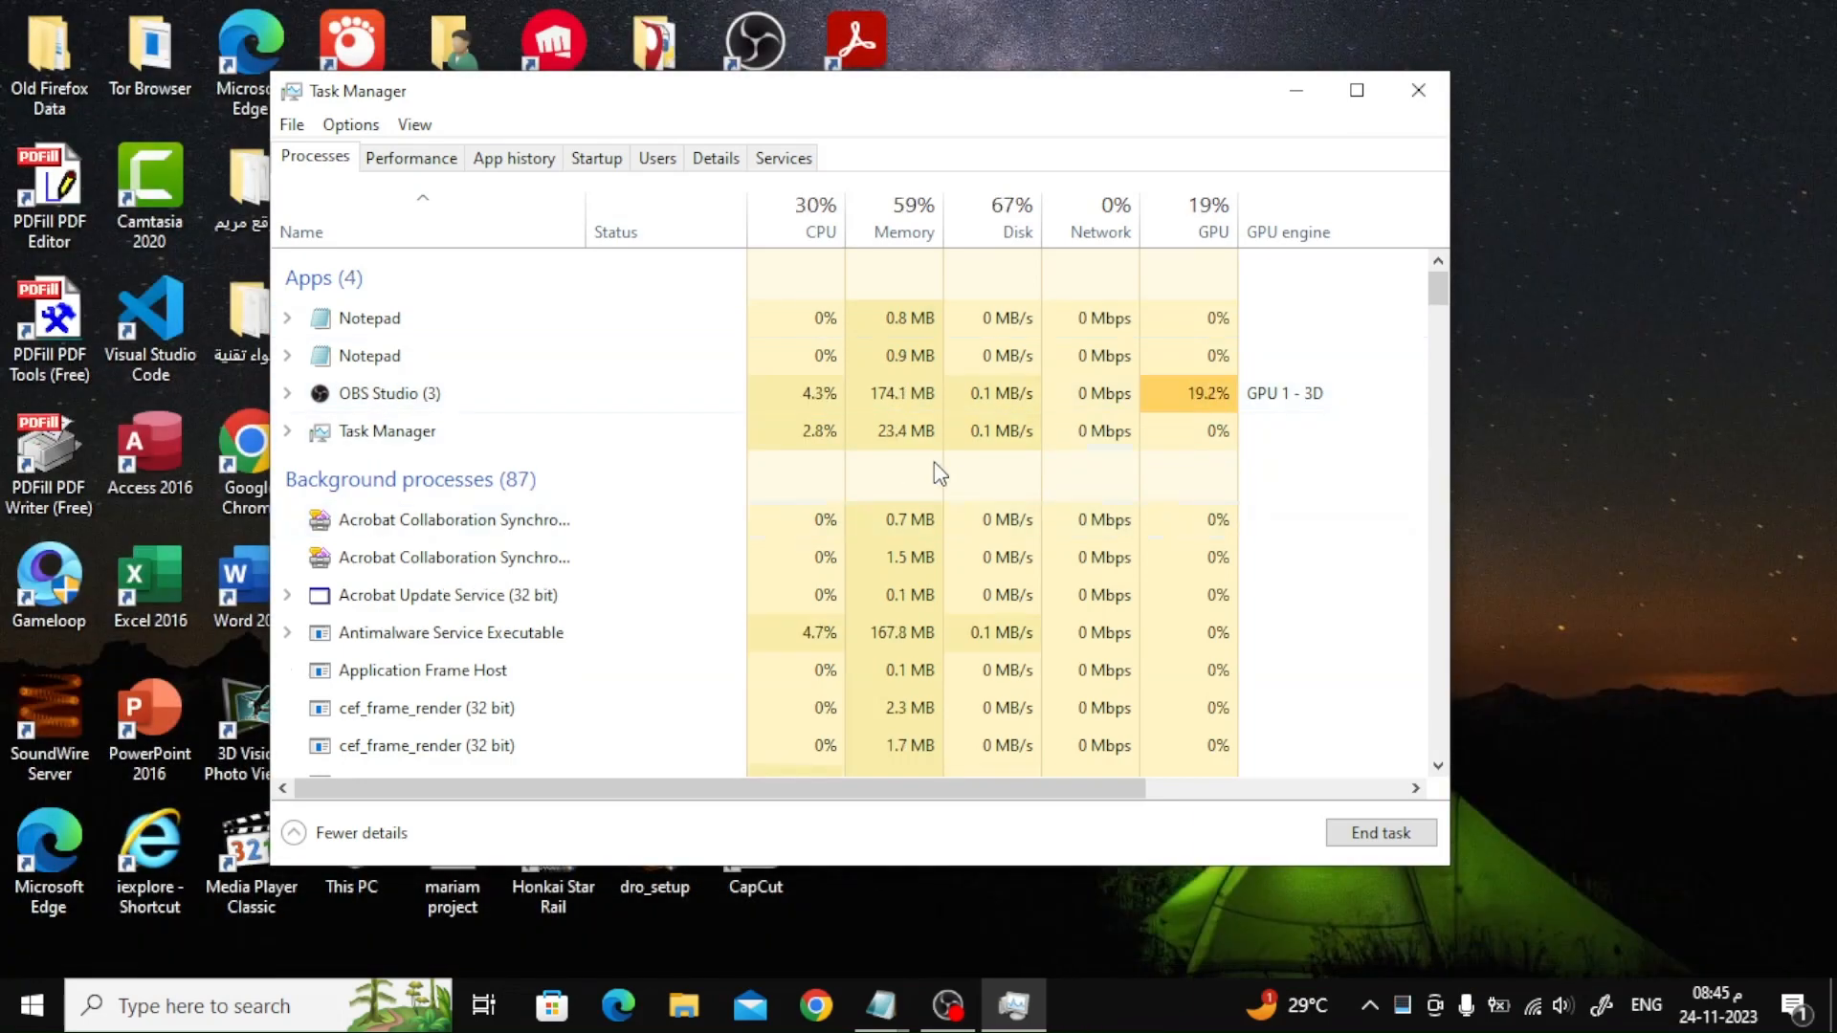
mouse_move(859, 134)
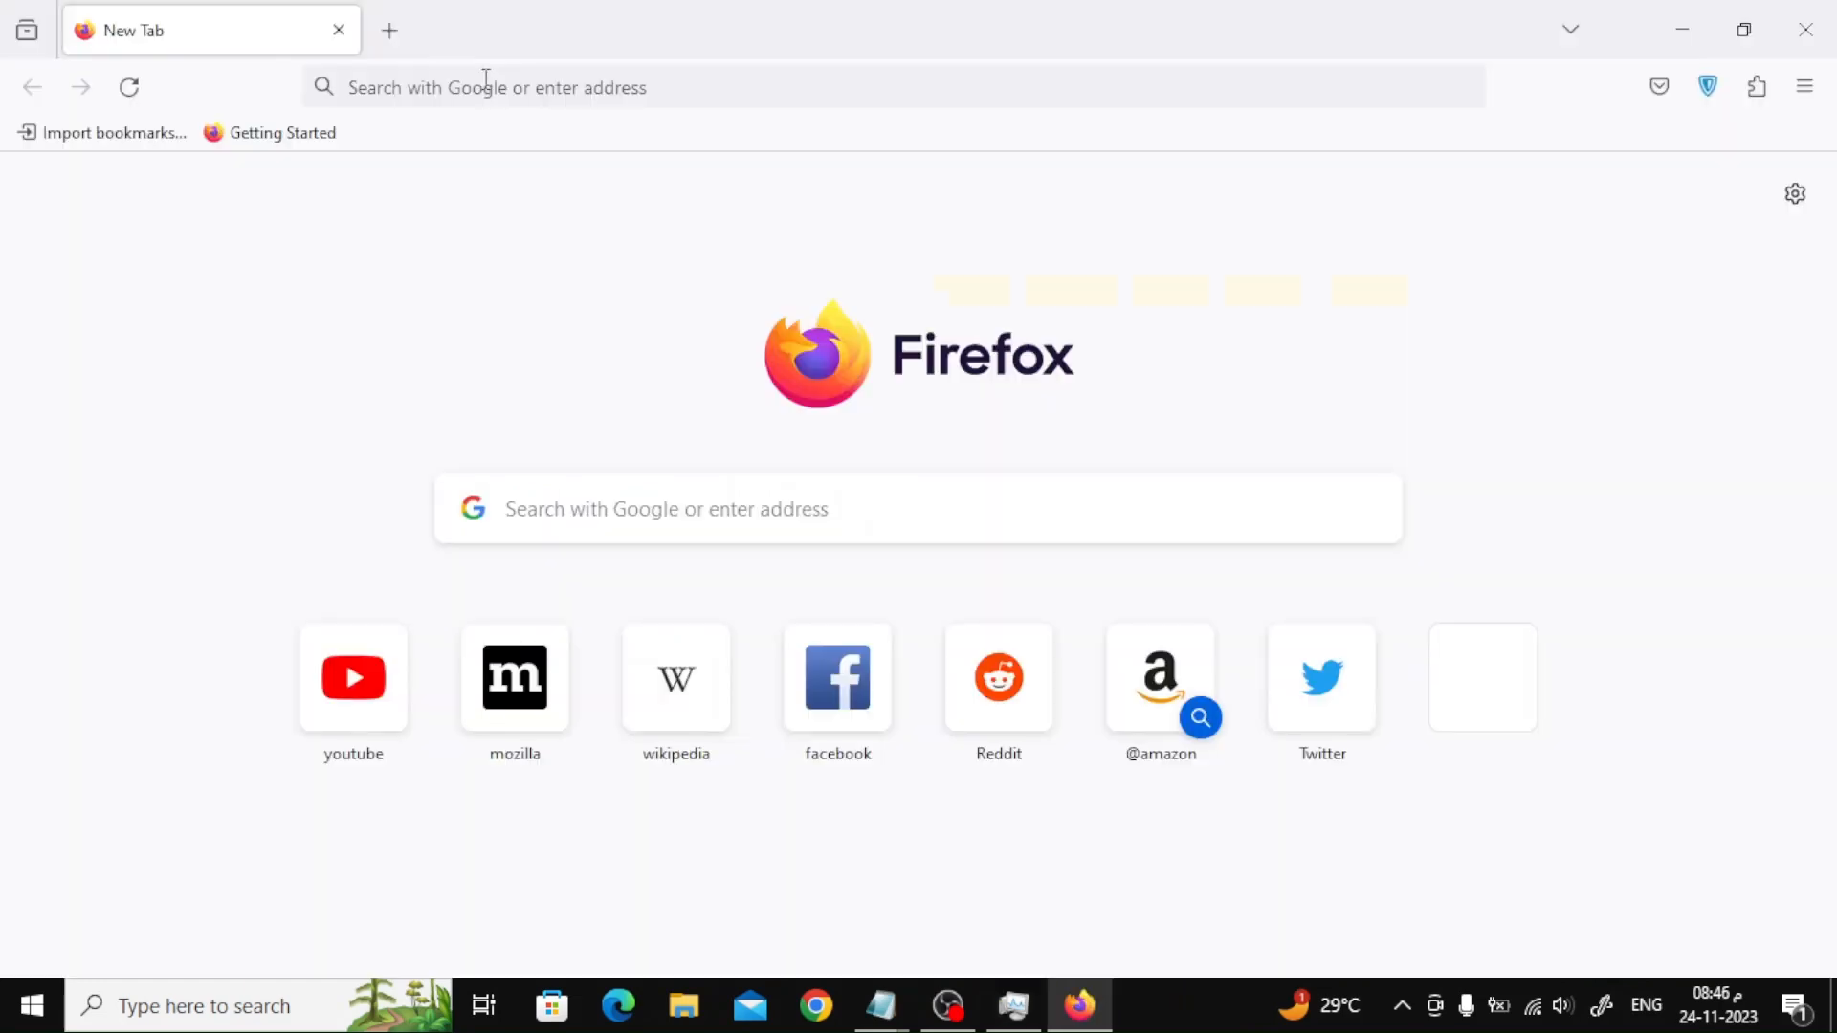
Go to about:memory and run Minimize memory usage.
click(483, 86)
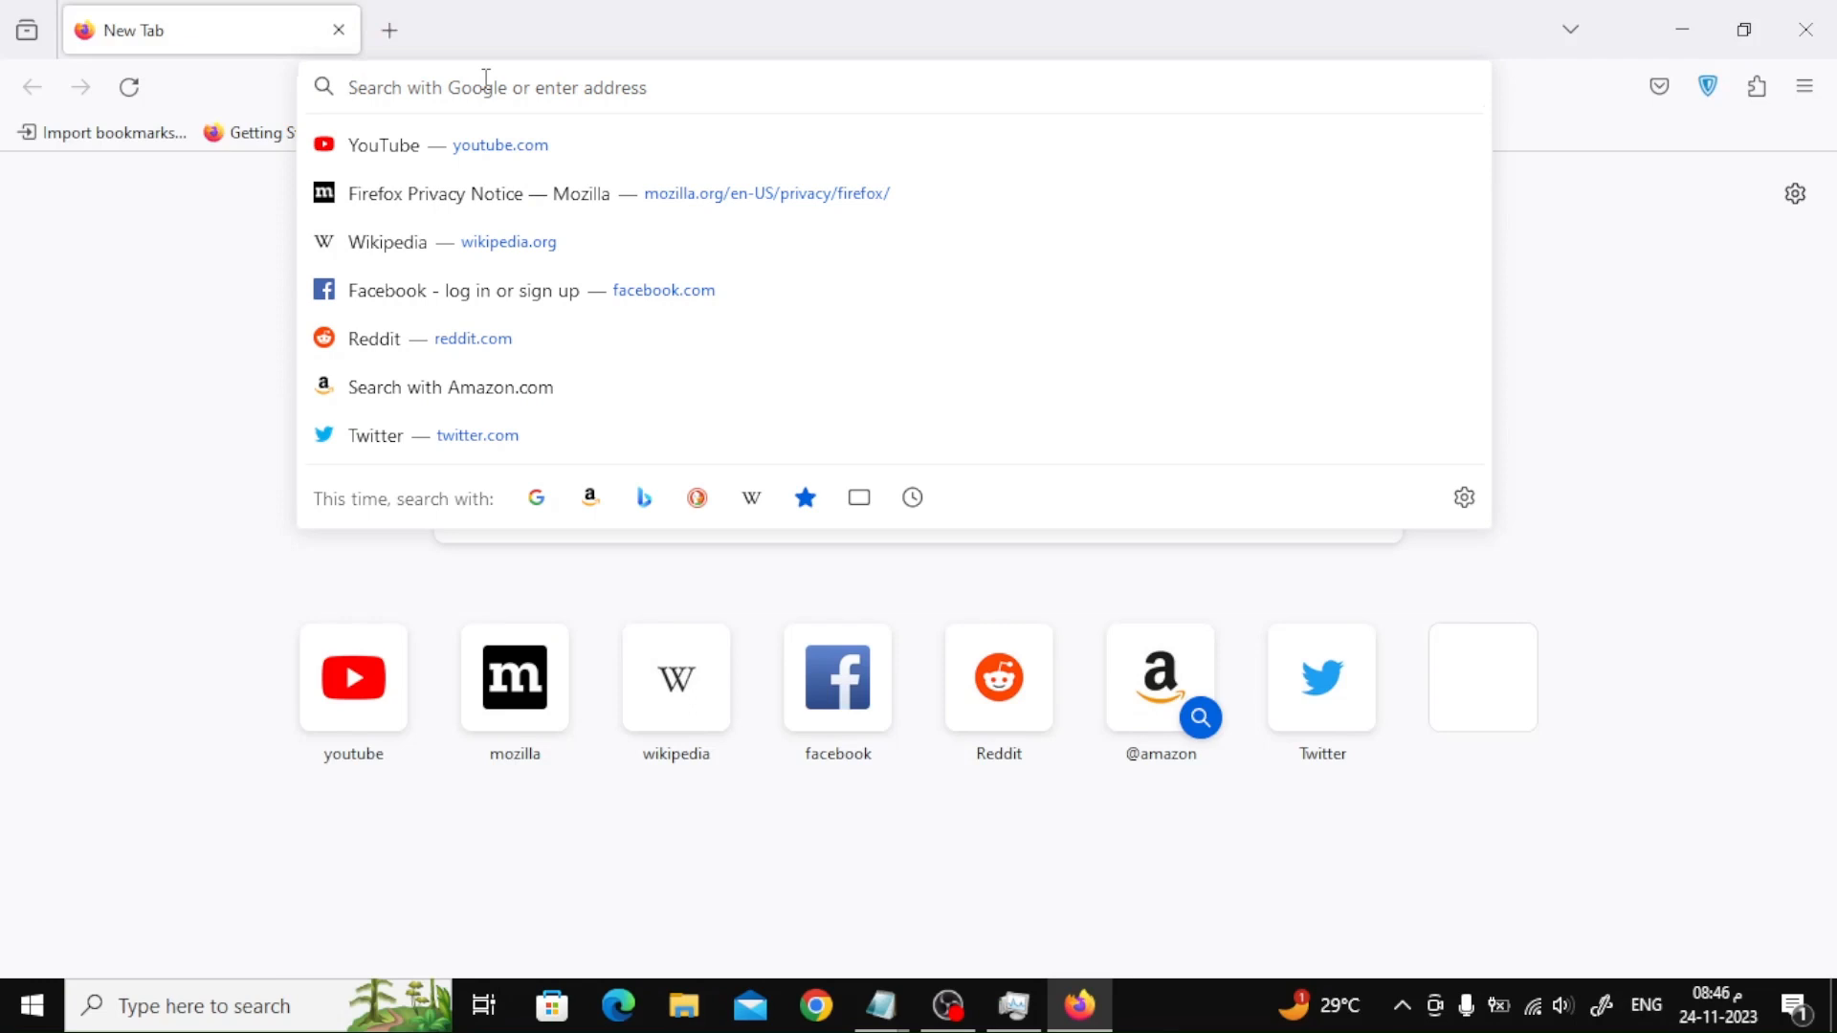
text(use)
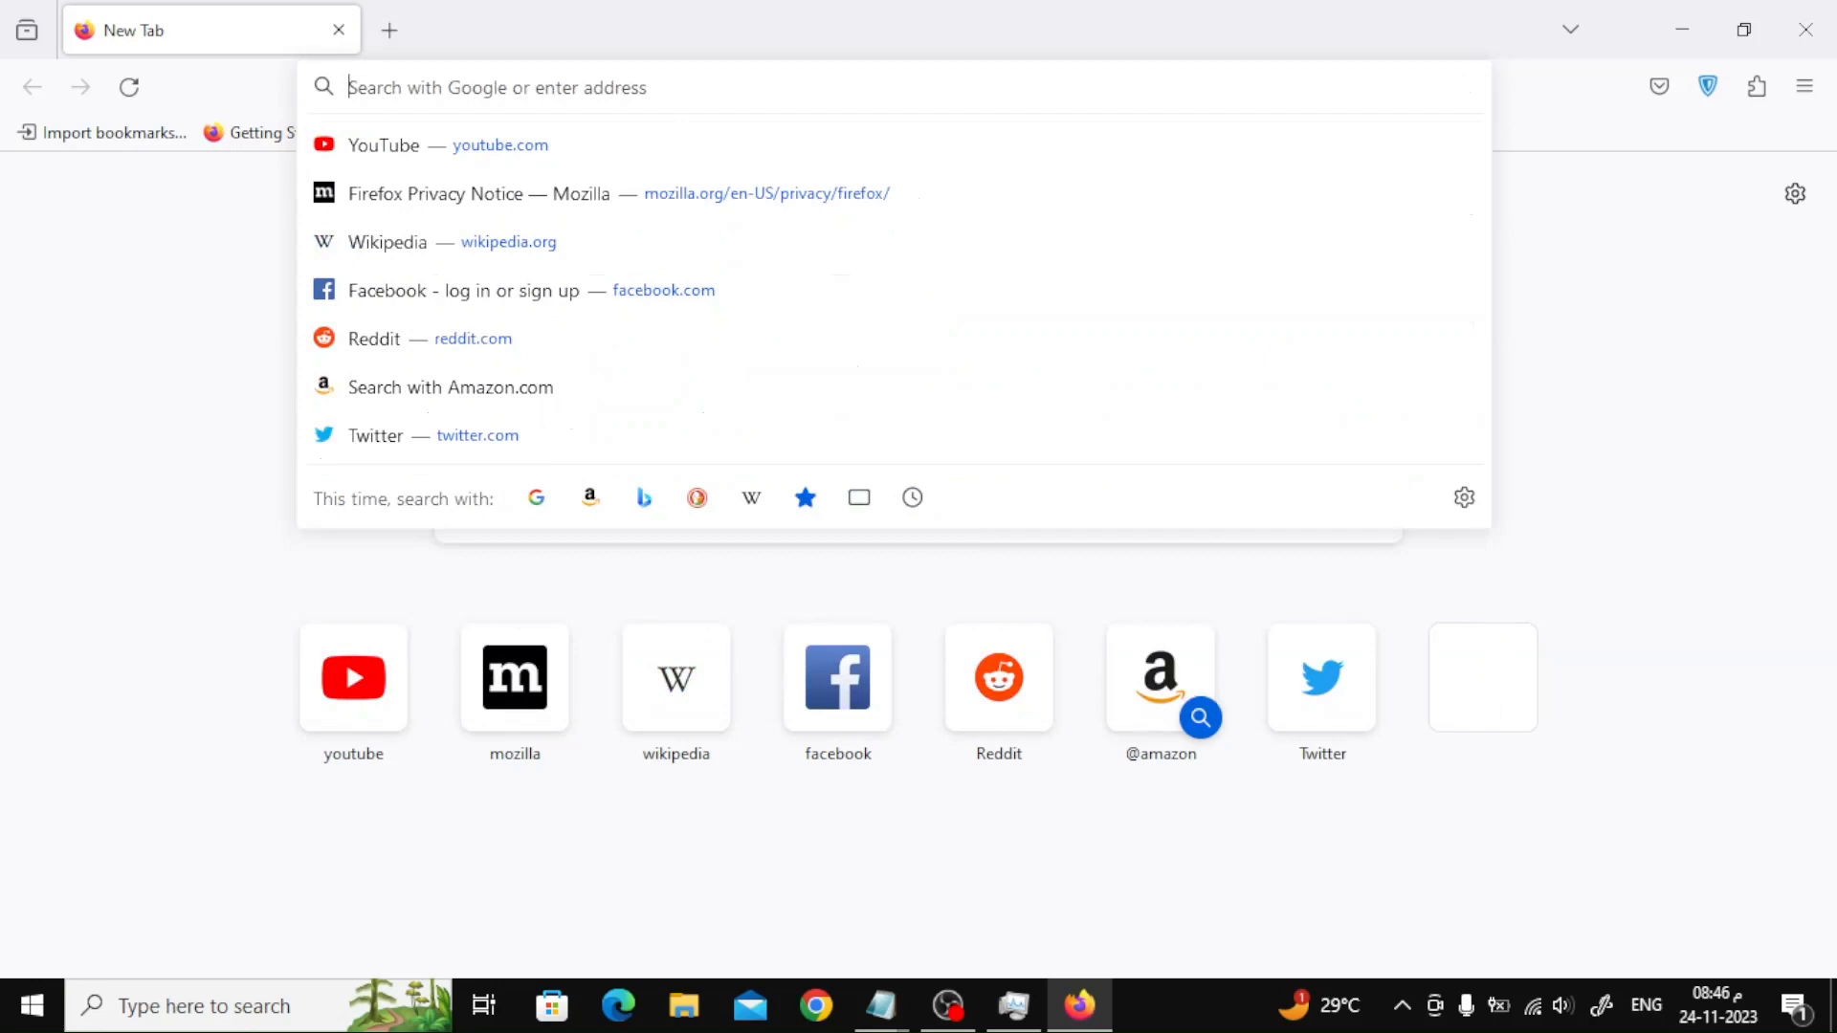
text(about:m)
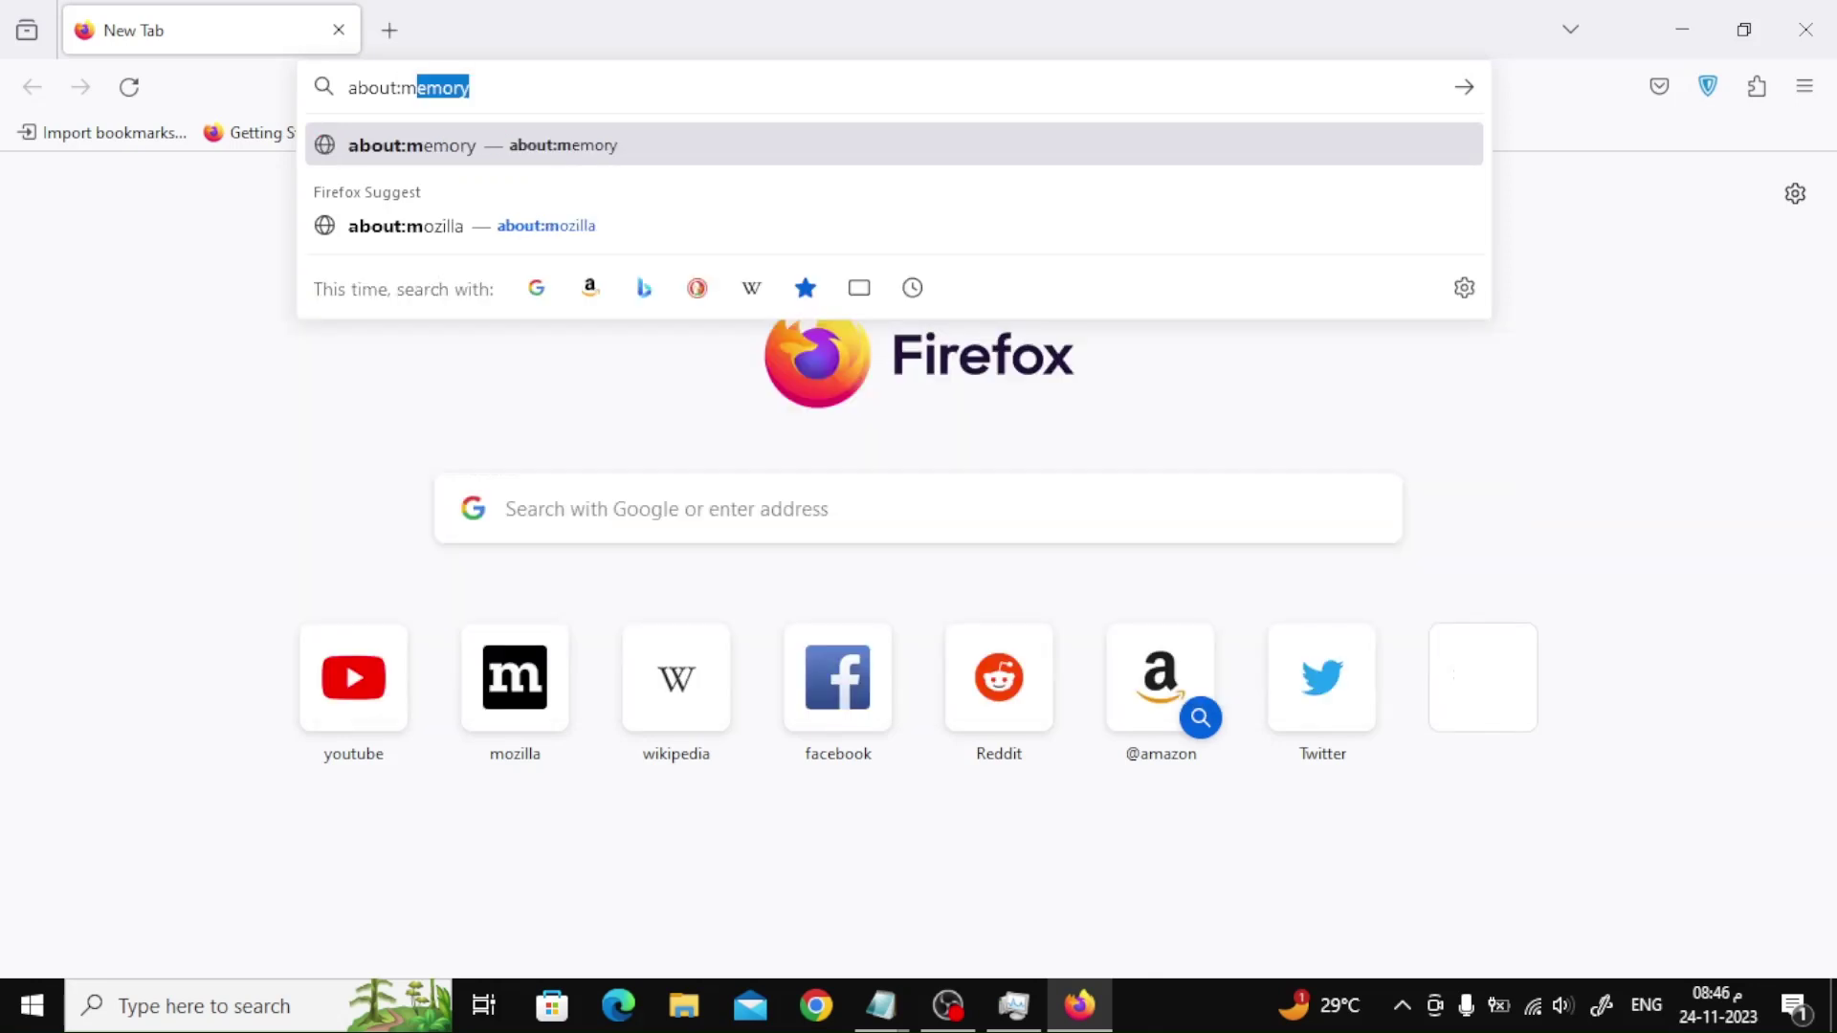
mouse_move(452, 153)
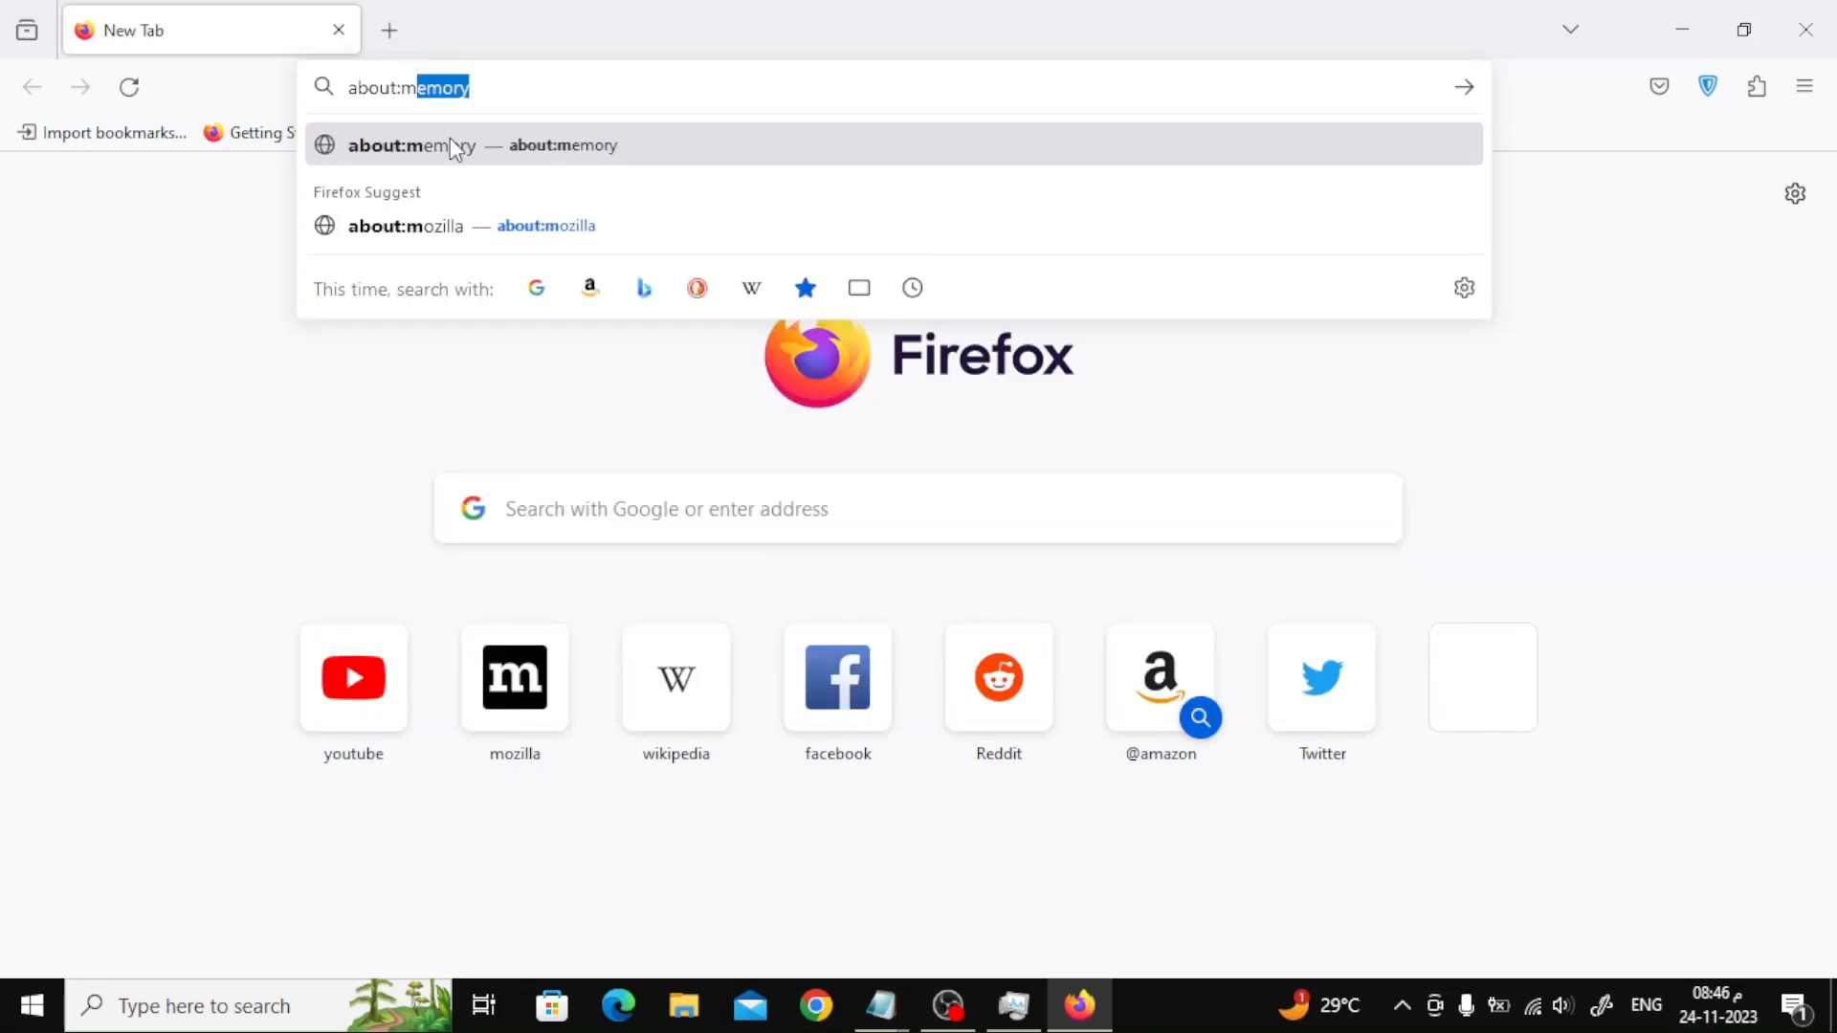
click(452, 146)
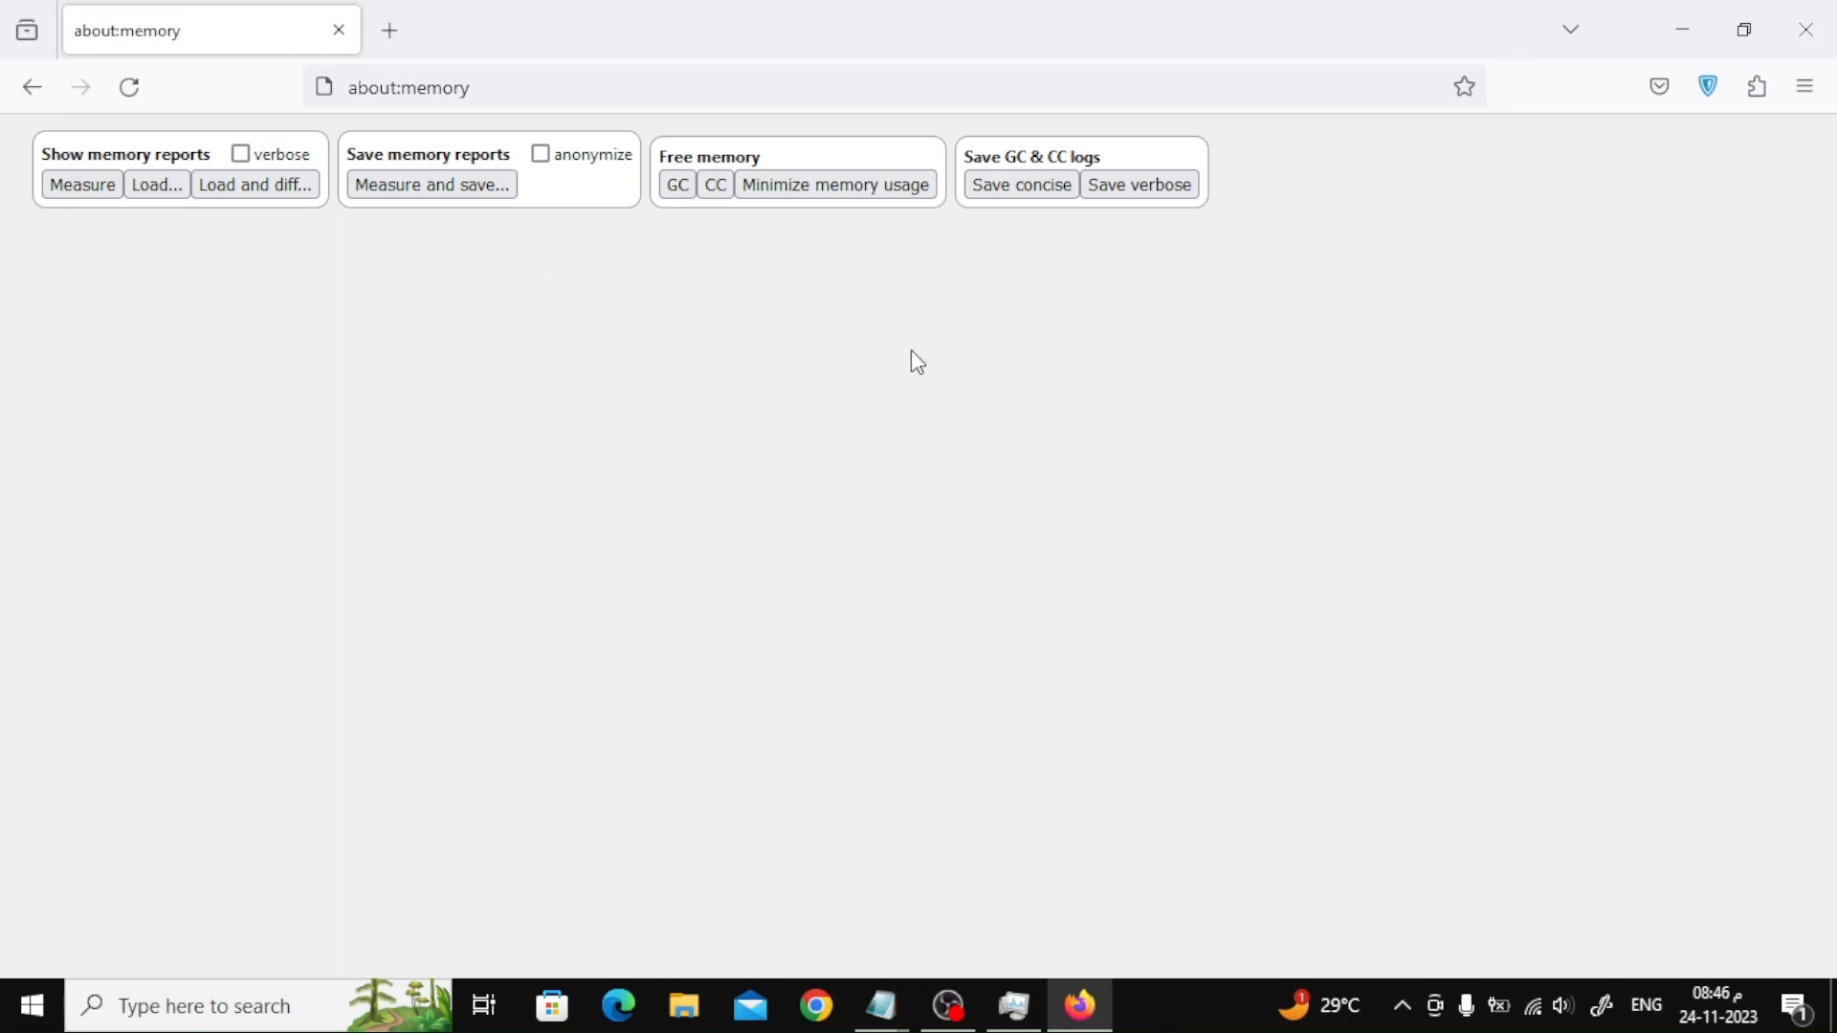
click(837, 184)
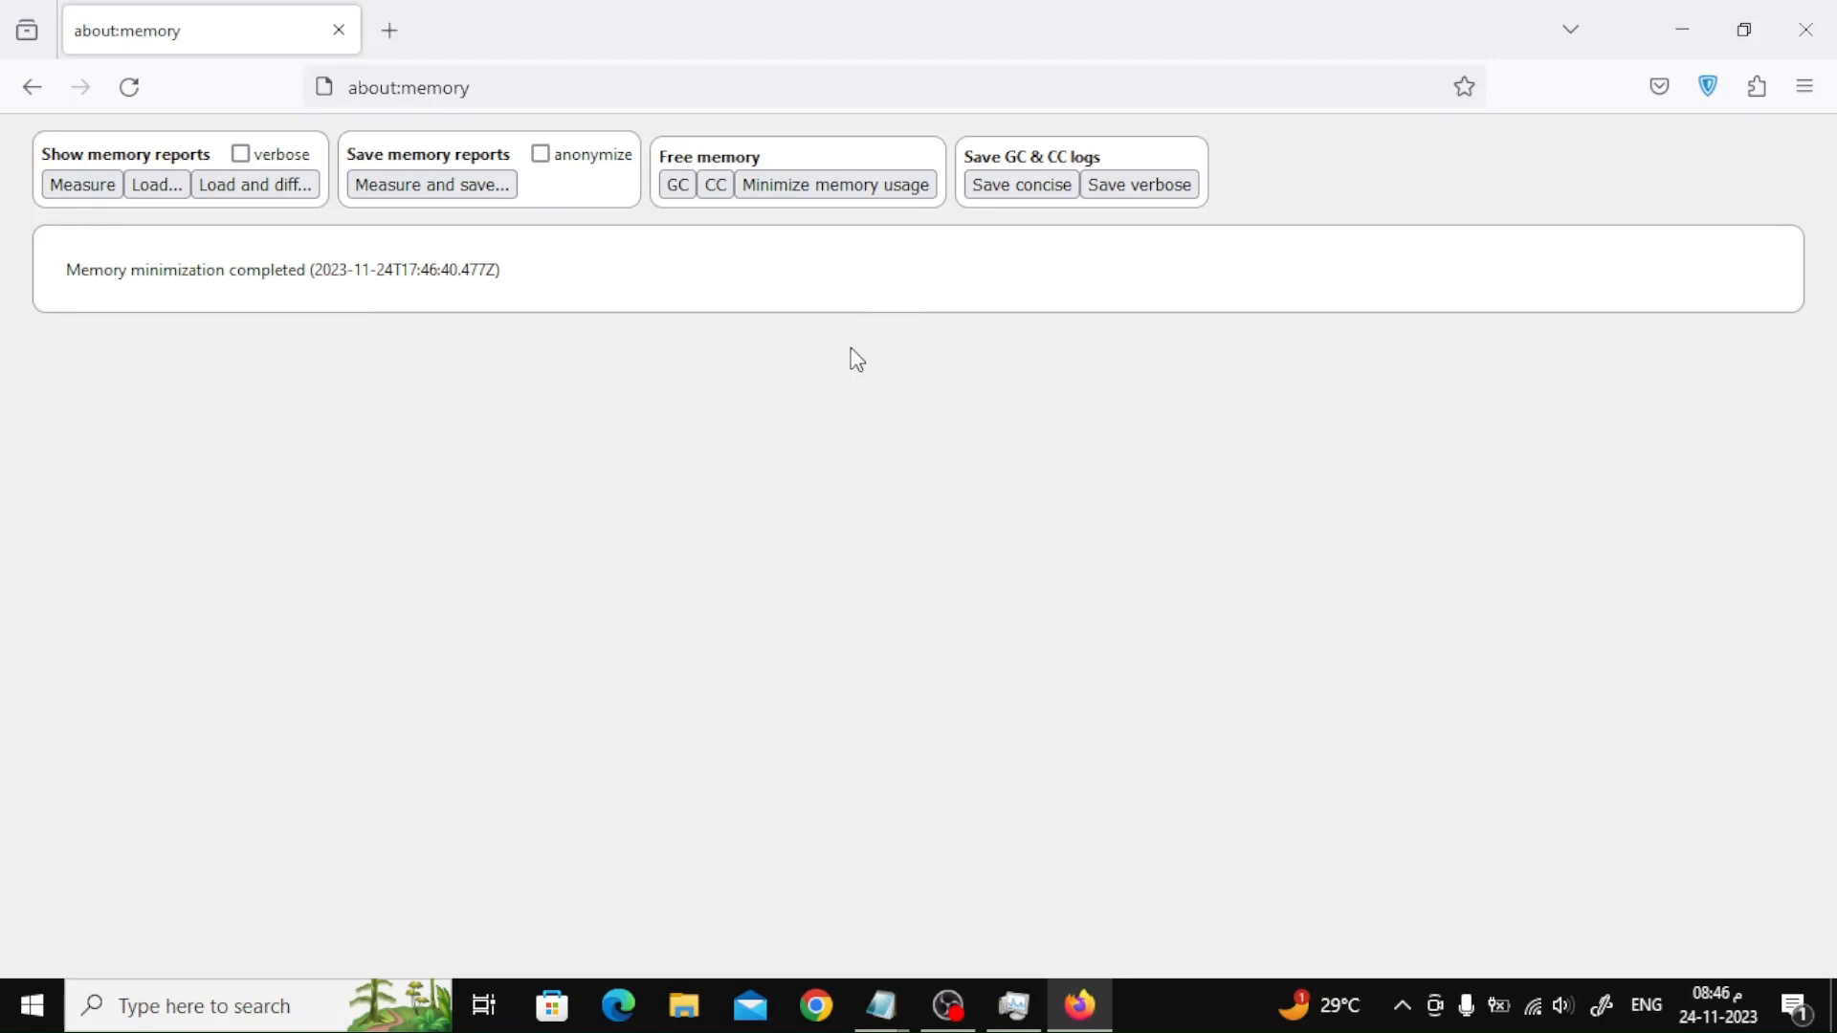
mouse_move(440, 37)
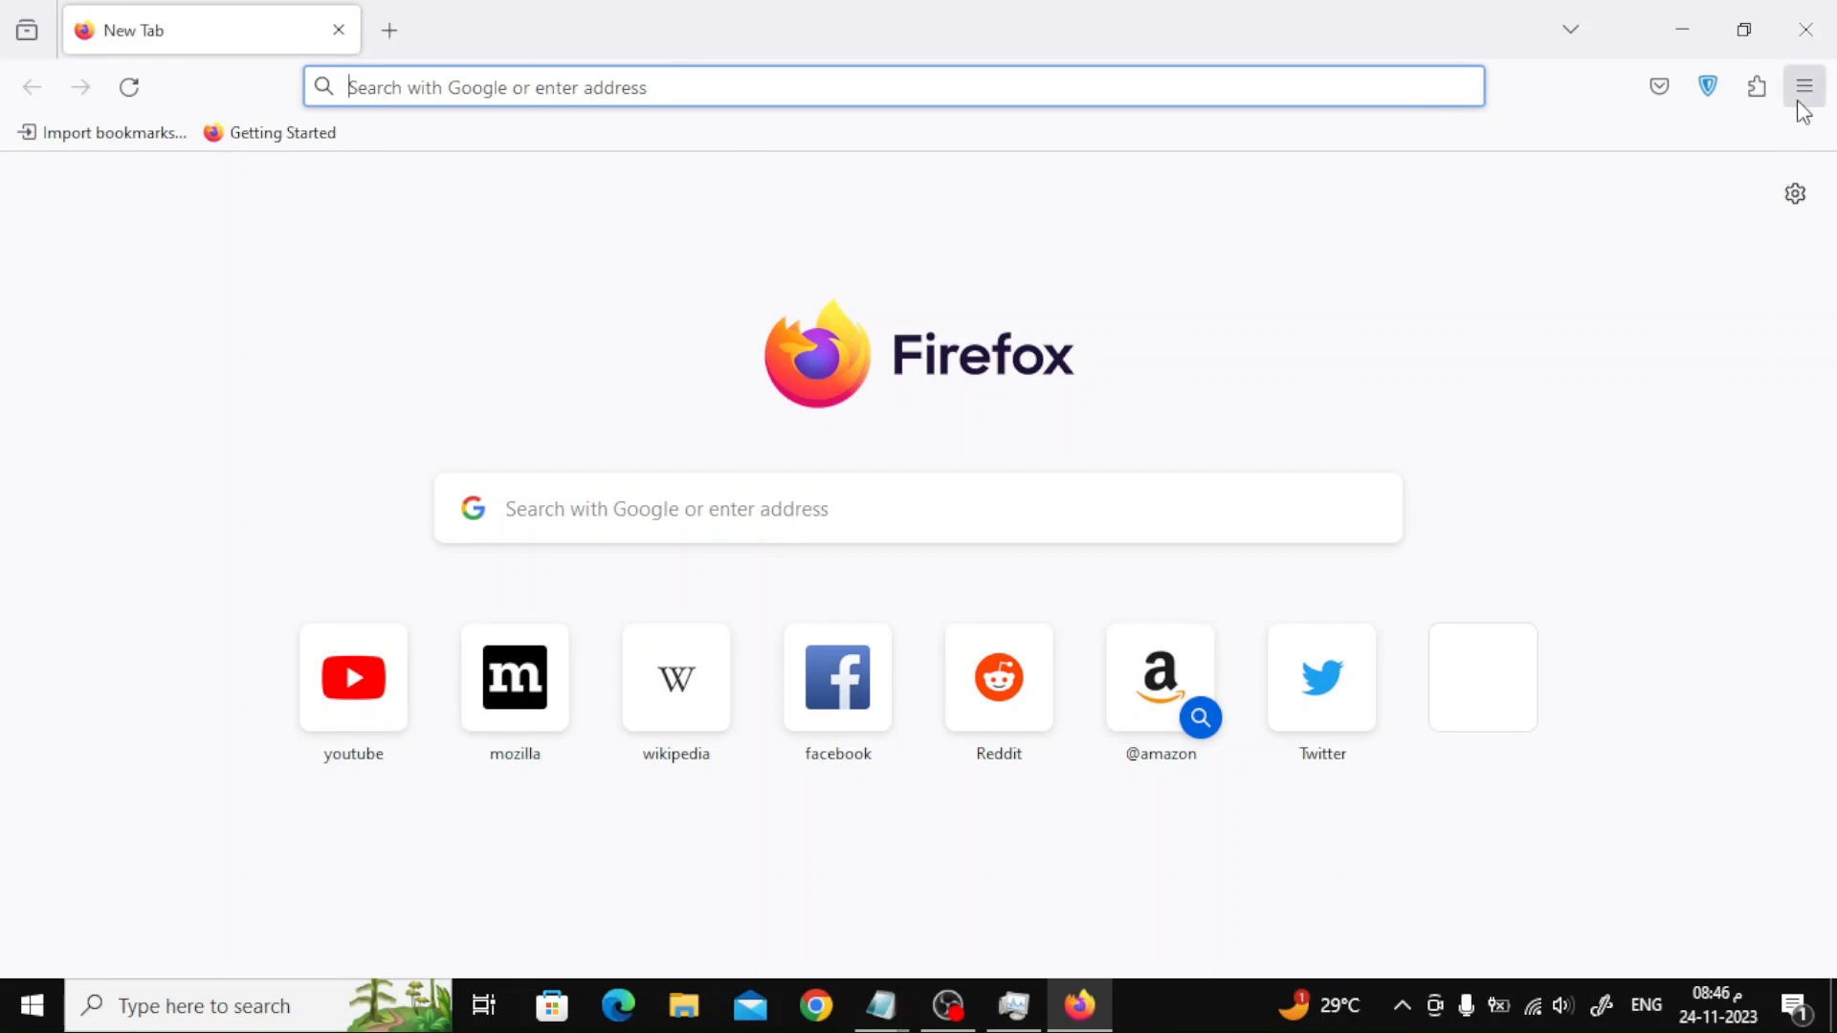
Toggle the ZenMate Free VPN extension off and back on in the Add-ons manager.
click(1804, 86)
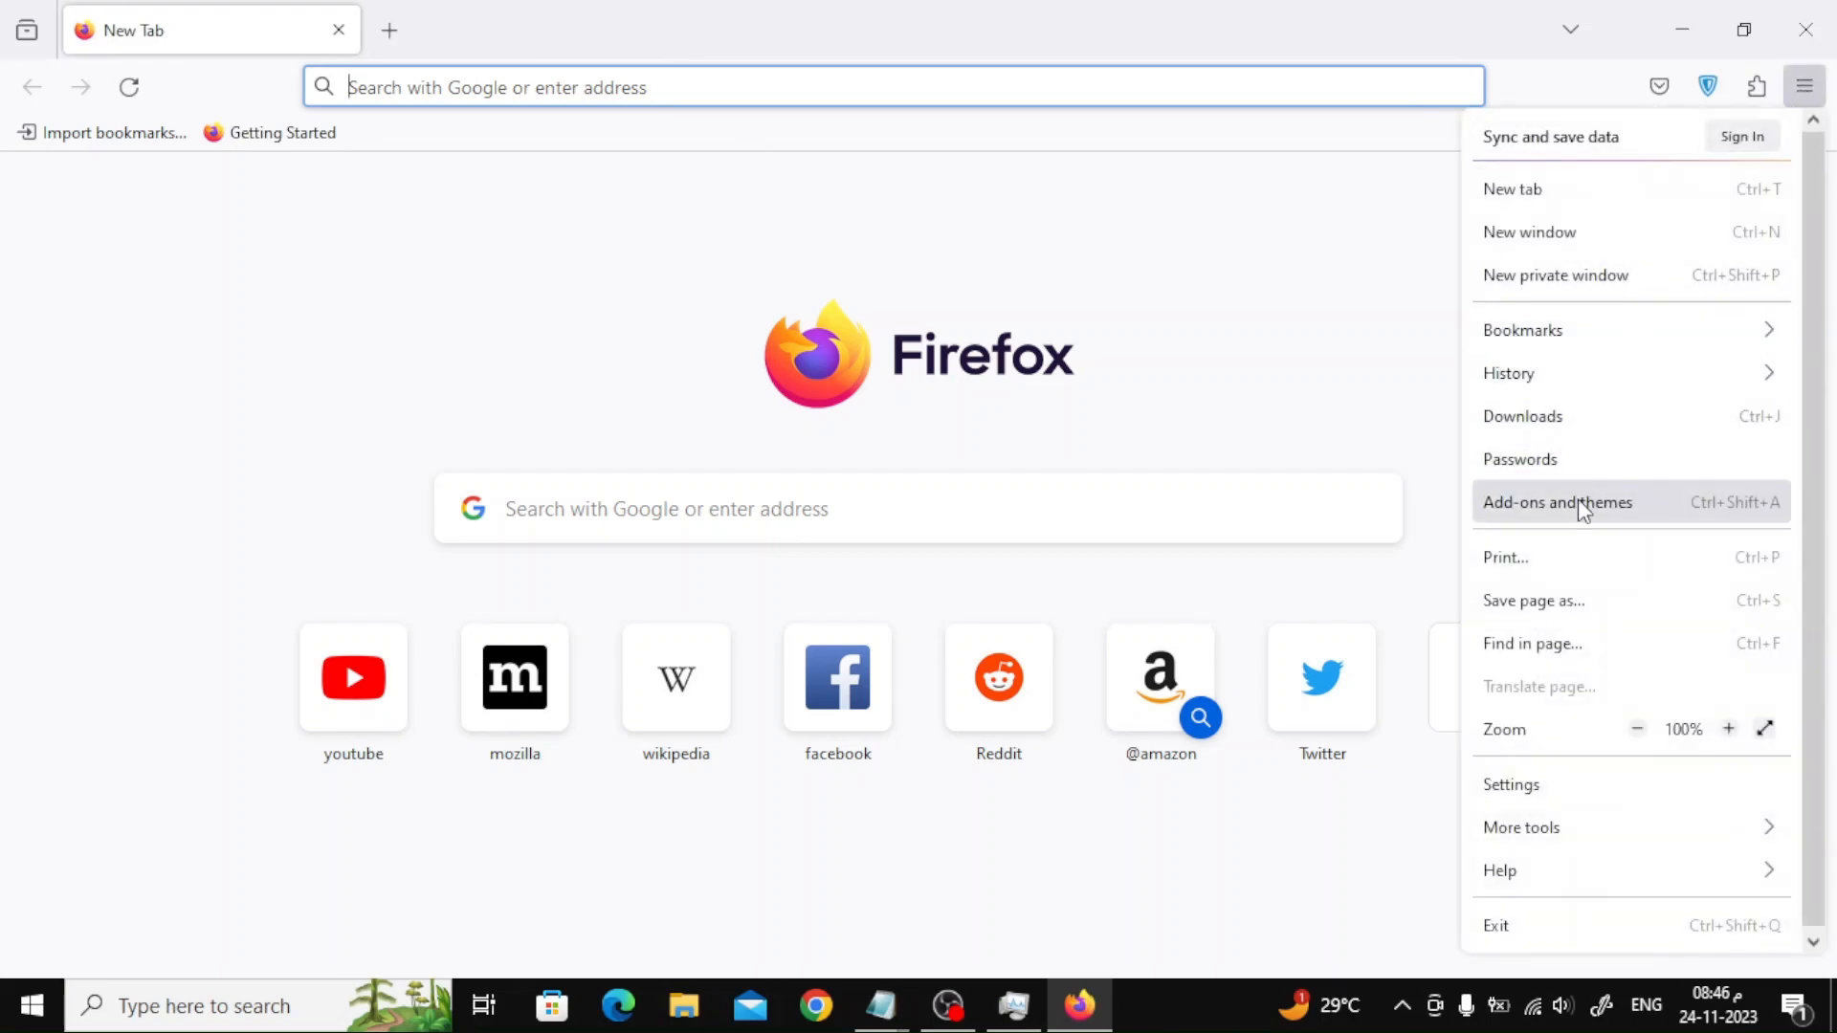
click(1556, 503)
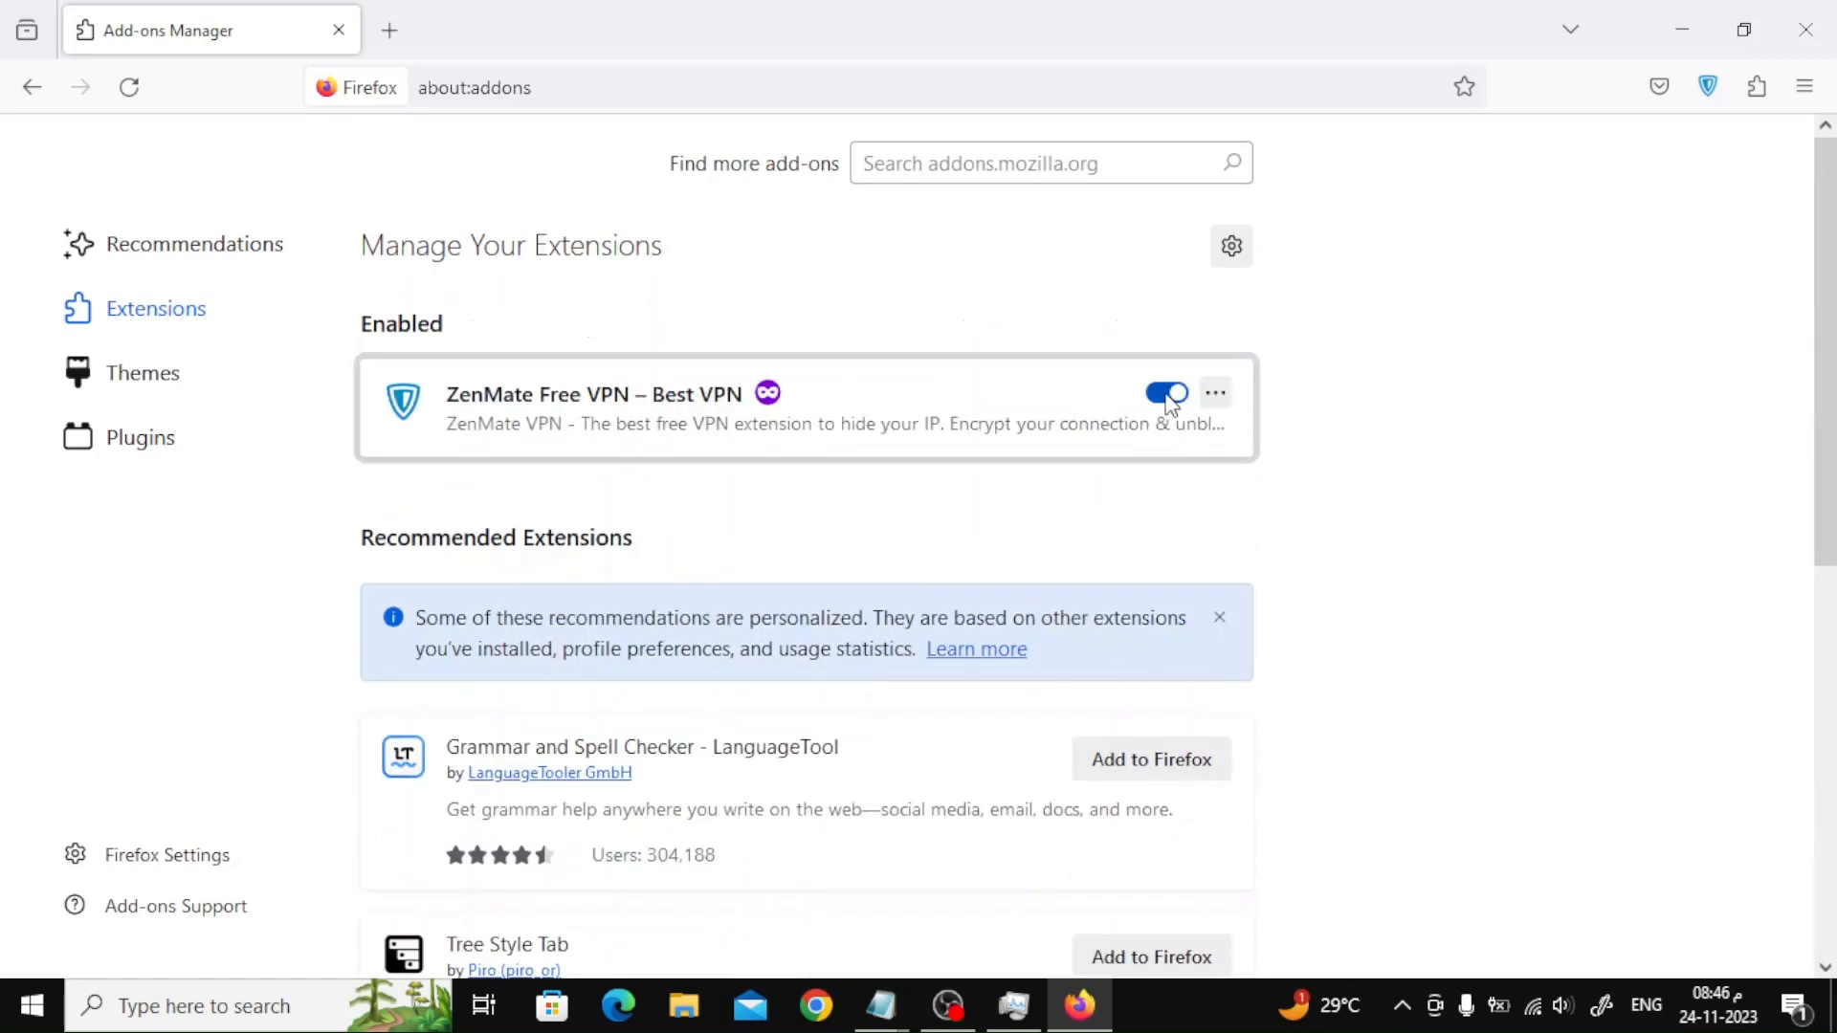
click(1215, 393)
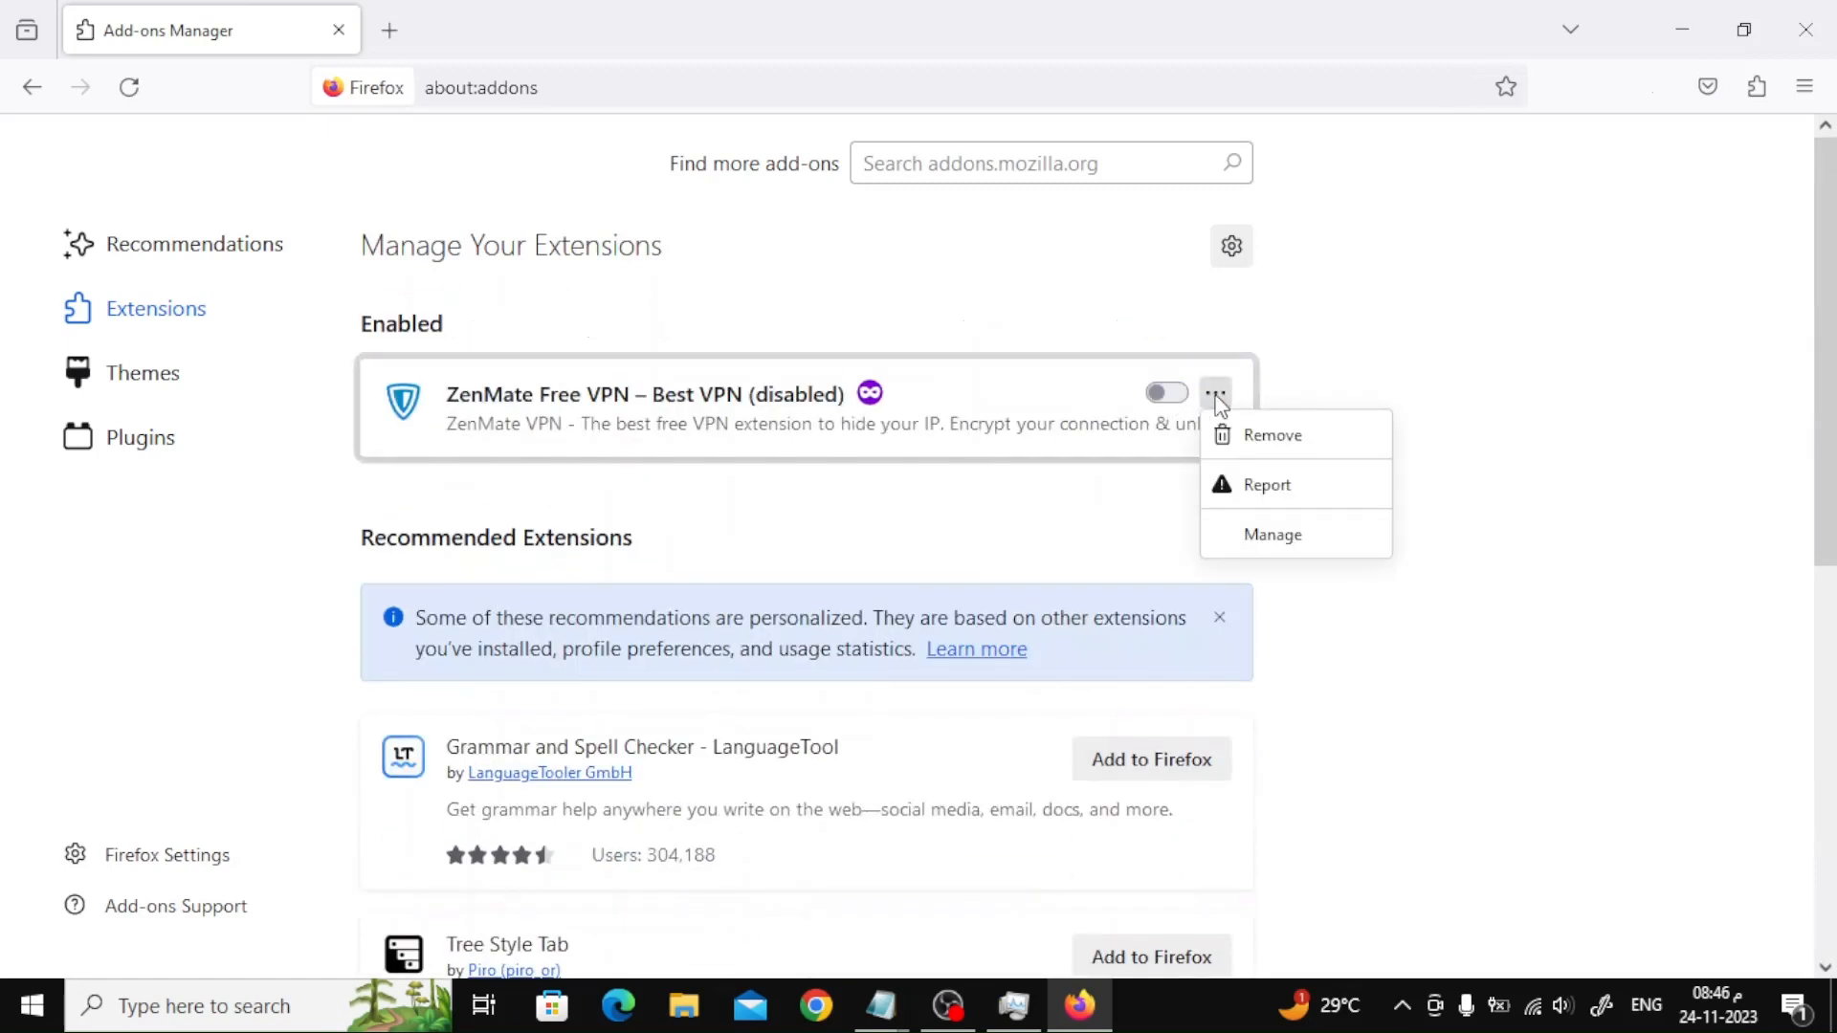
mouse_move(1263, 451)
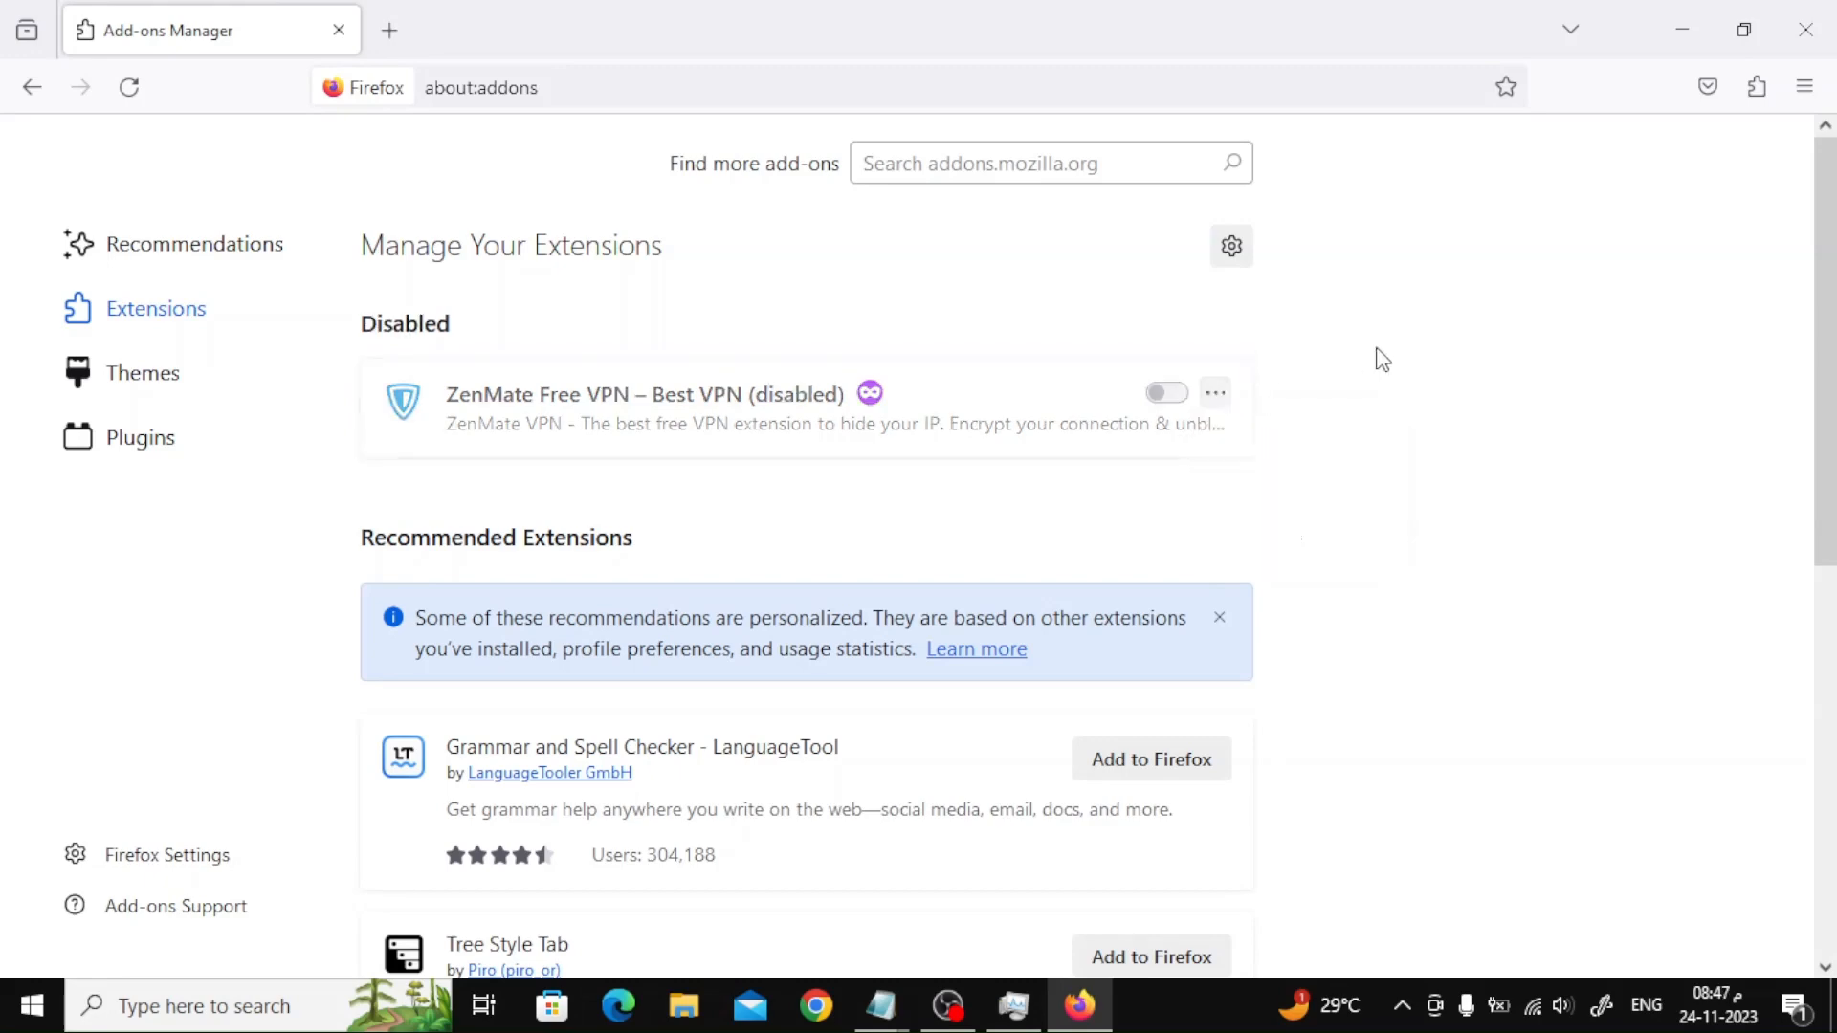
click(1165, 392)
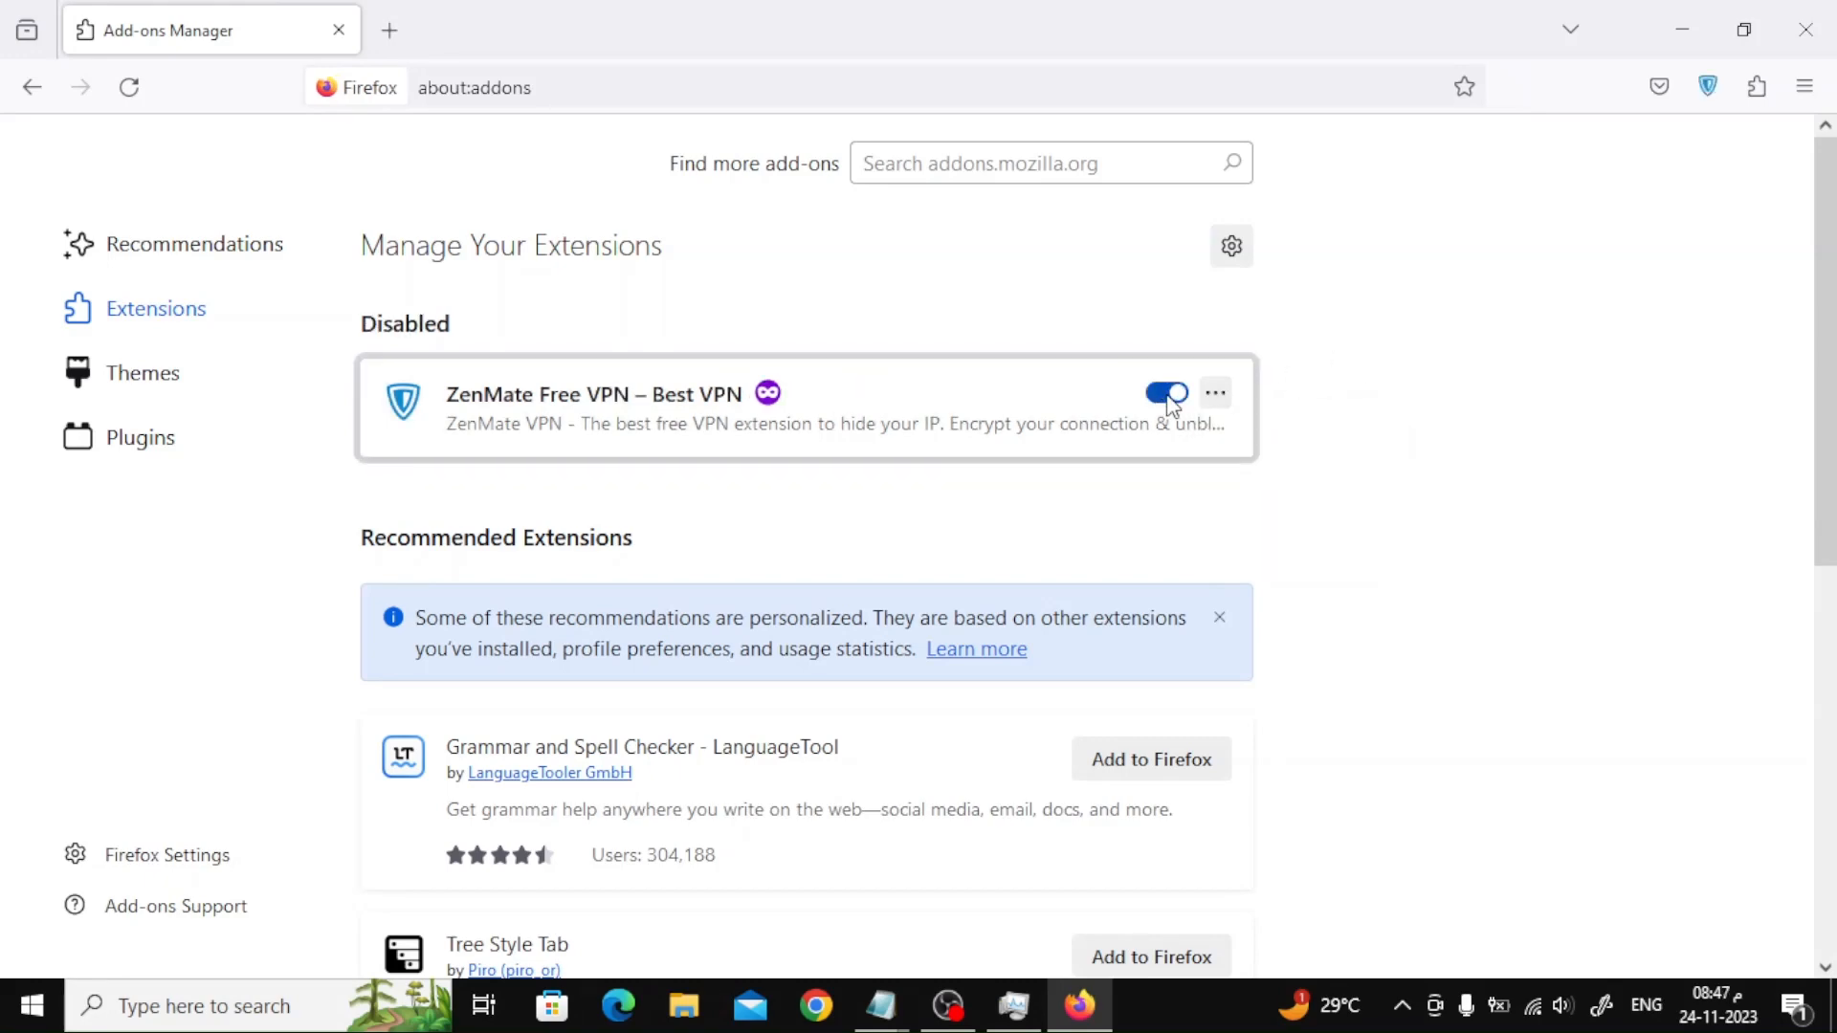
click(1166, 393)
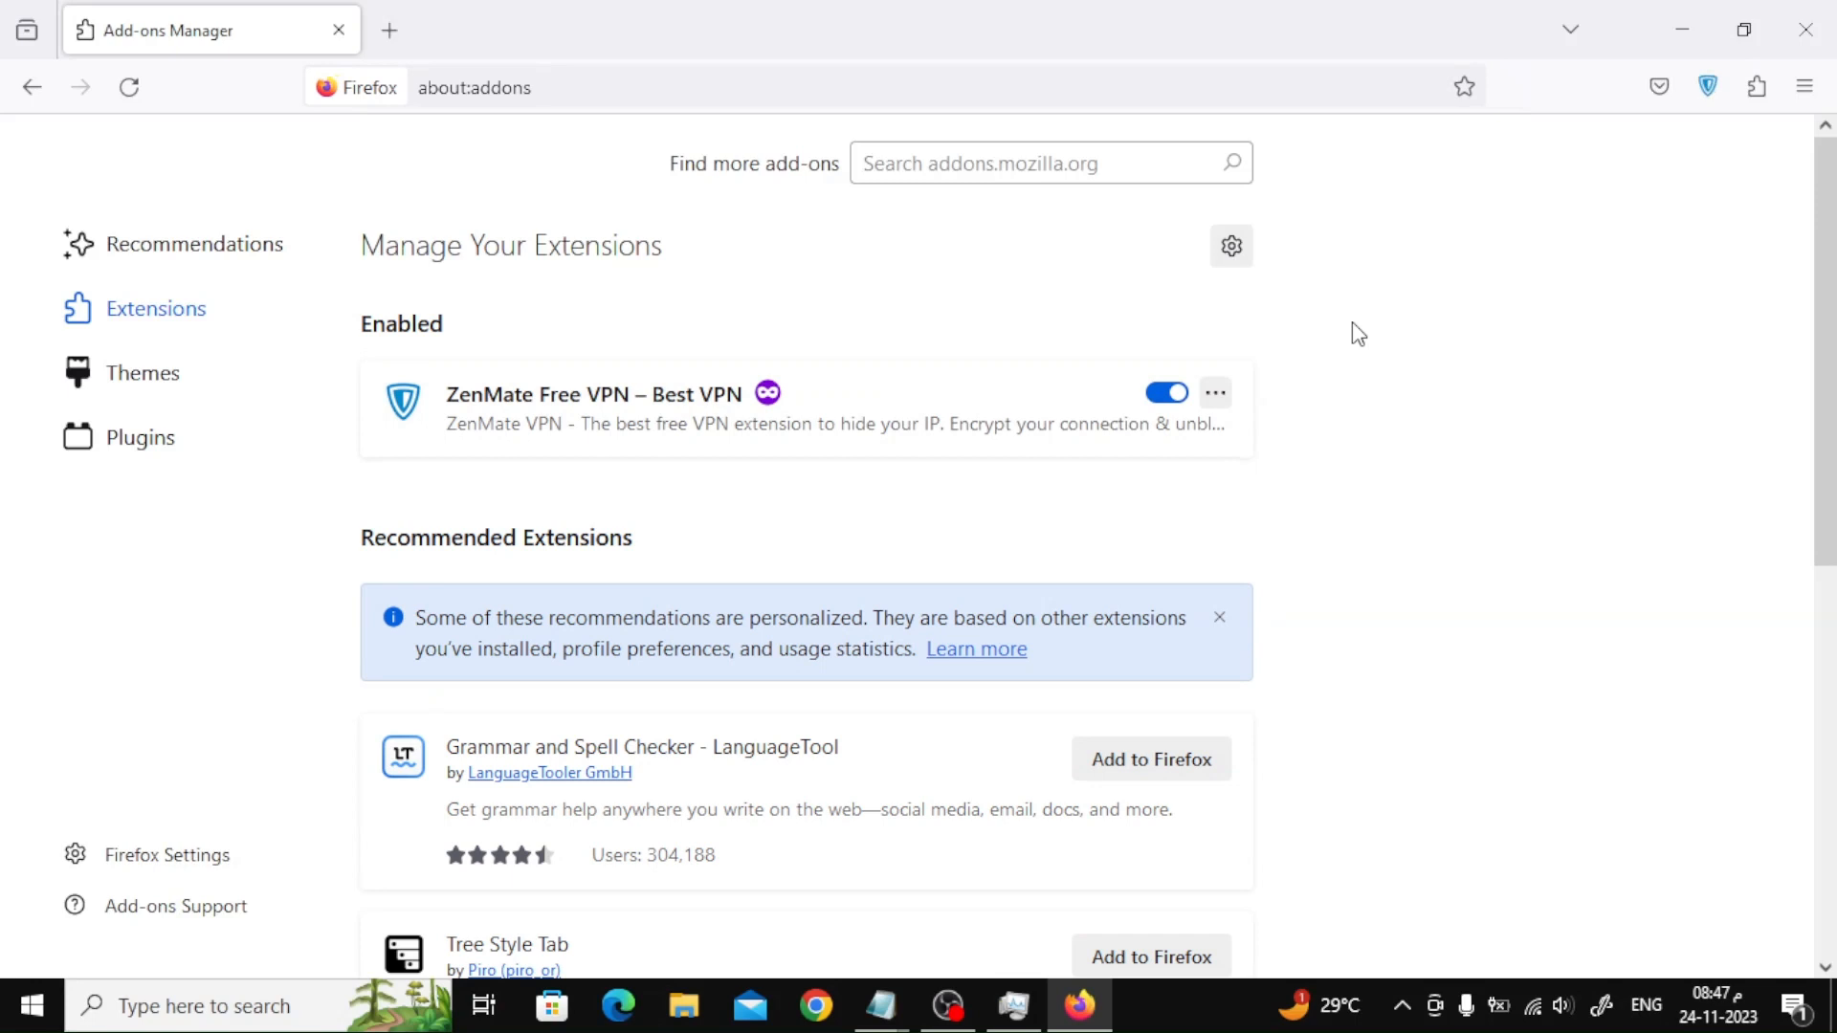
mouse_move(1069, 127)
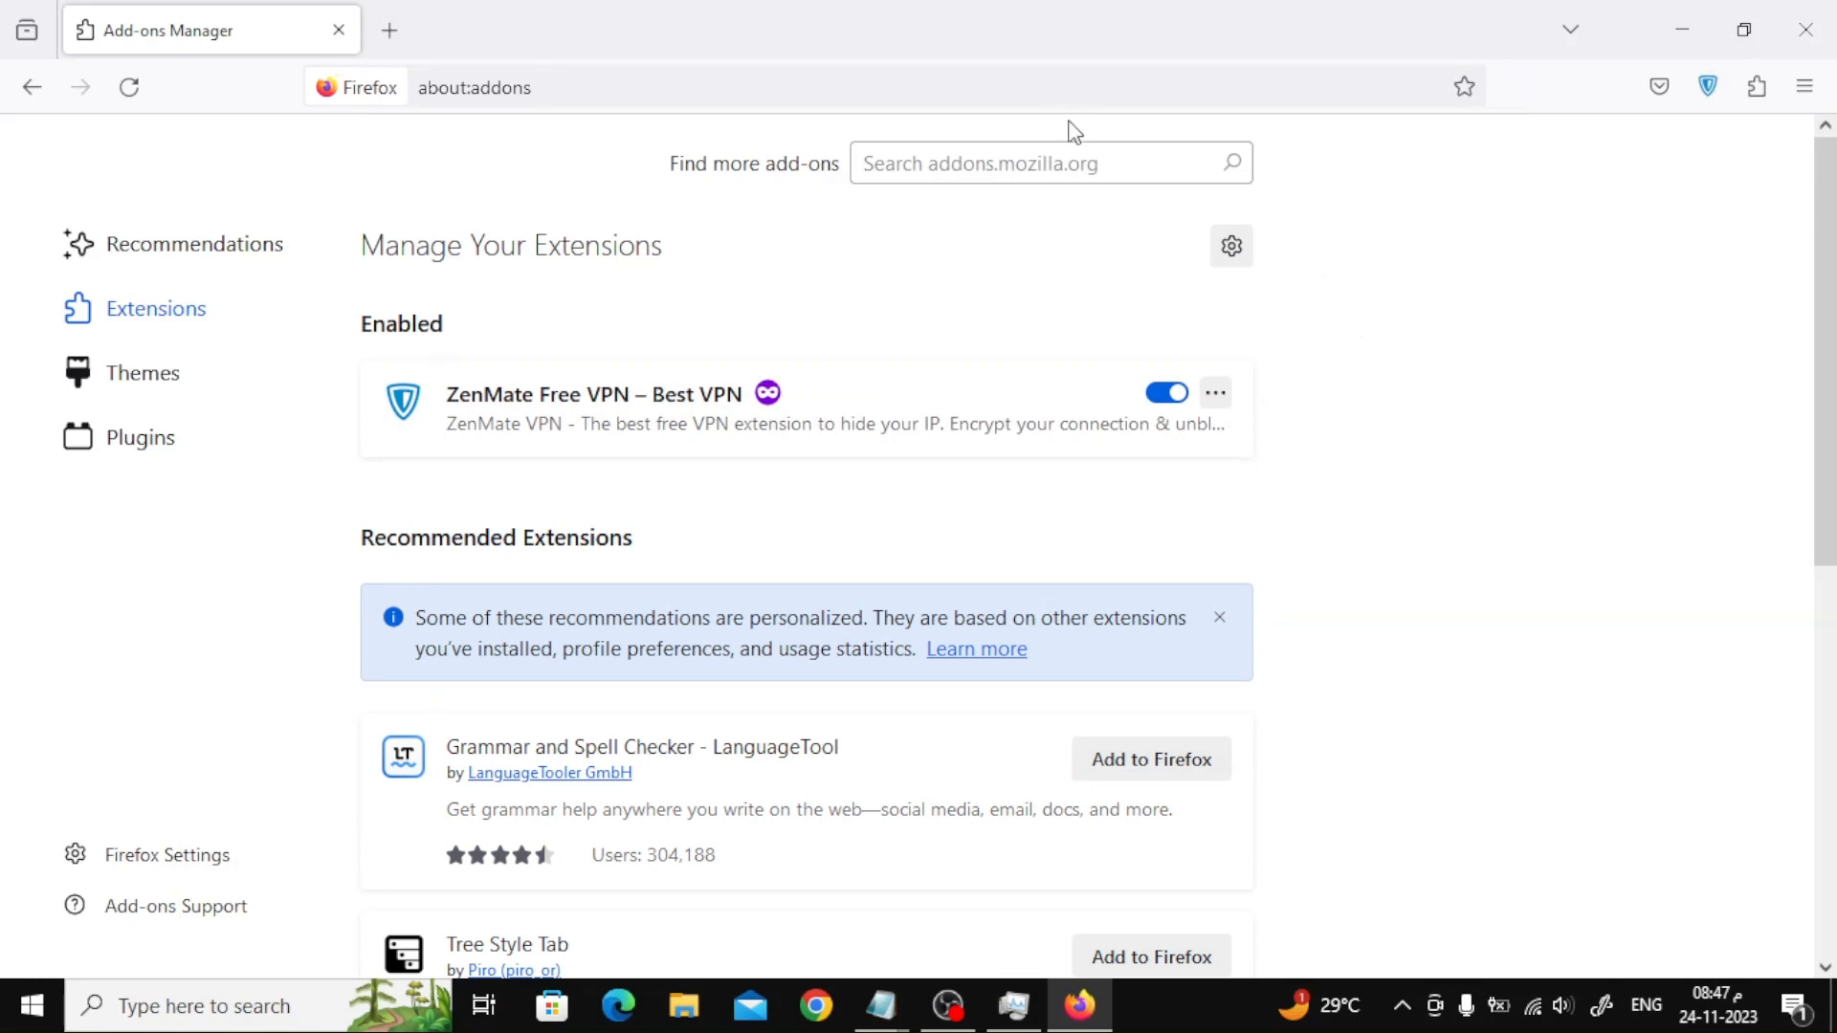
click(388, 29)
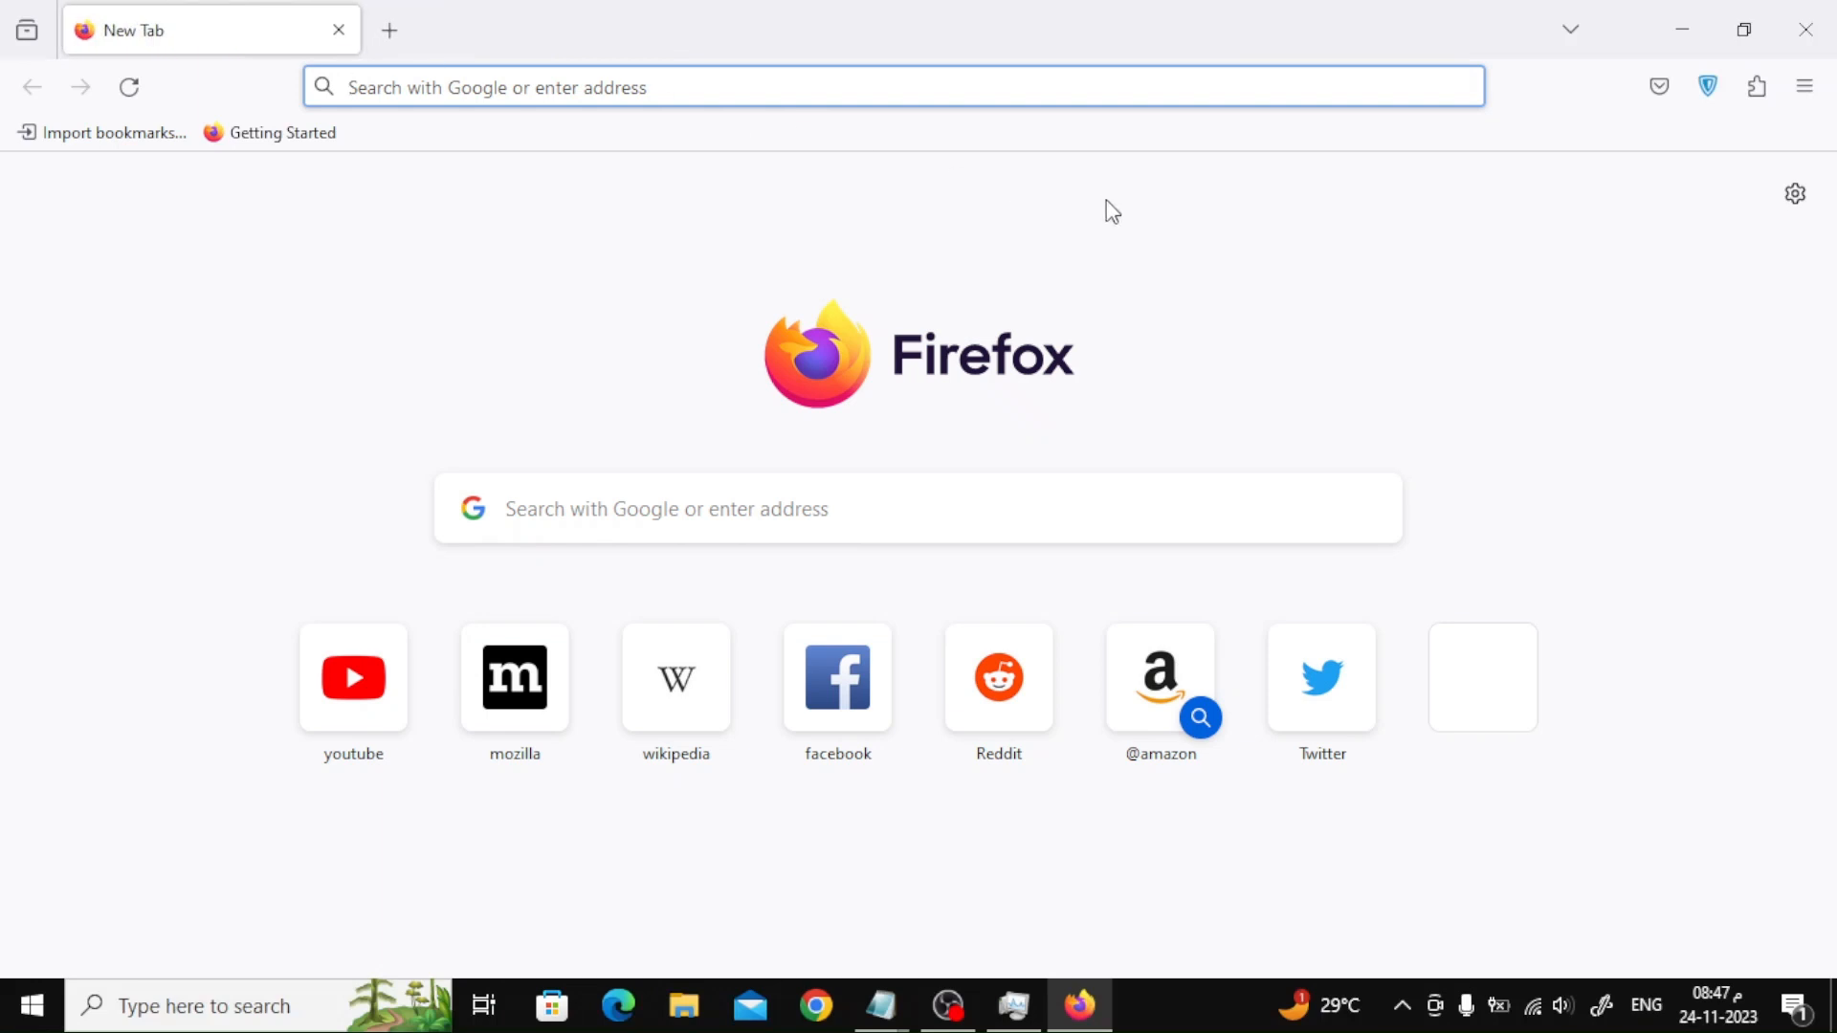
mouse_move(1527, 87)
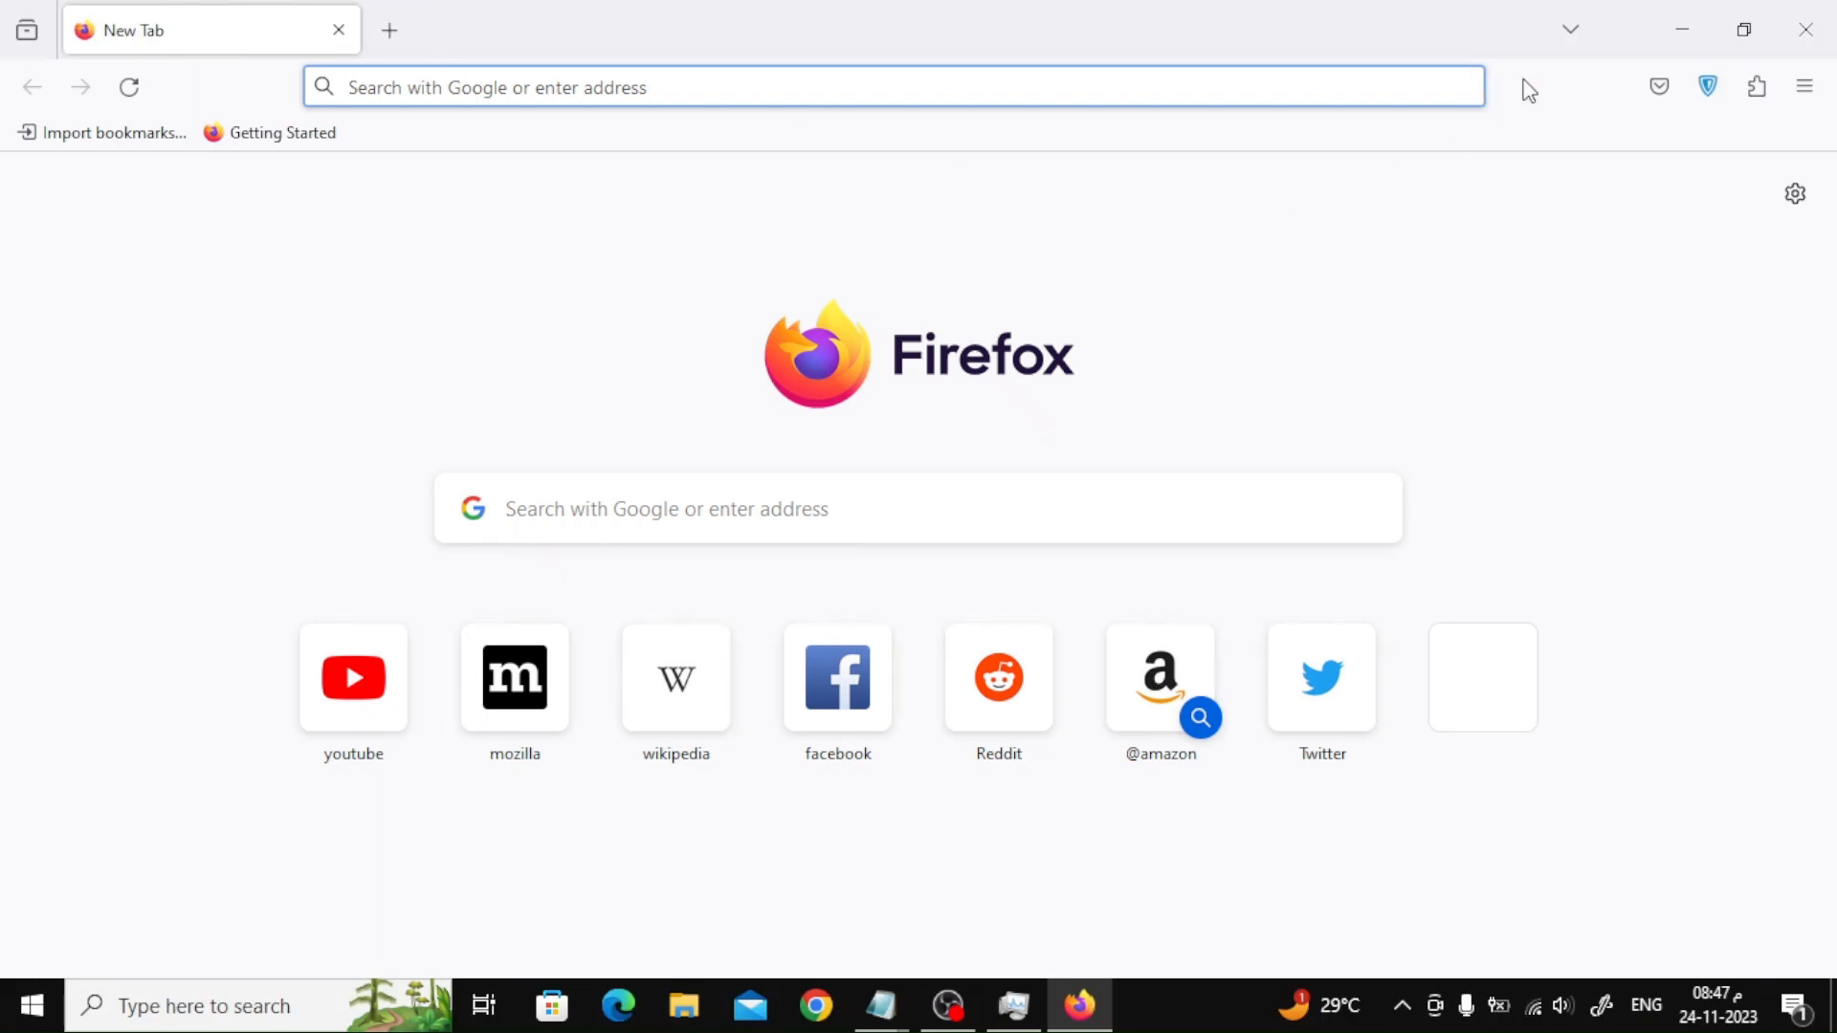
Confirm in About Firefox that version 120.0 is up to date, then reopen the main menu.
click(1804, 86)
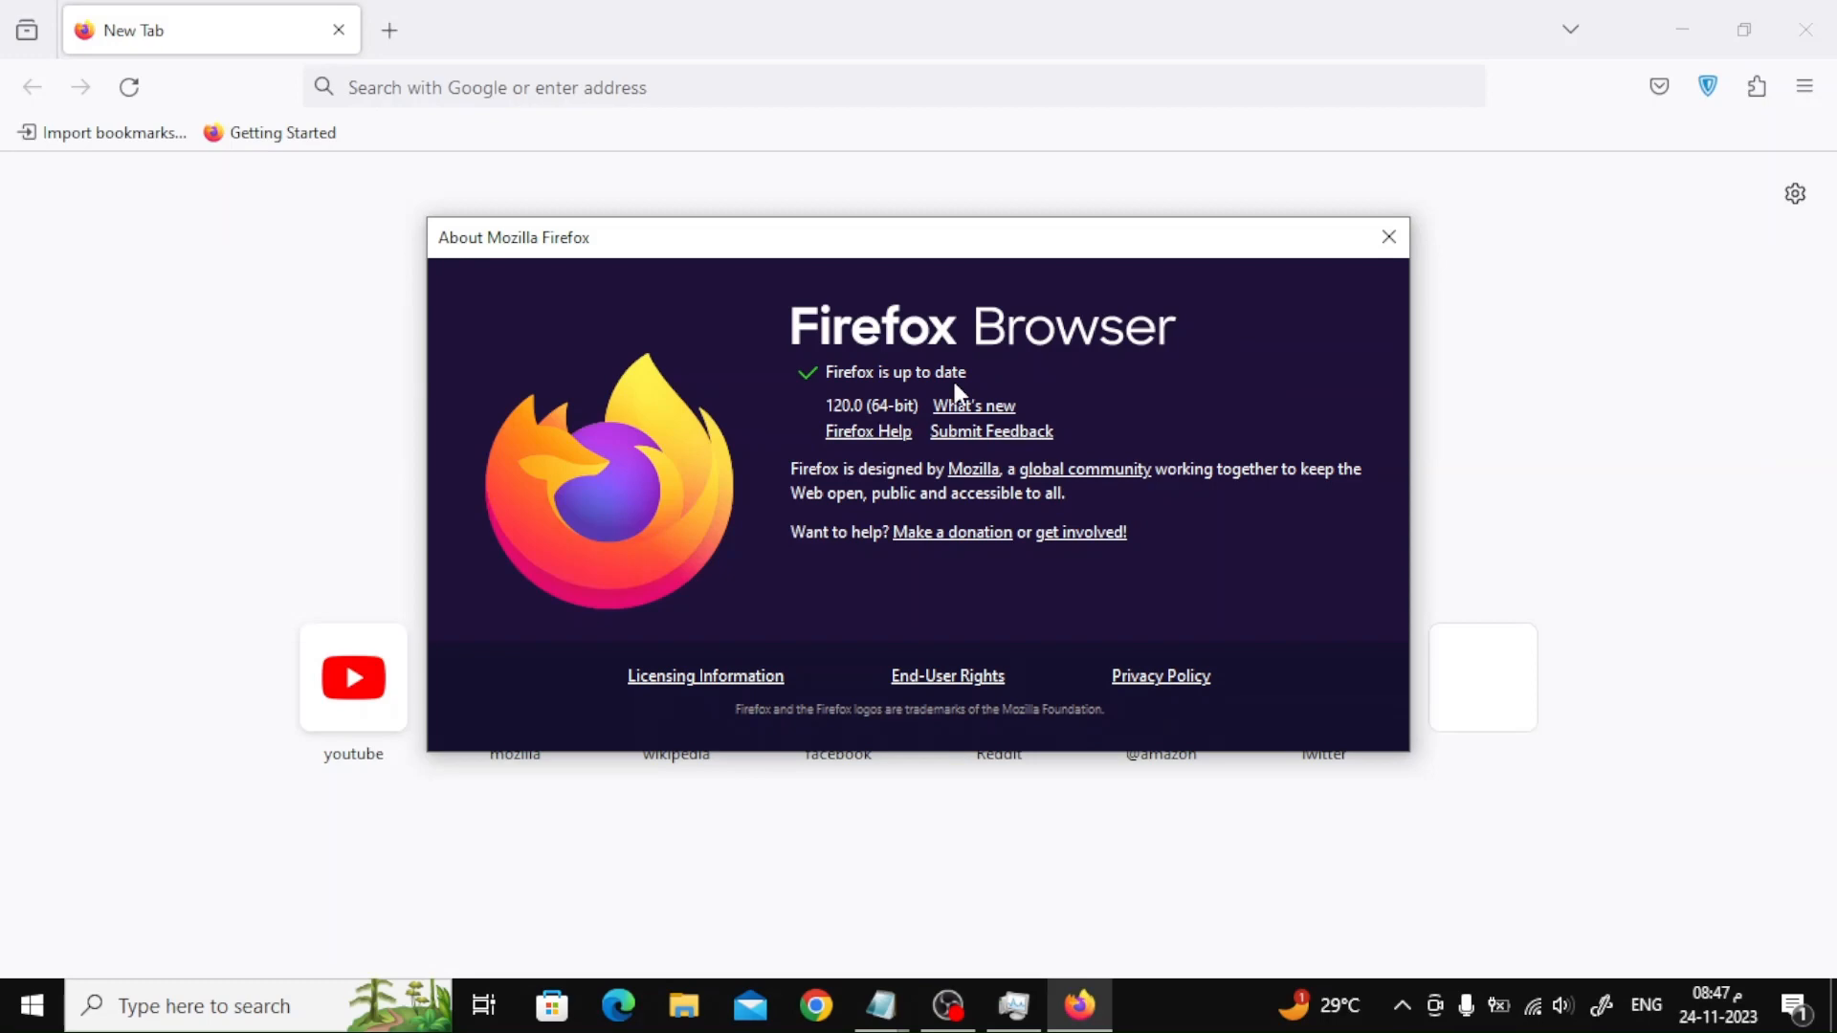
click(1388, 237)
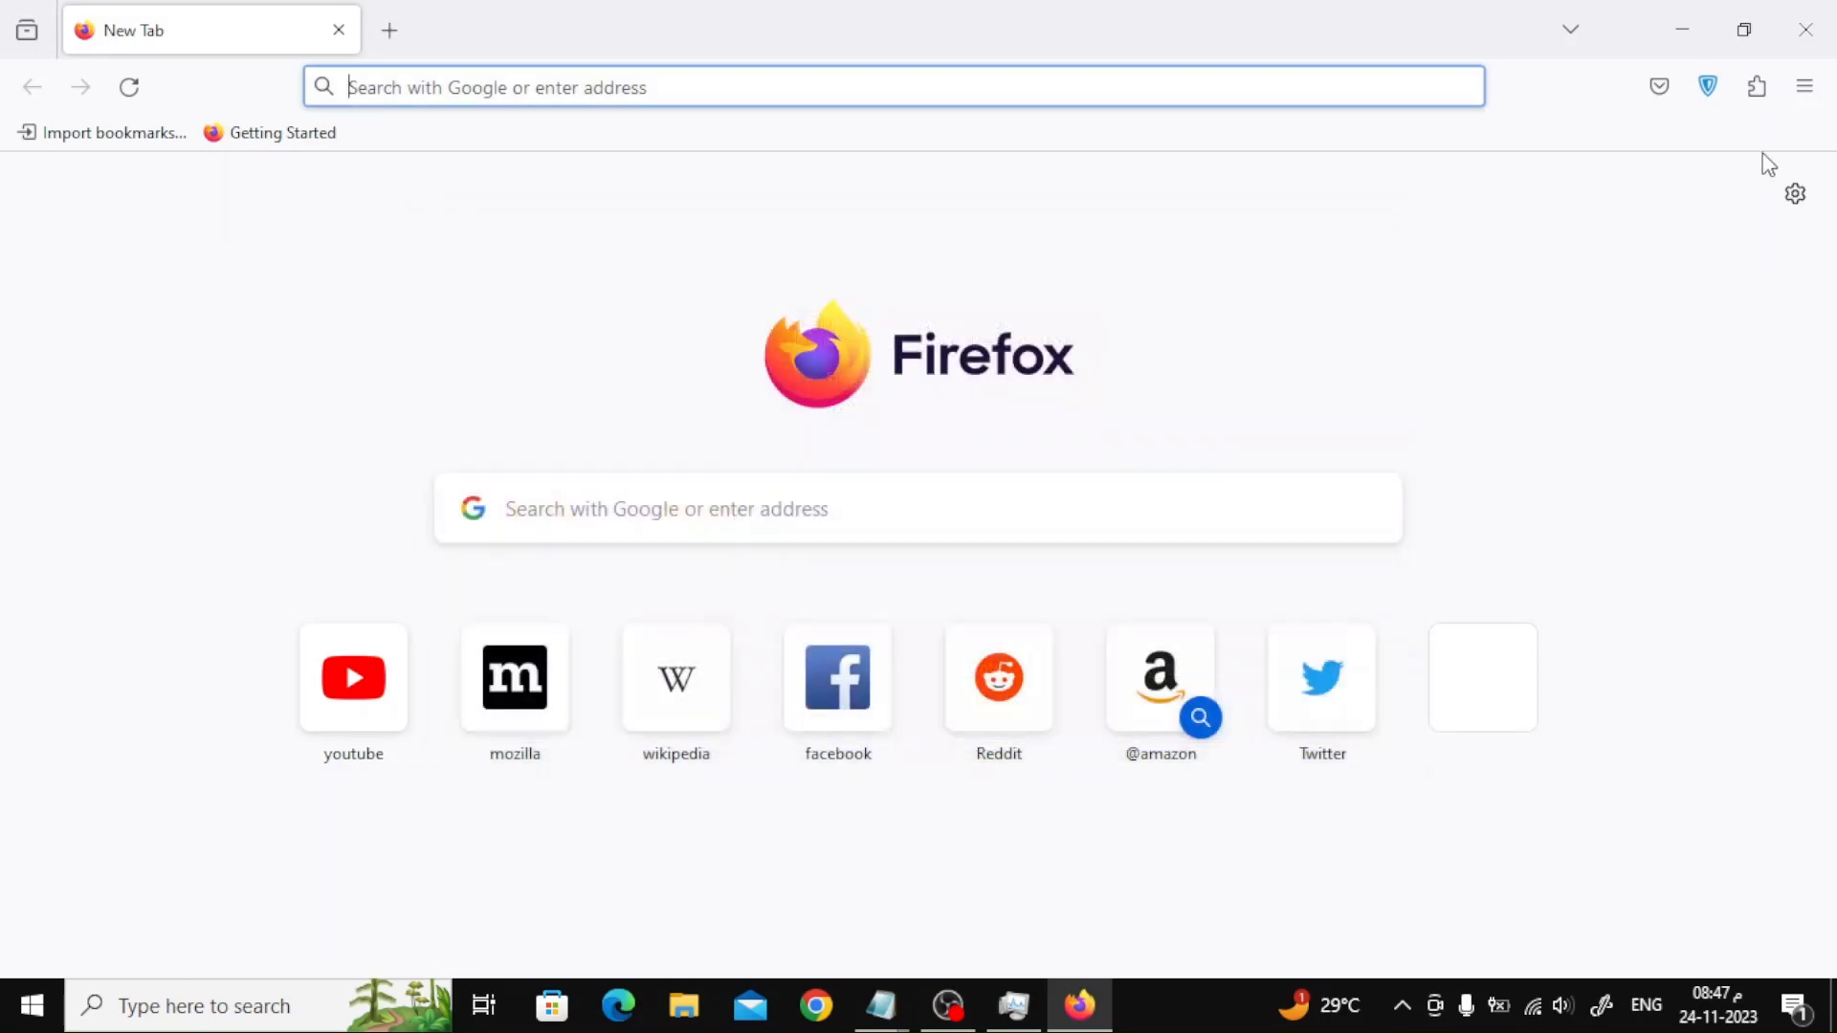
click(1804, 86)
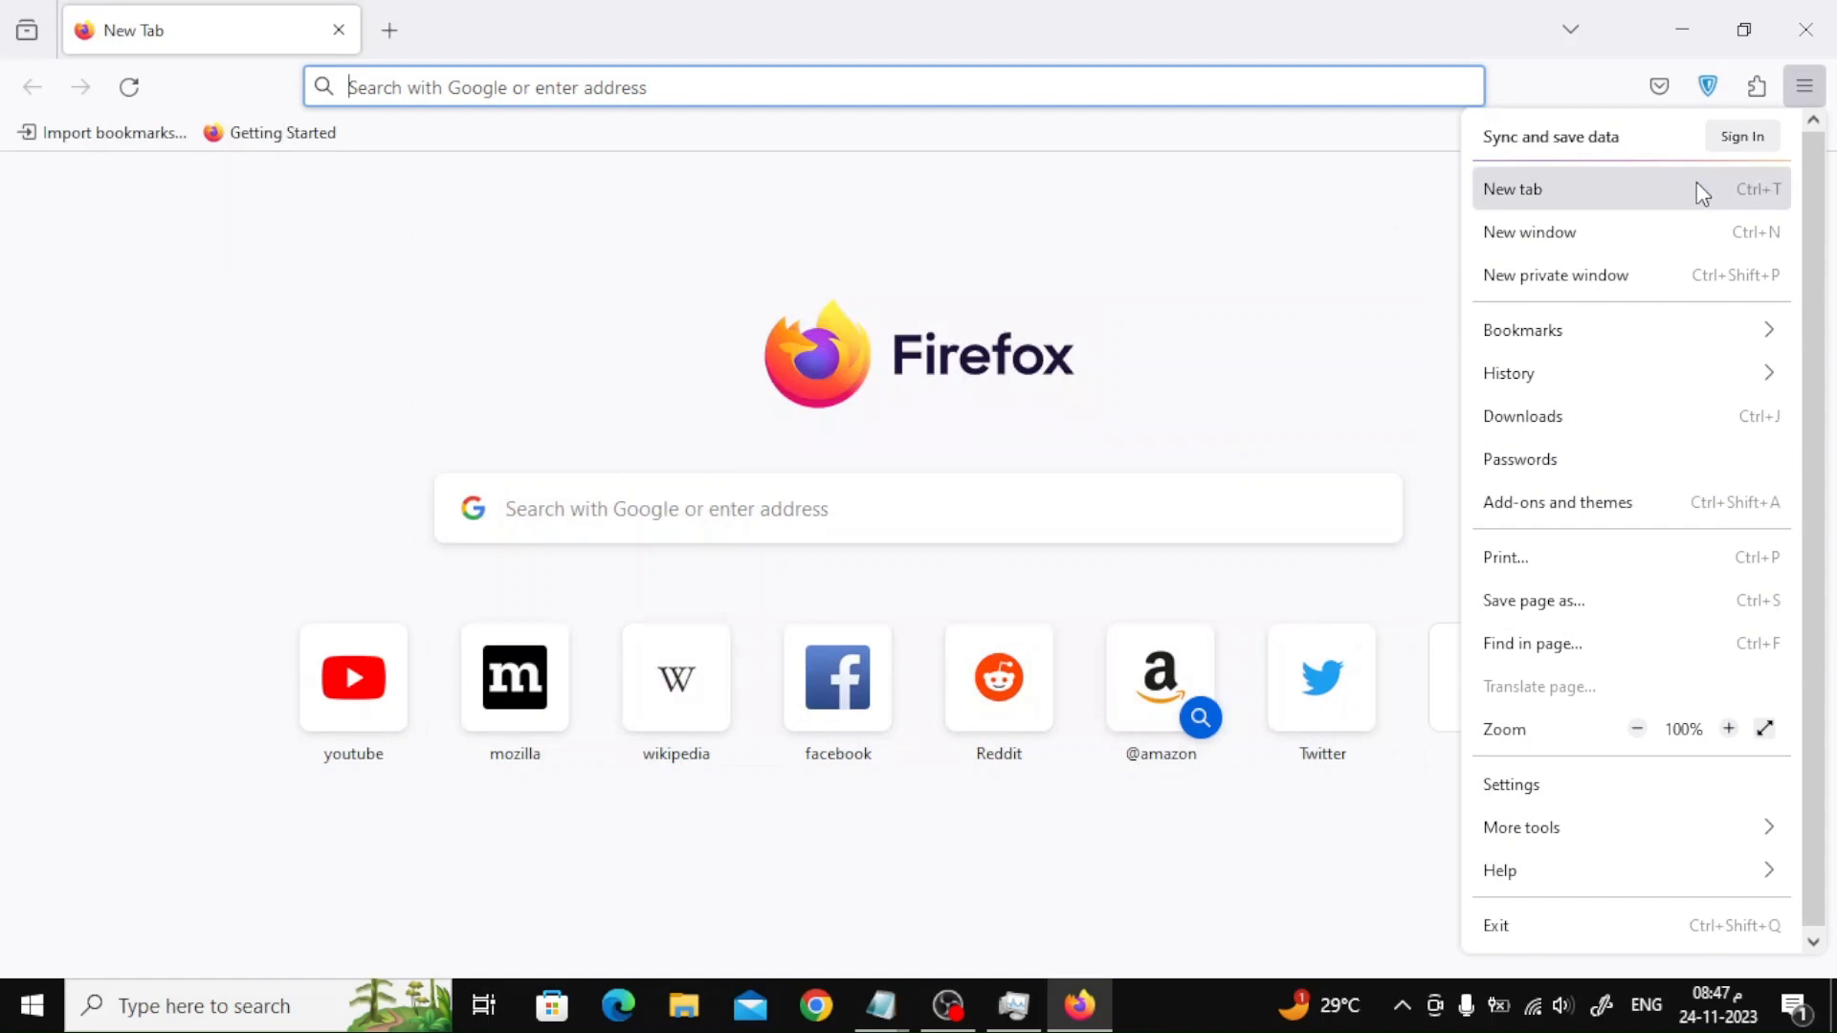
mouse_move(1593, 339)
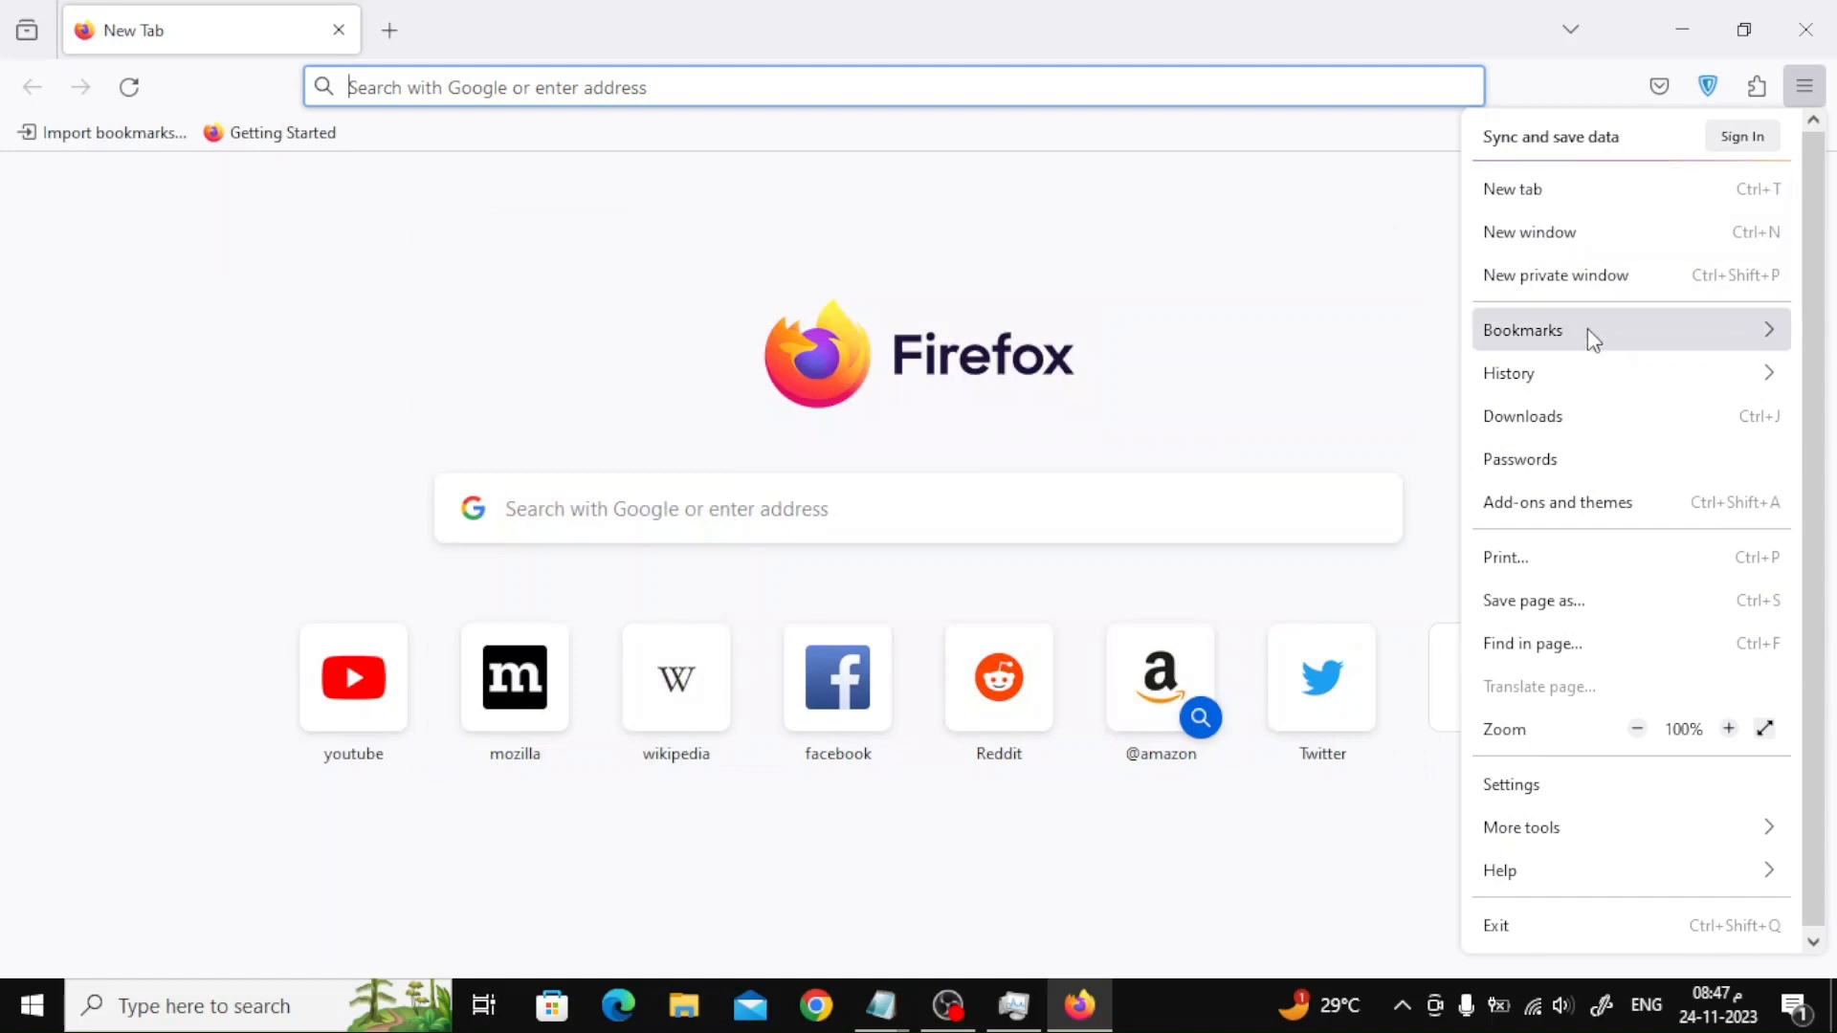
Uncheck 'Use recommended performance settings' under Performance in Firefox Settings.
click(1511, 784)
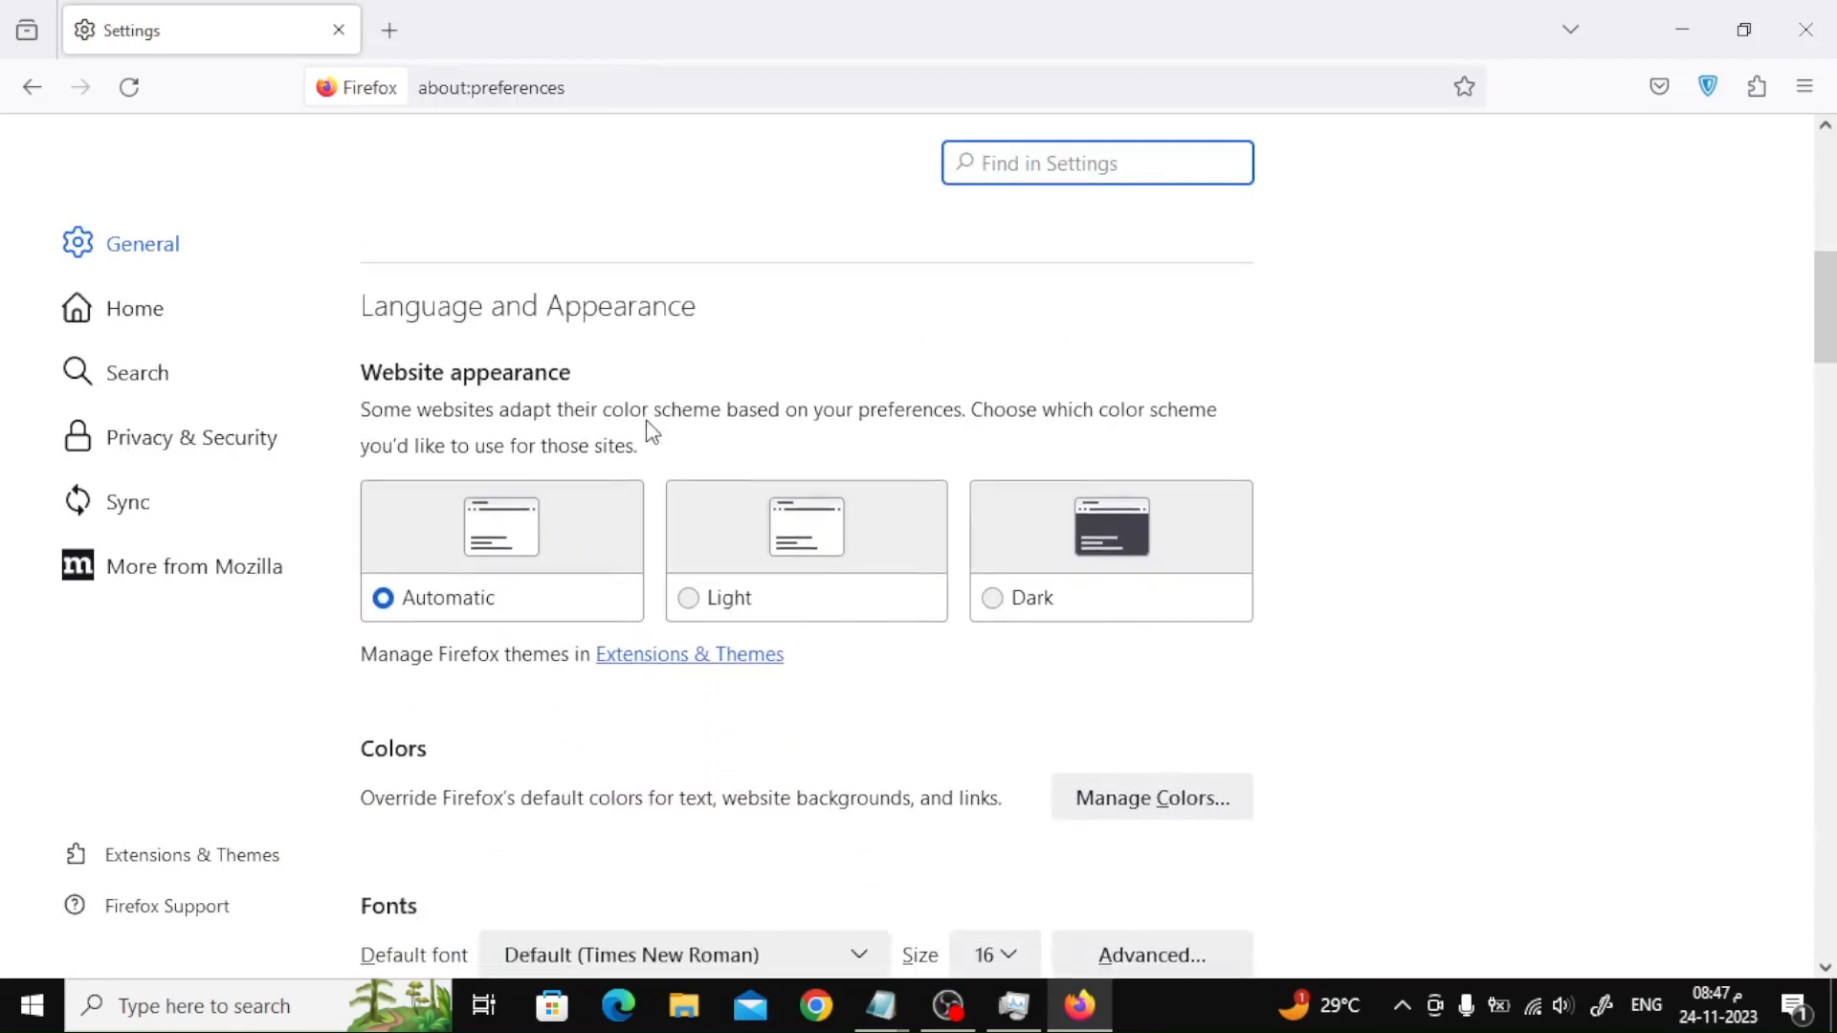
scroll(down, 3)
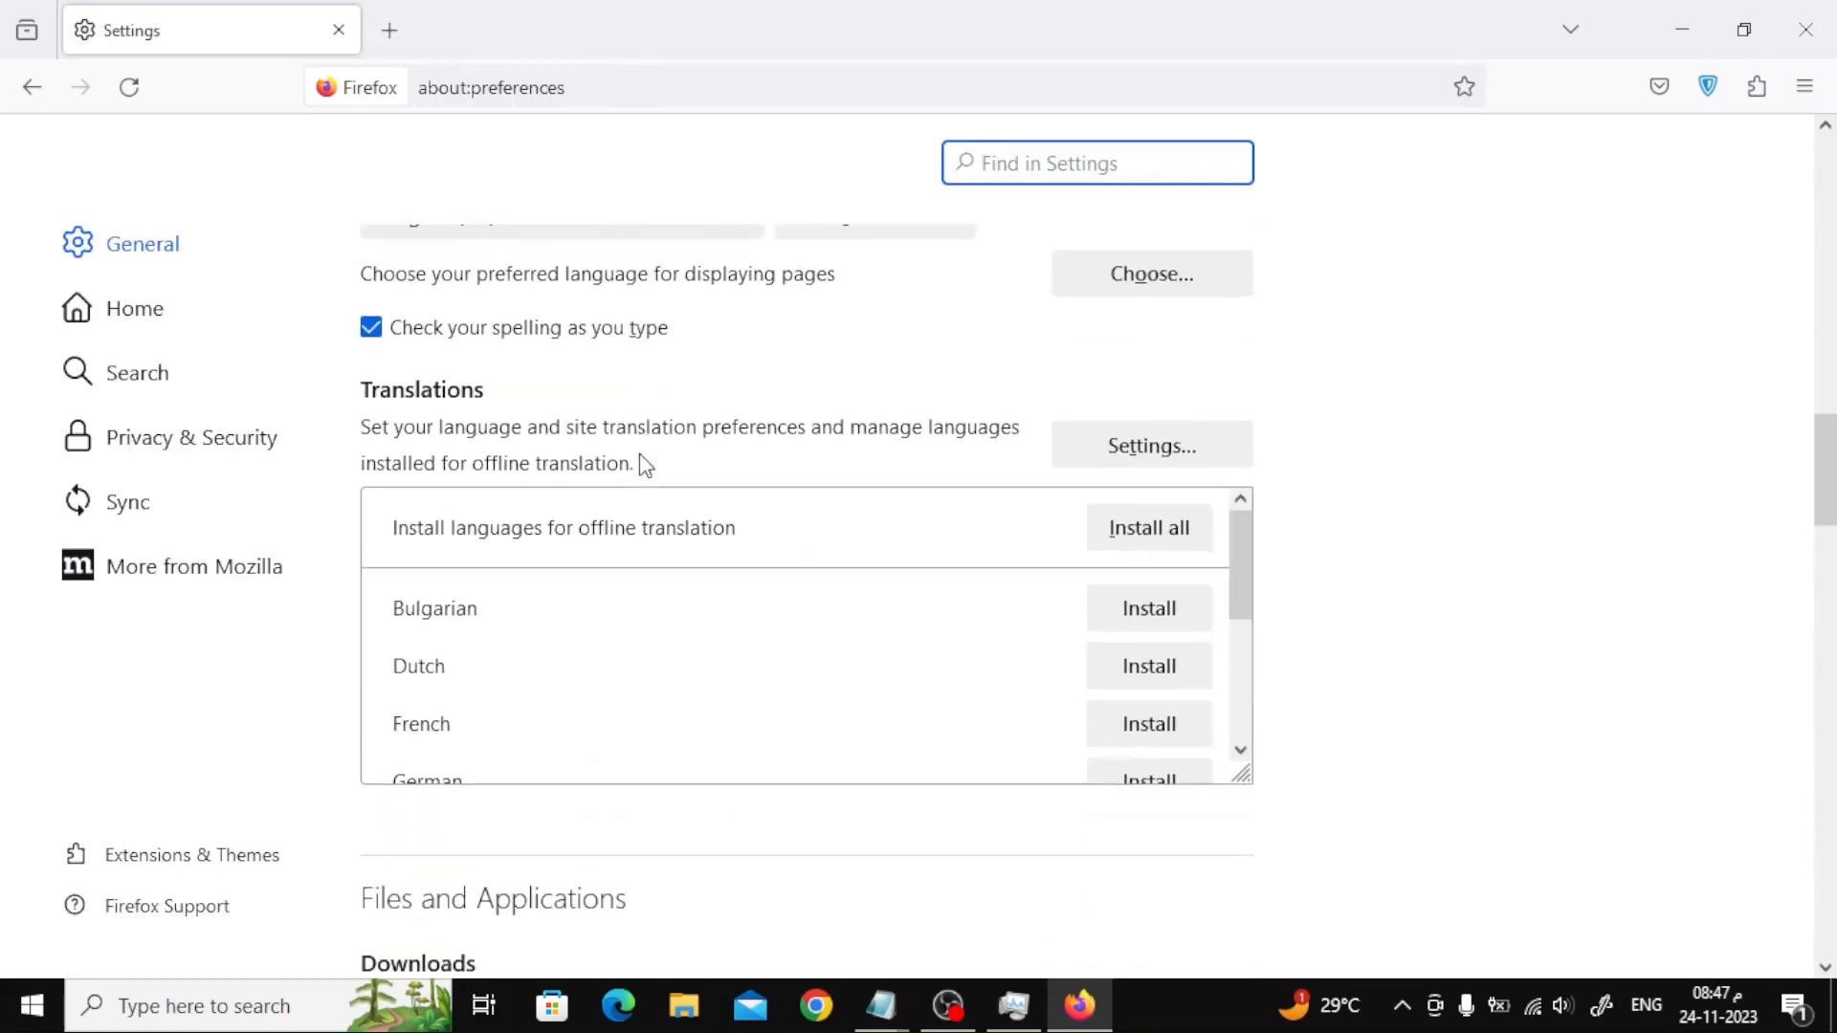
scroll(down, 3)
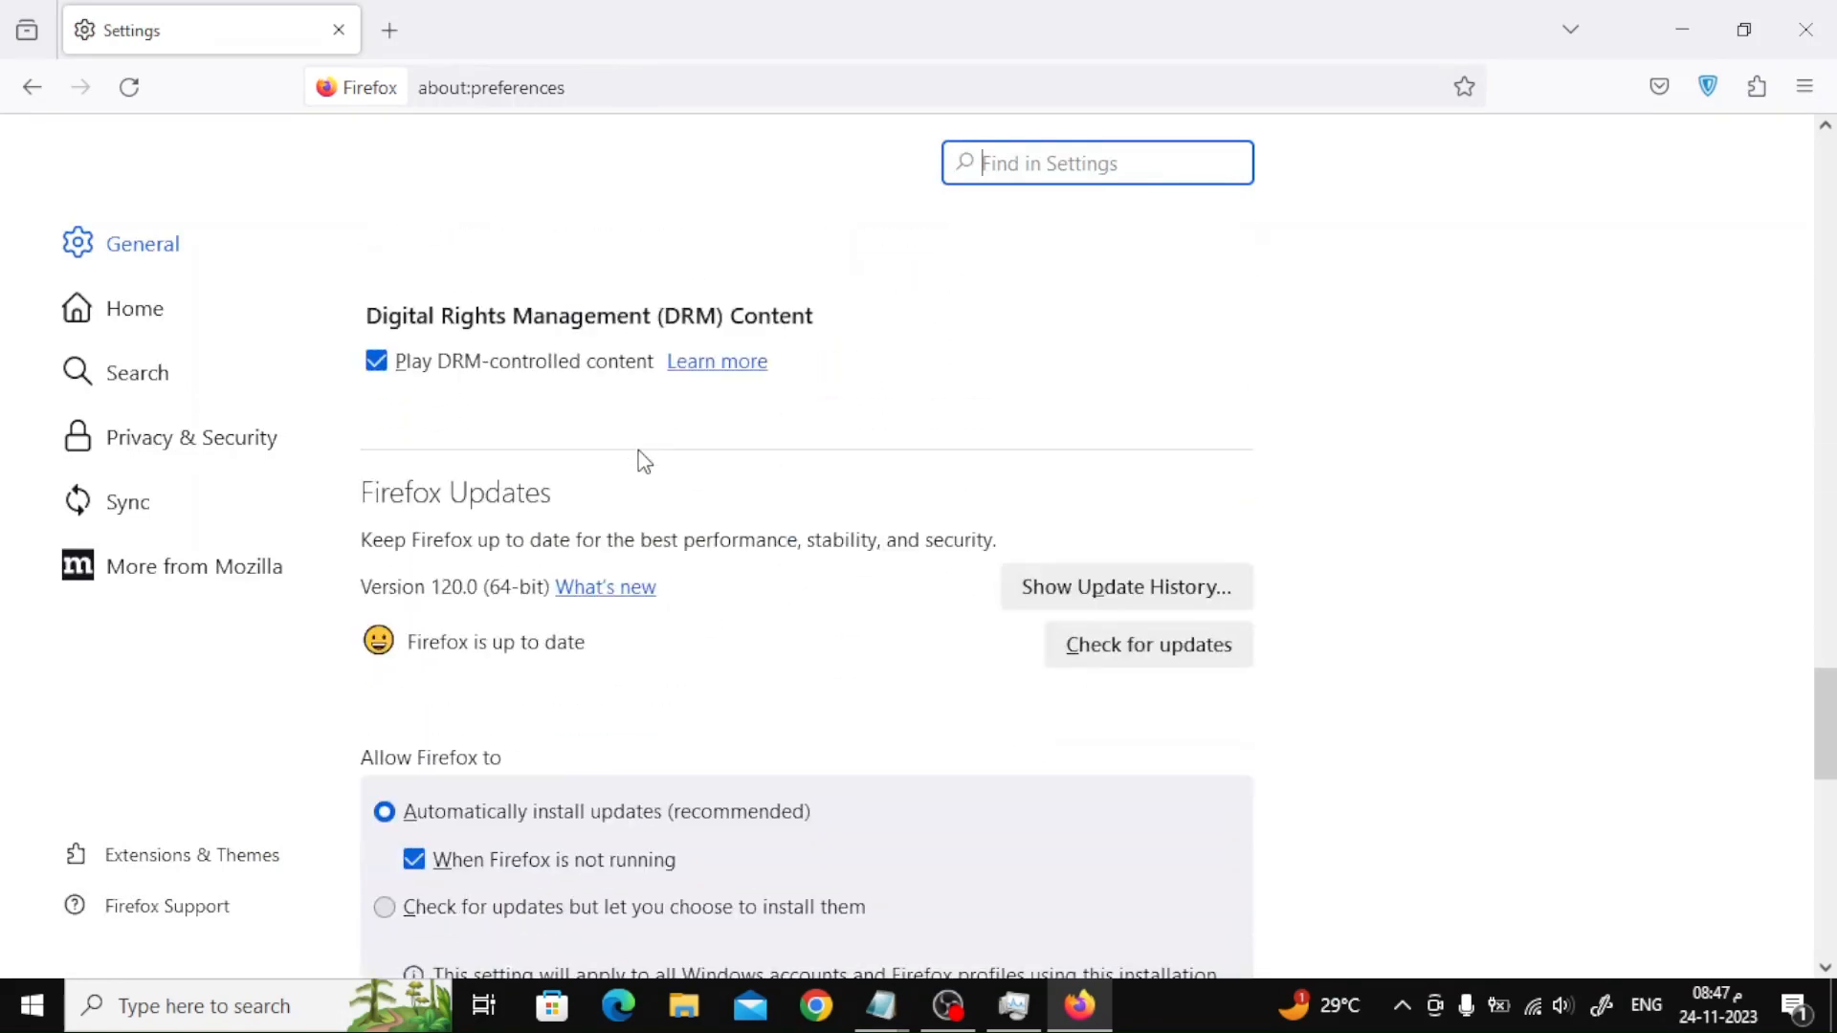
scroll(down, 3)
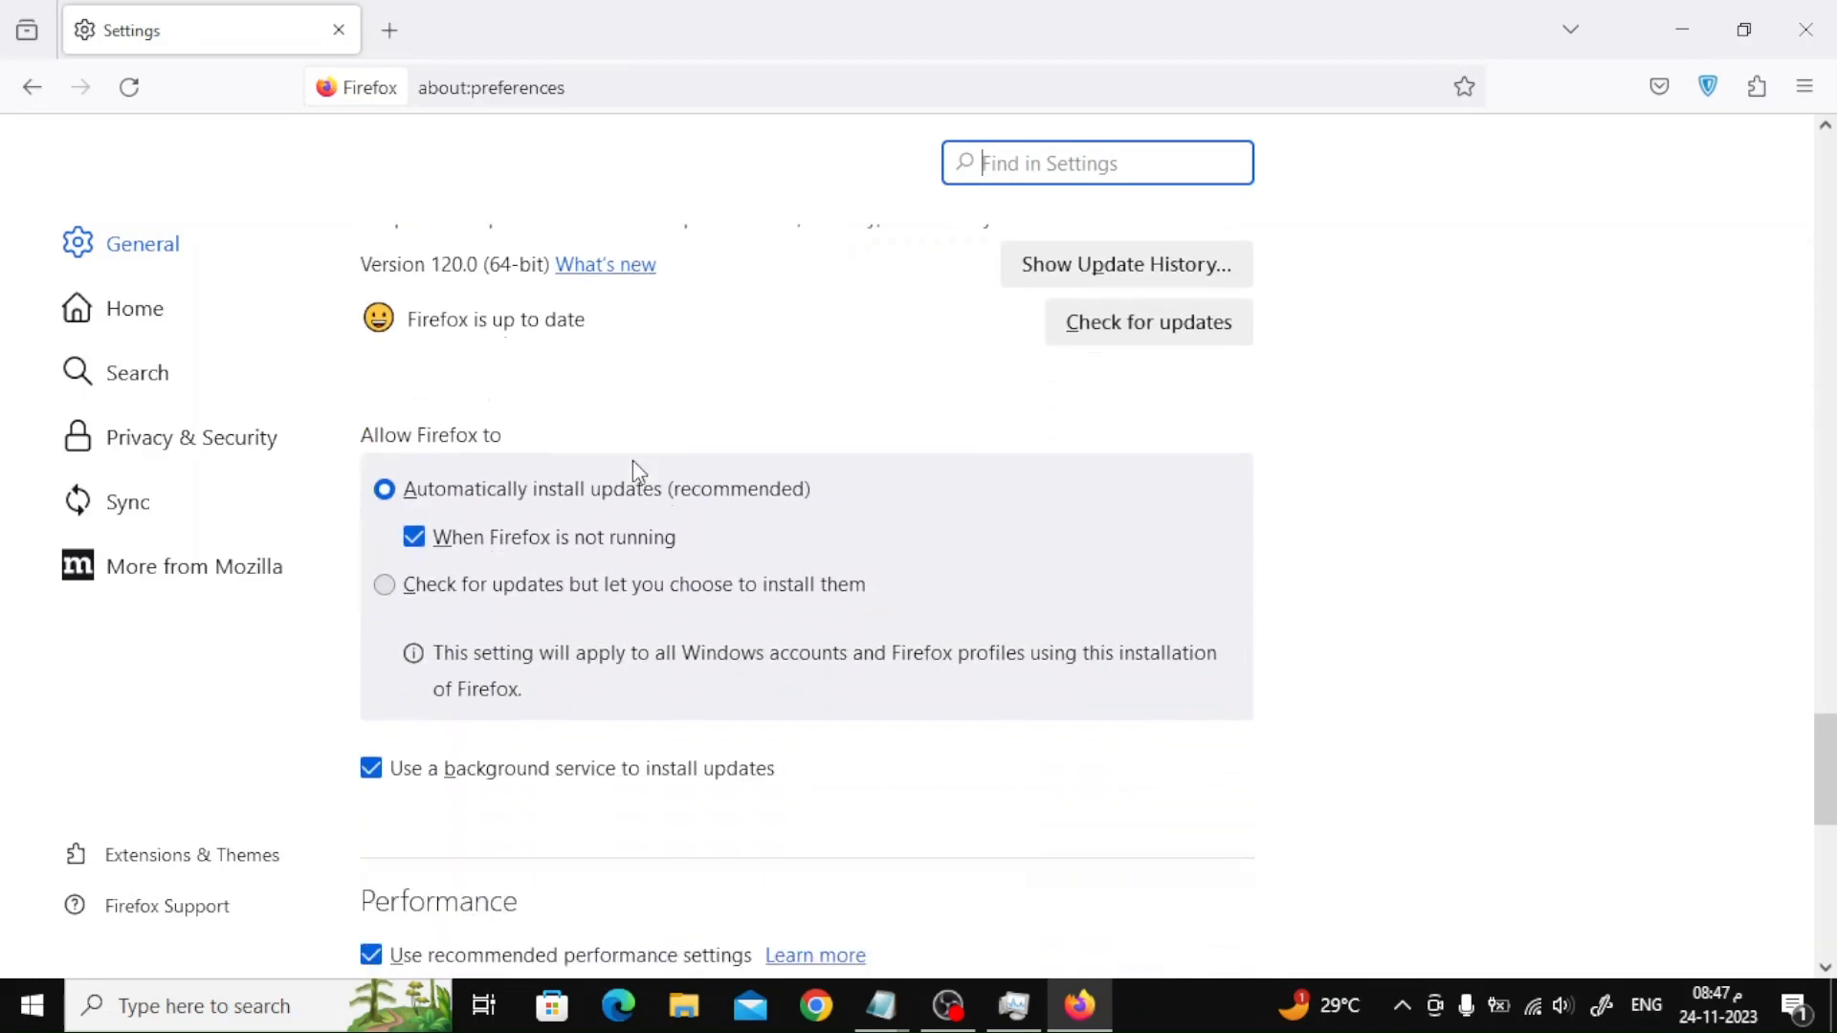
scroll(down, 3)
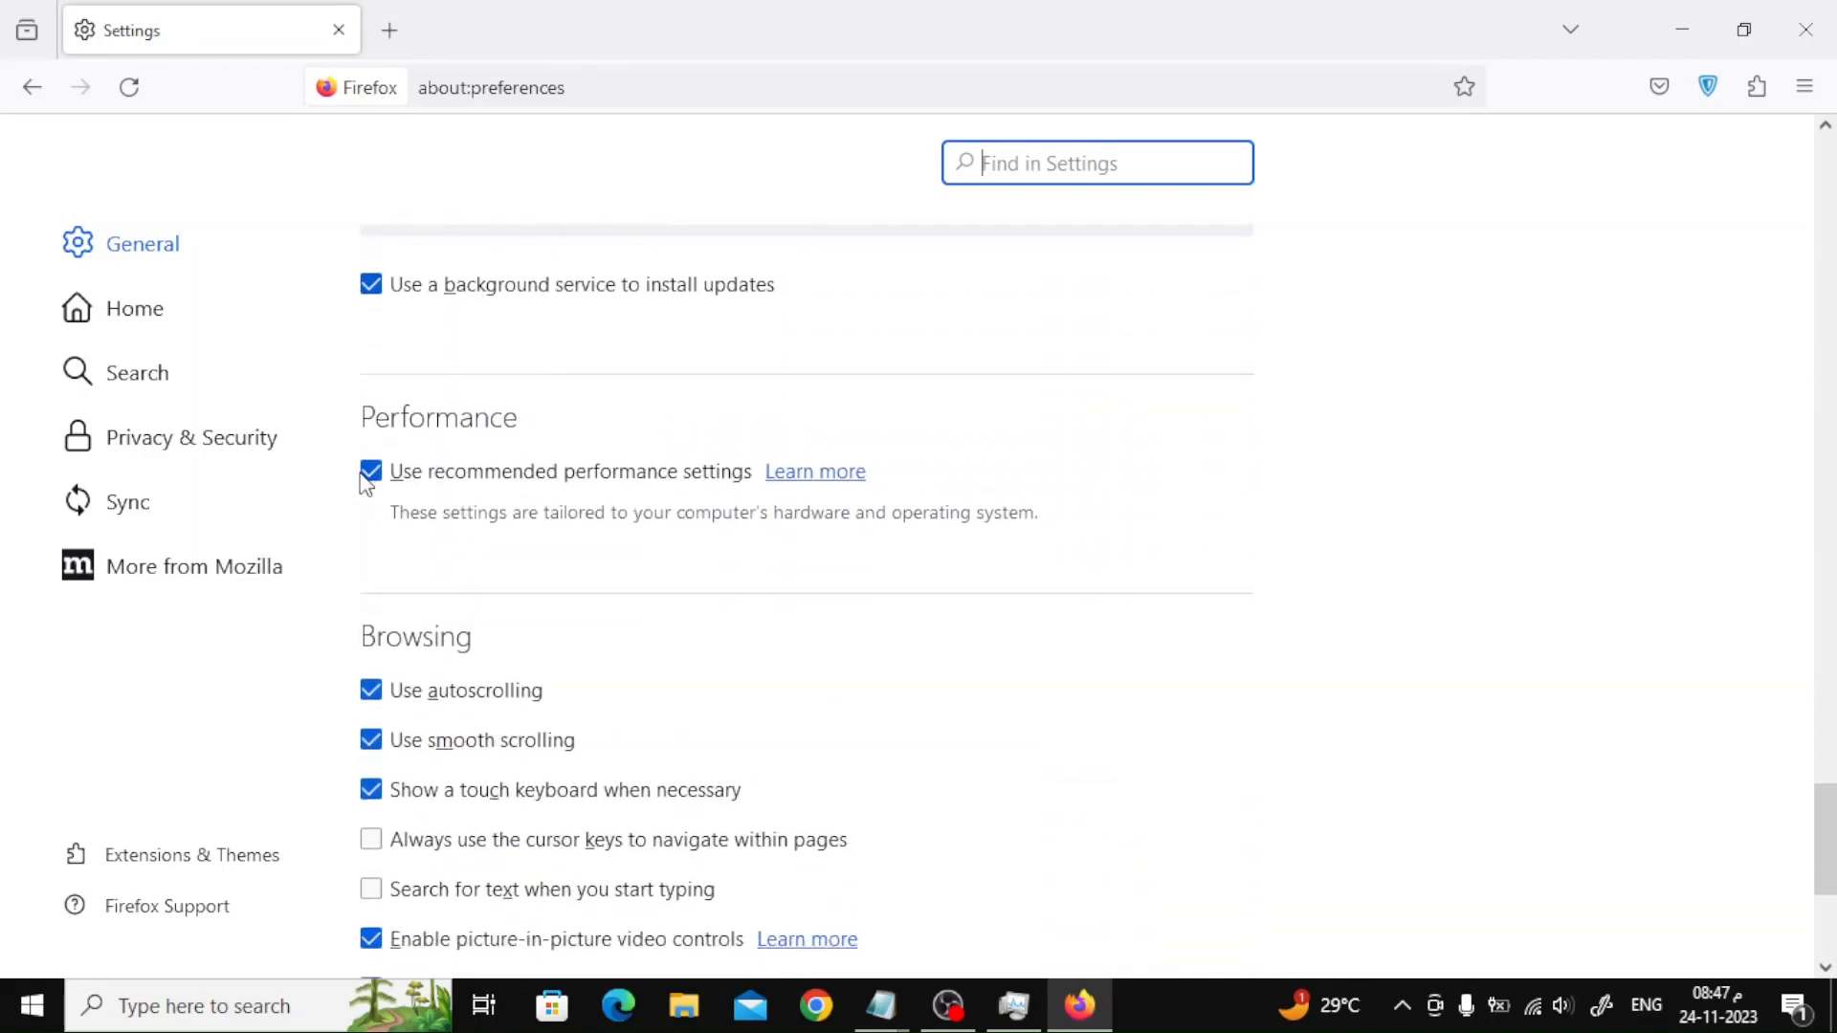
click(368, 473)
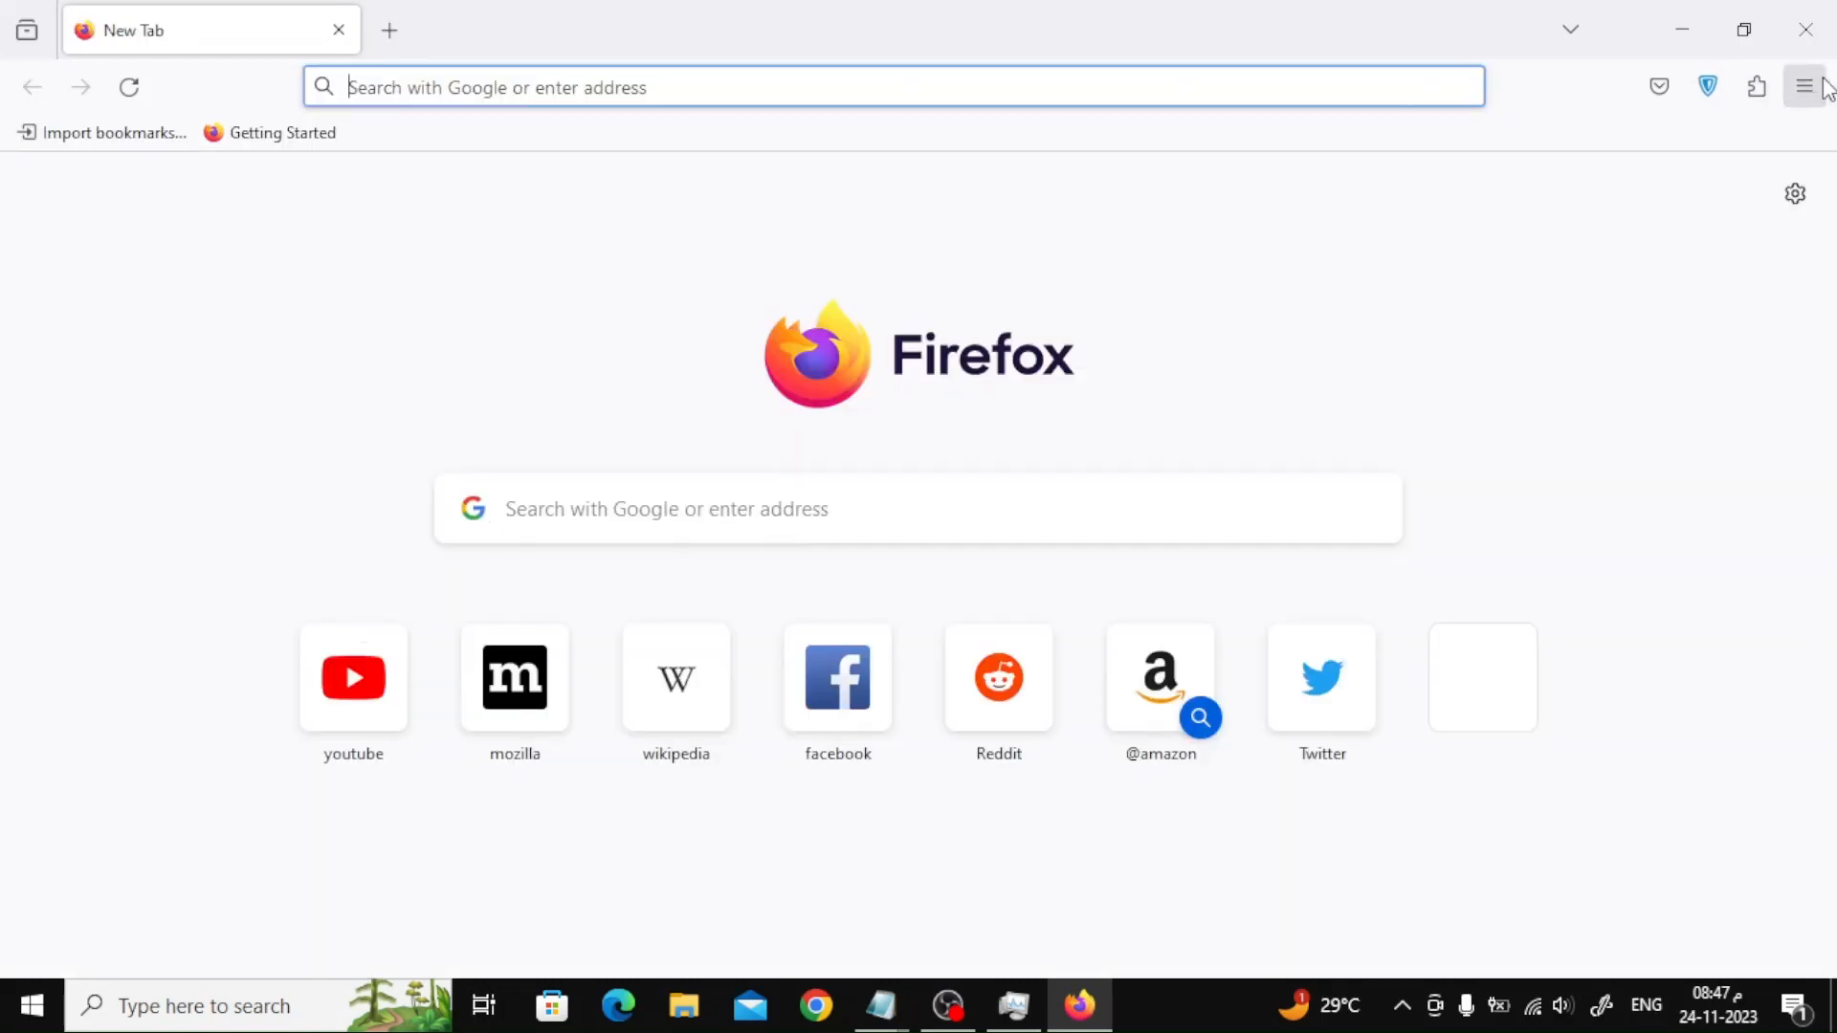
Open the Help menu's troubleshooting information page and start Refresh Firefox.
click(1804, 87)
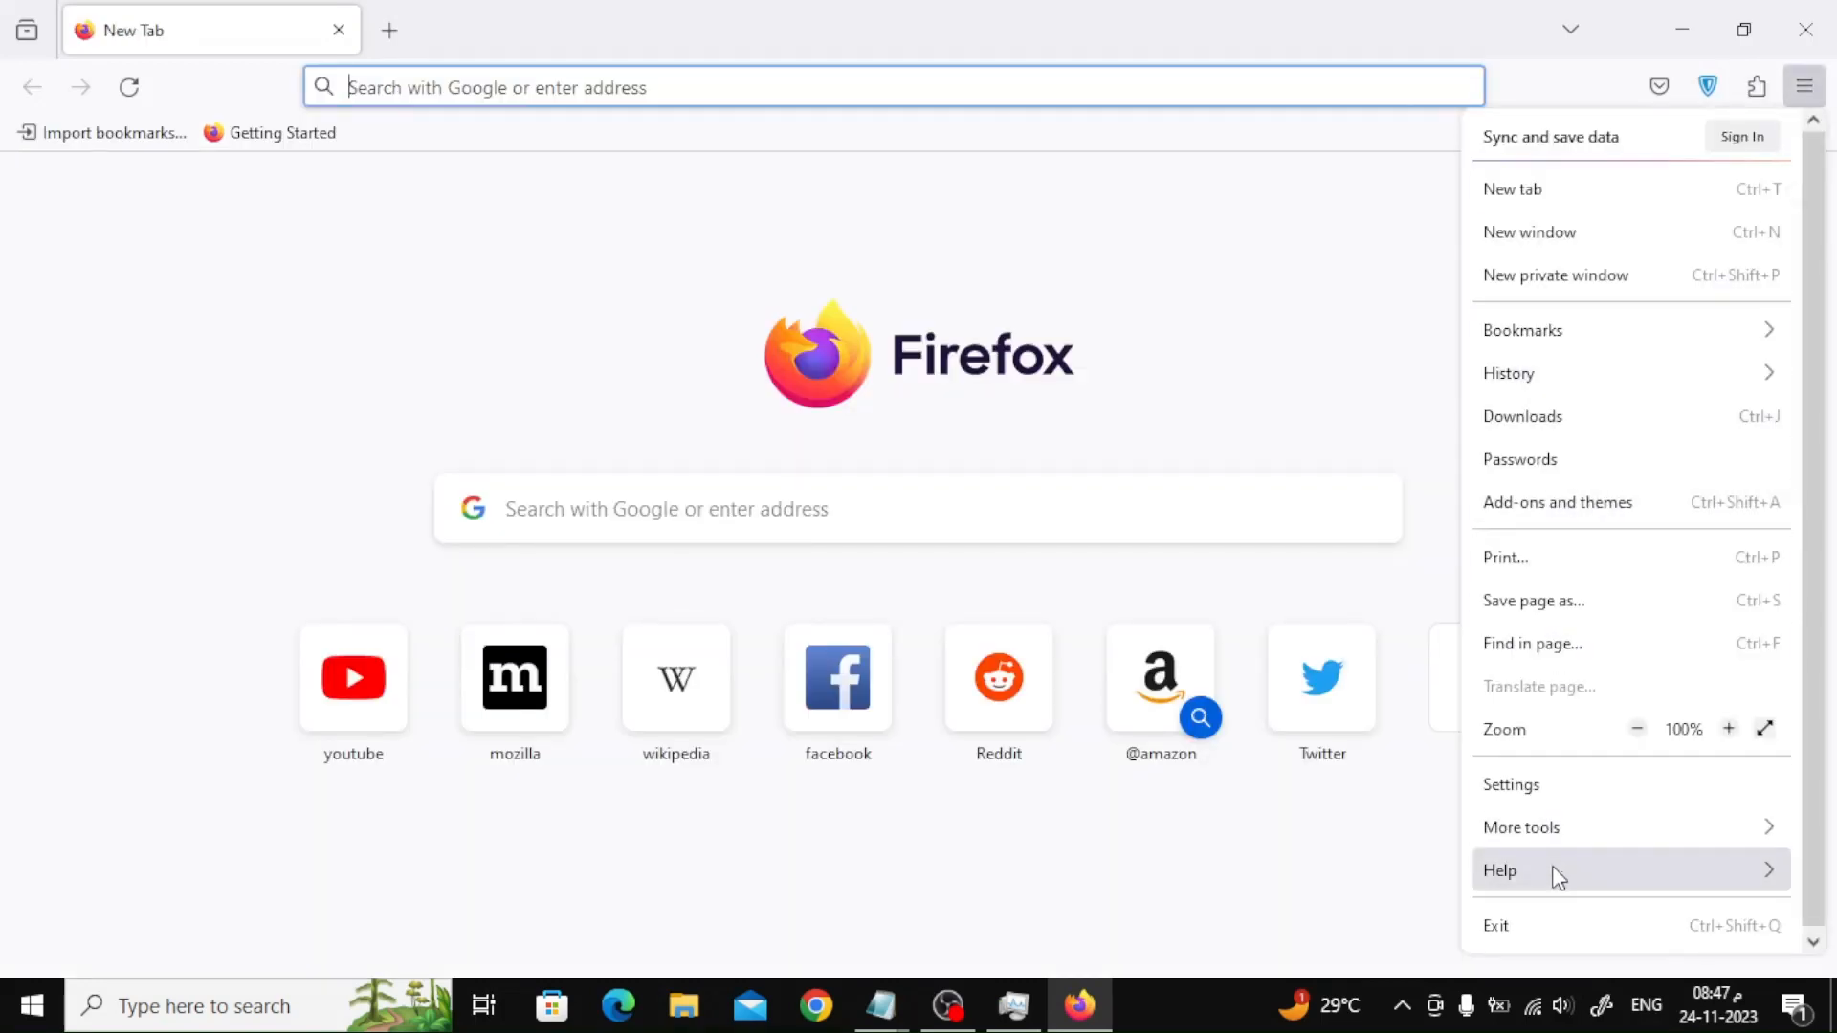
click(1499, 871)
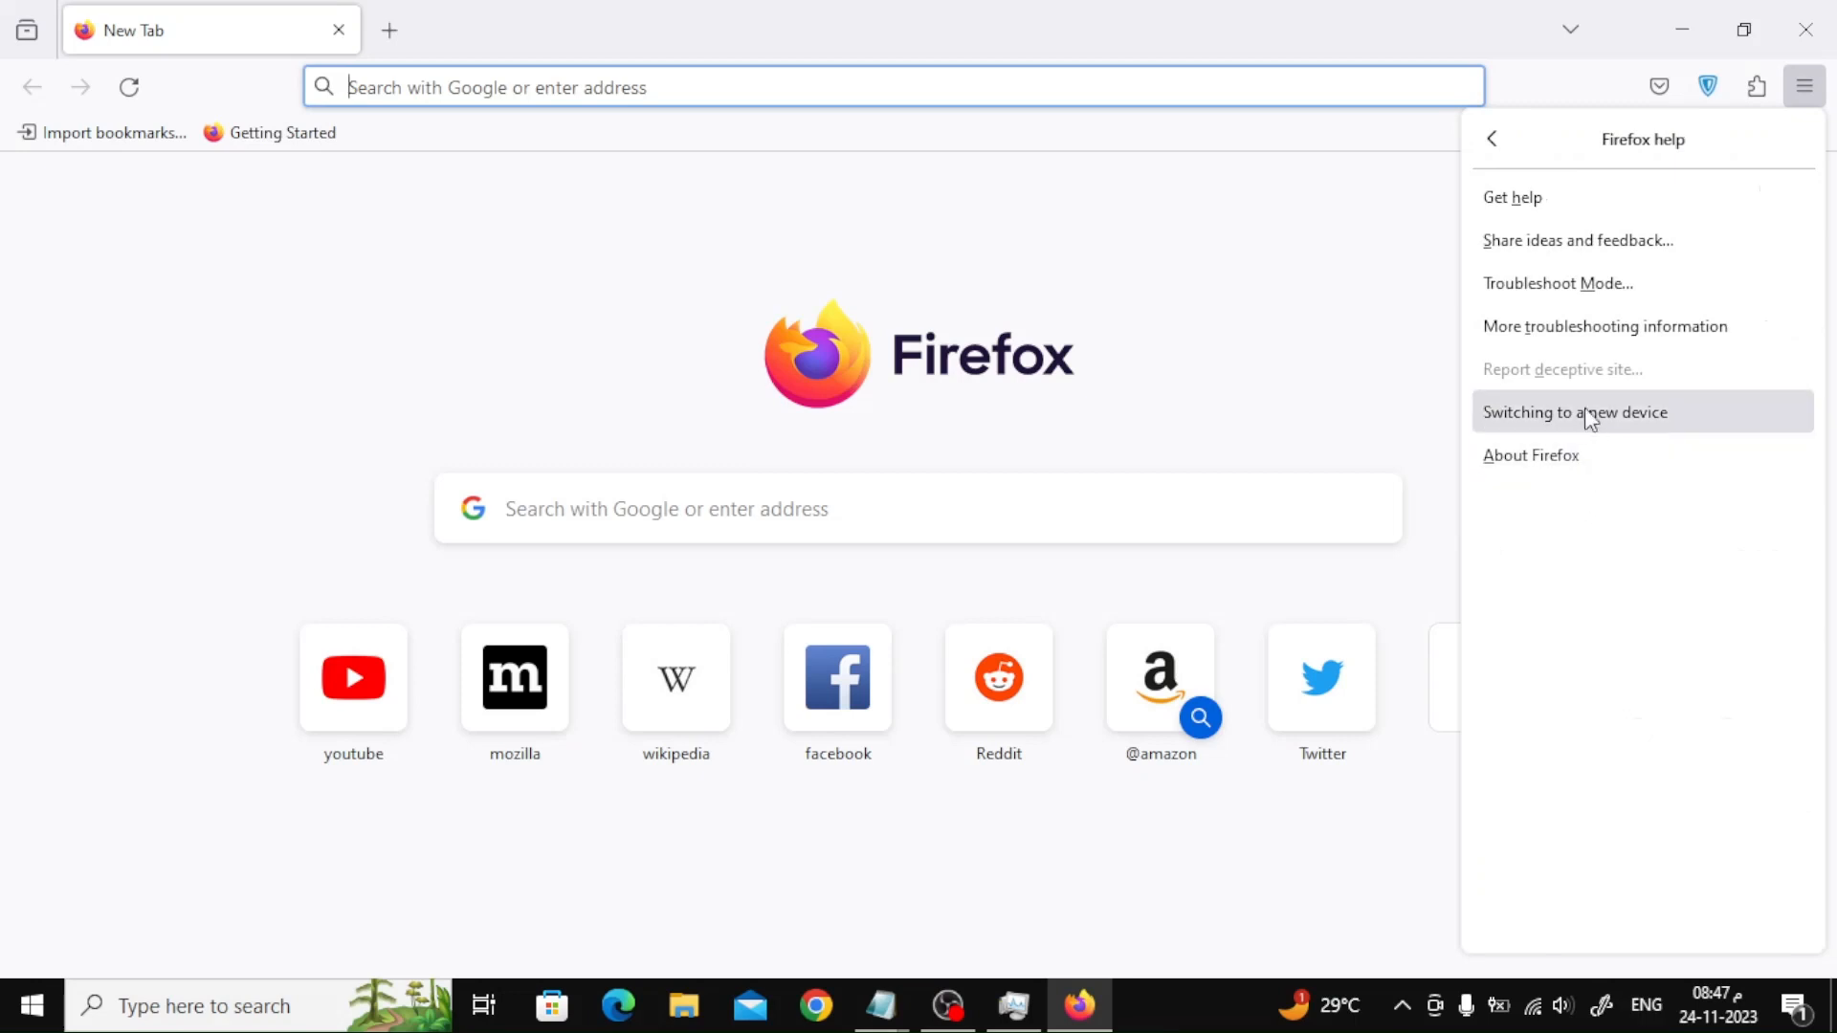
click(1604, 326)
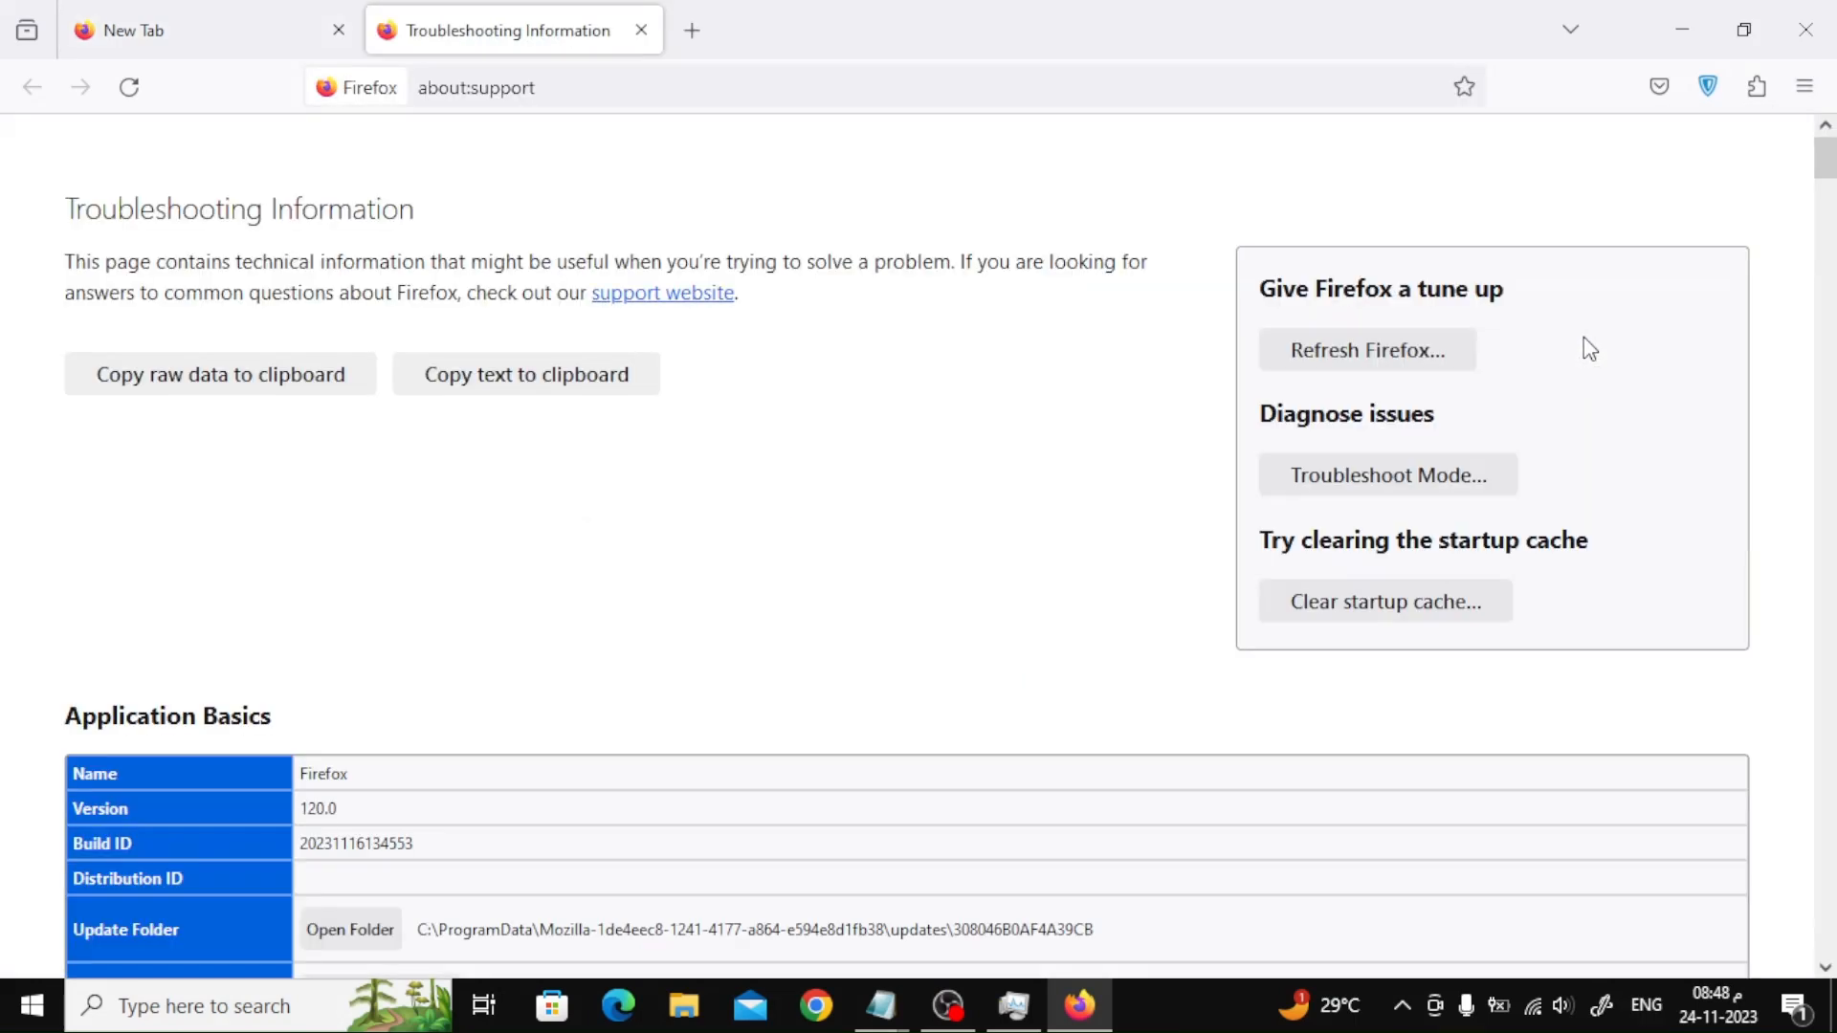
click(1368, 350)
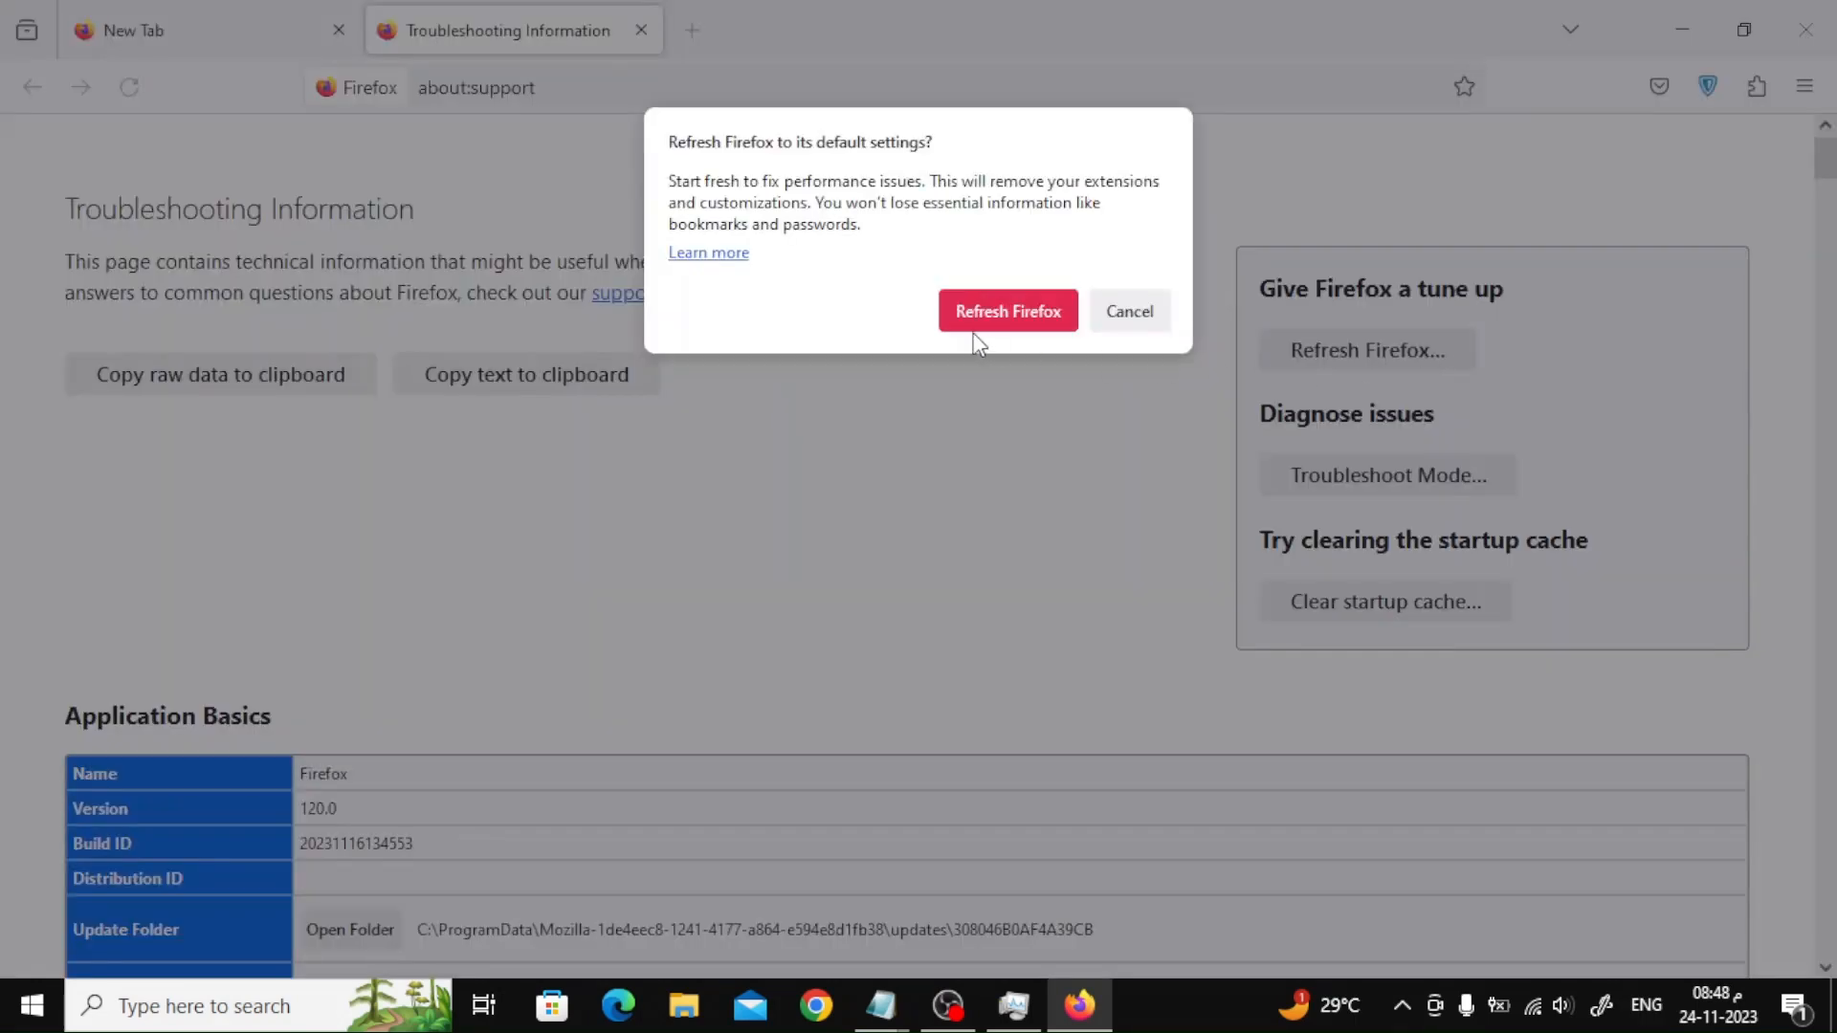
mouse_move(998, 319)
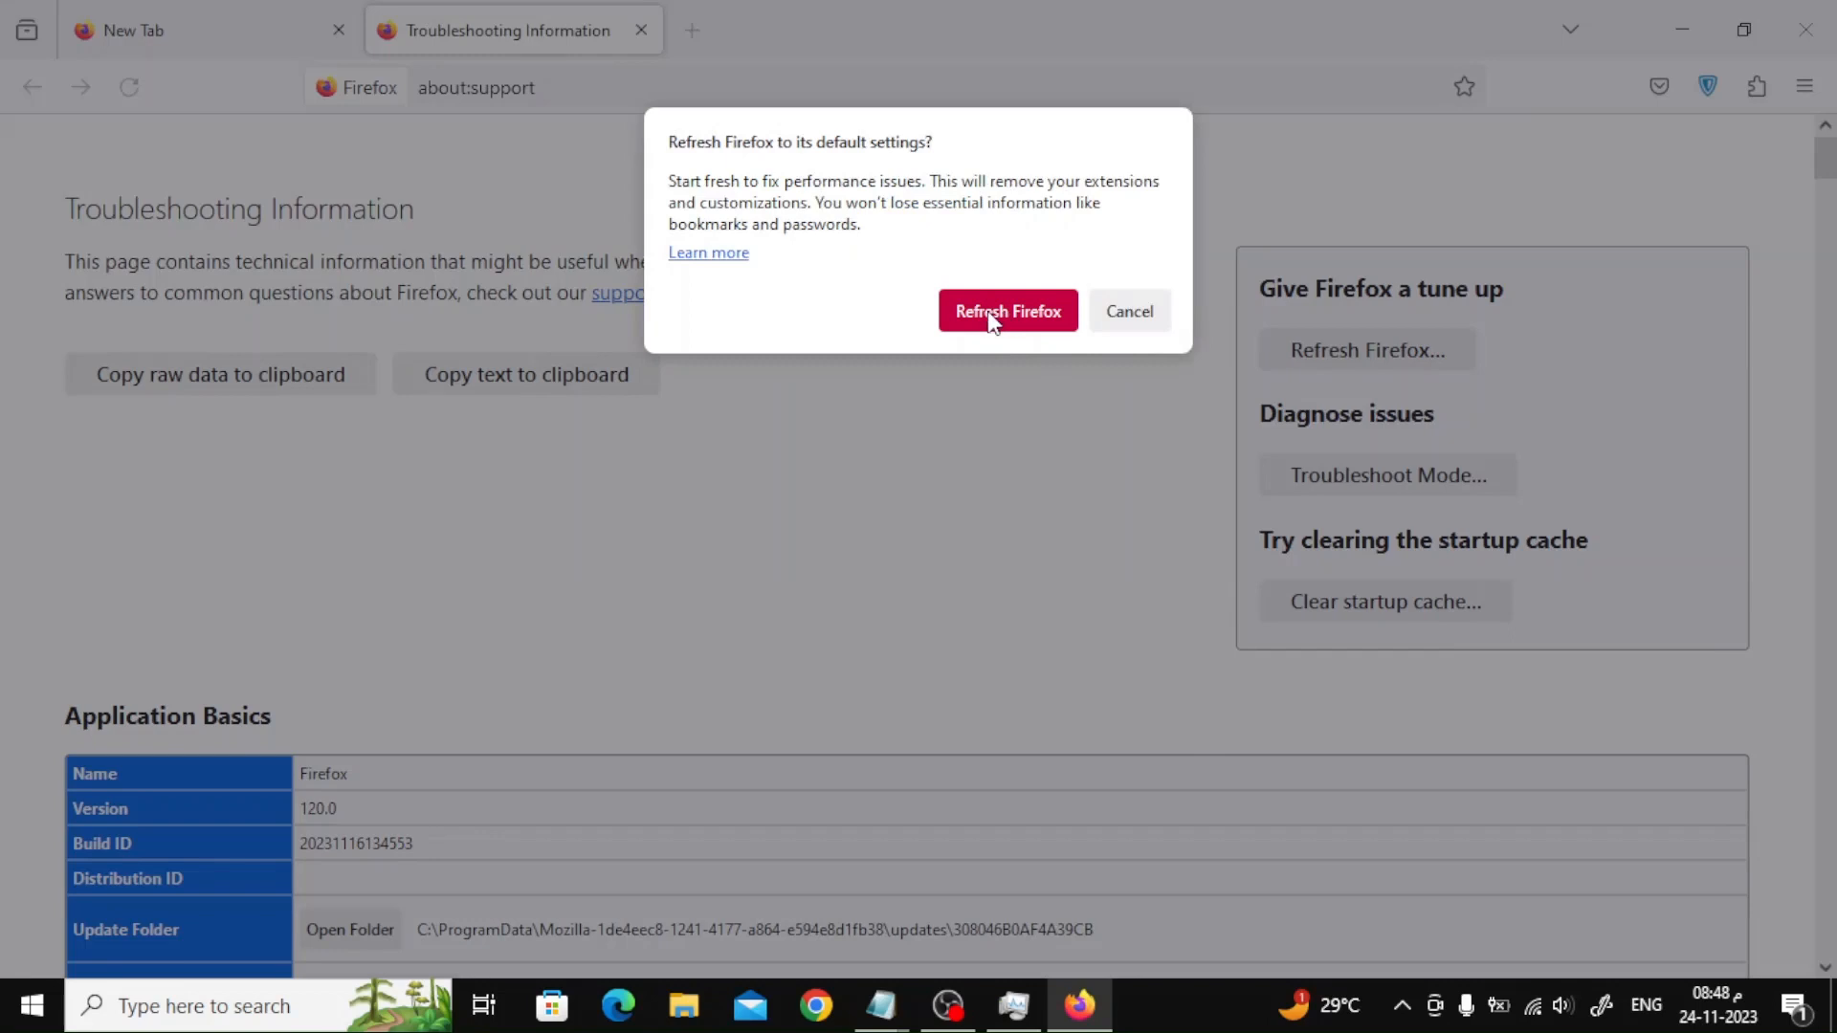